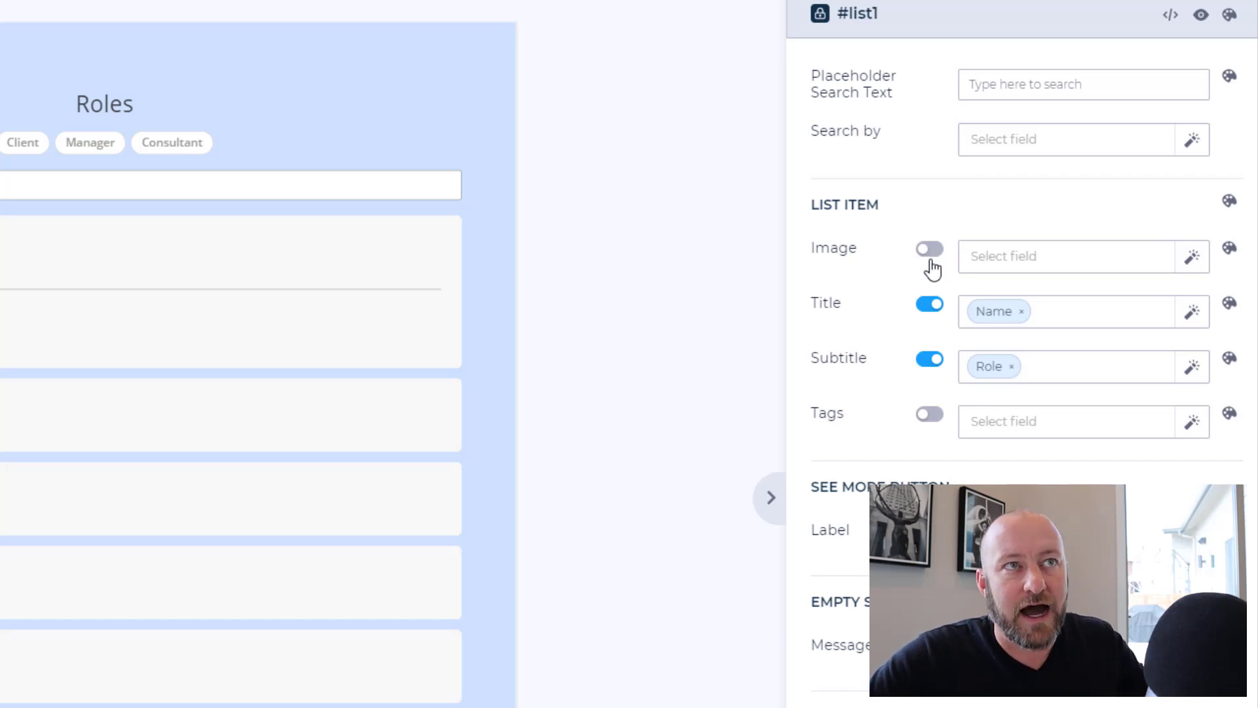
# - Toggle list item images on and off, then open the List block templates
pyautogui.click(929, 248)
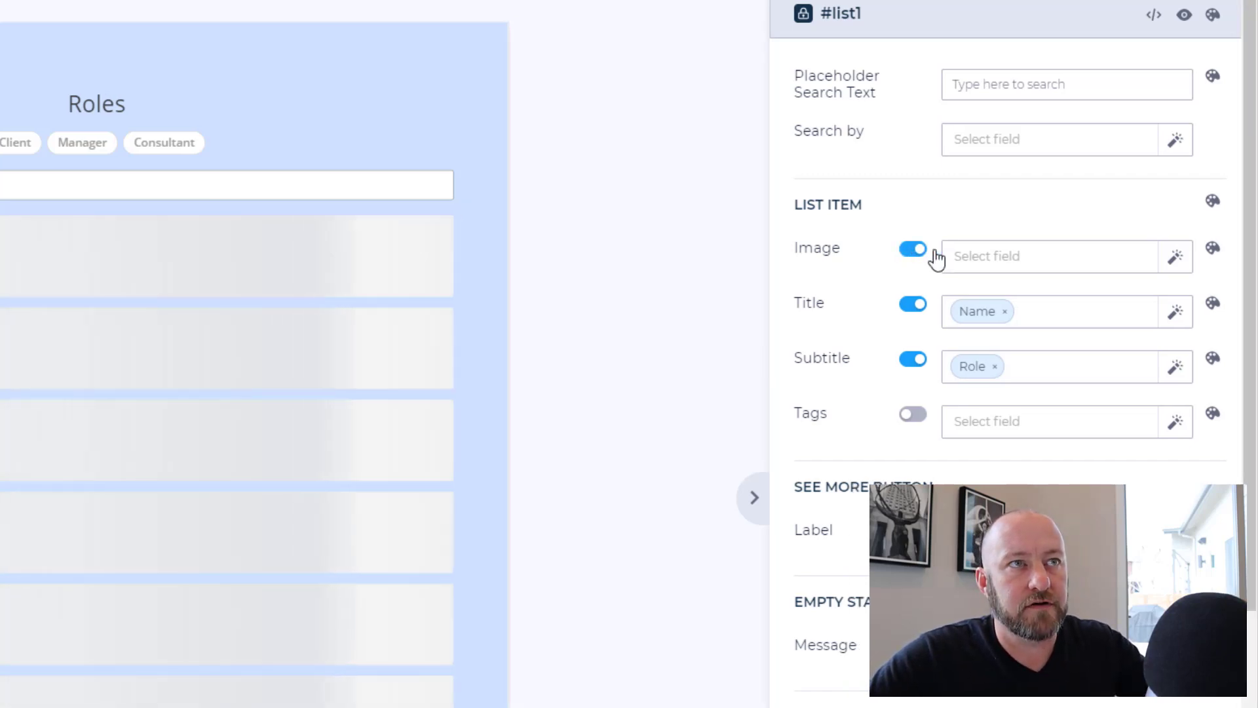
pyautogui.click(912, 248)
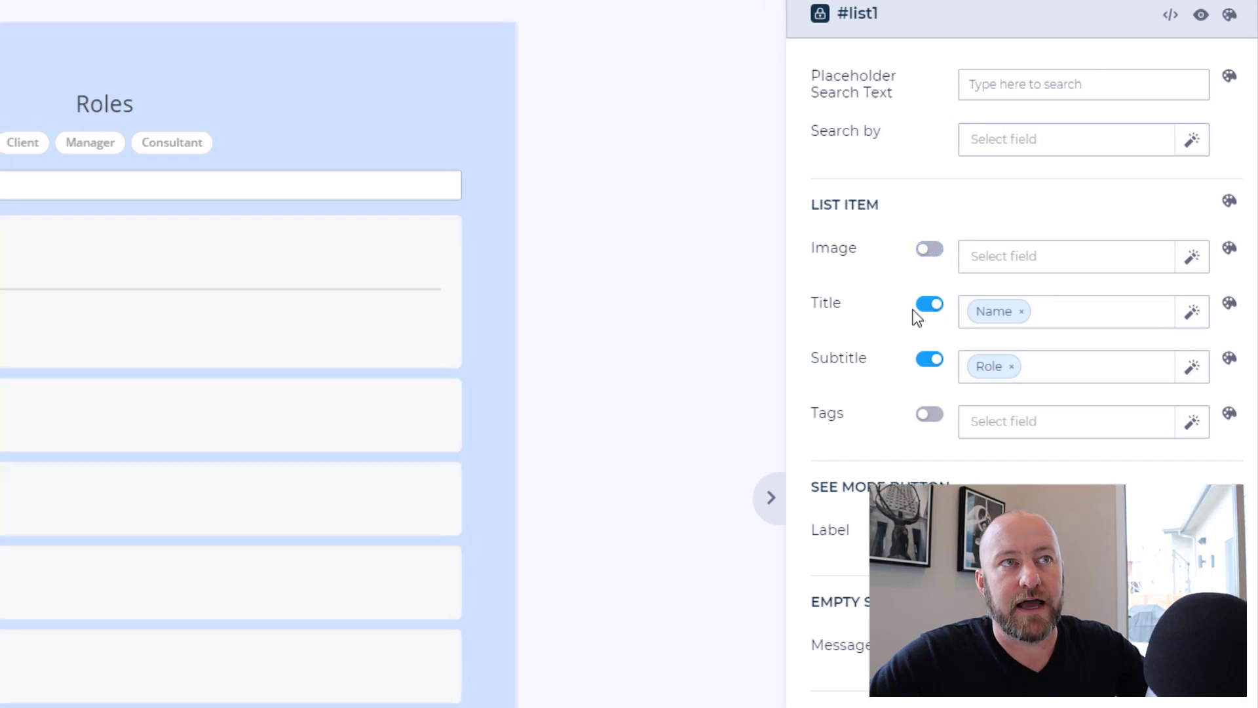
pyautogui.moveTo(1092, 333)
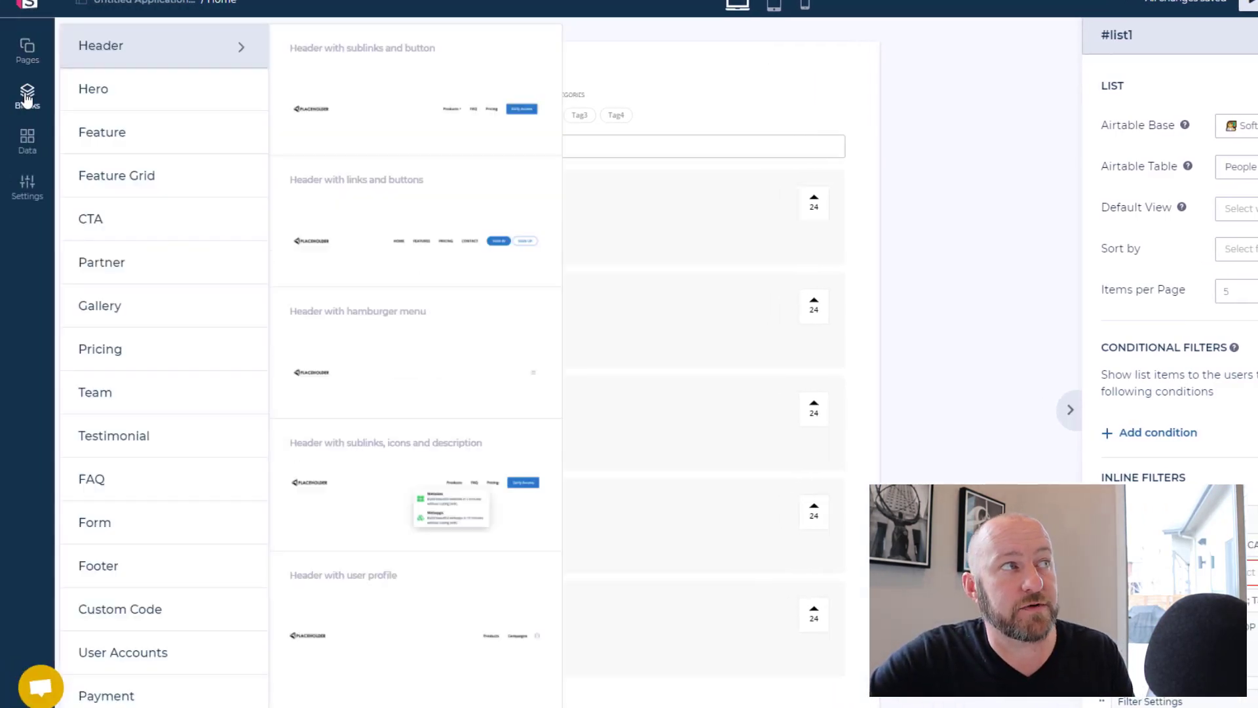
pyautogui.scroll(-3)
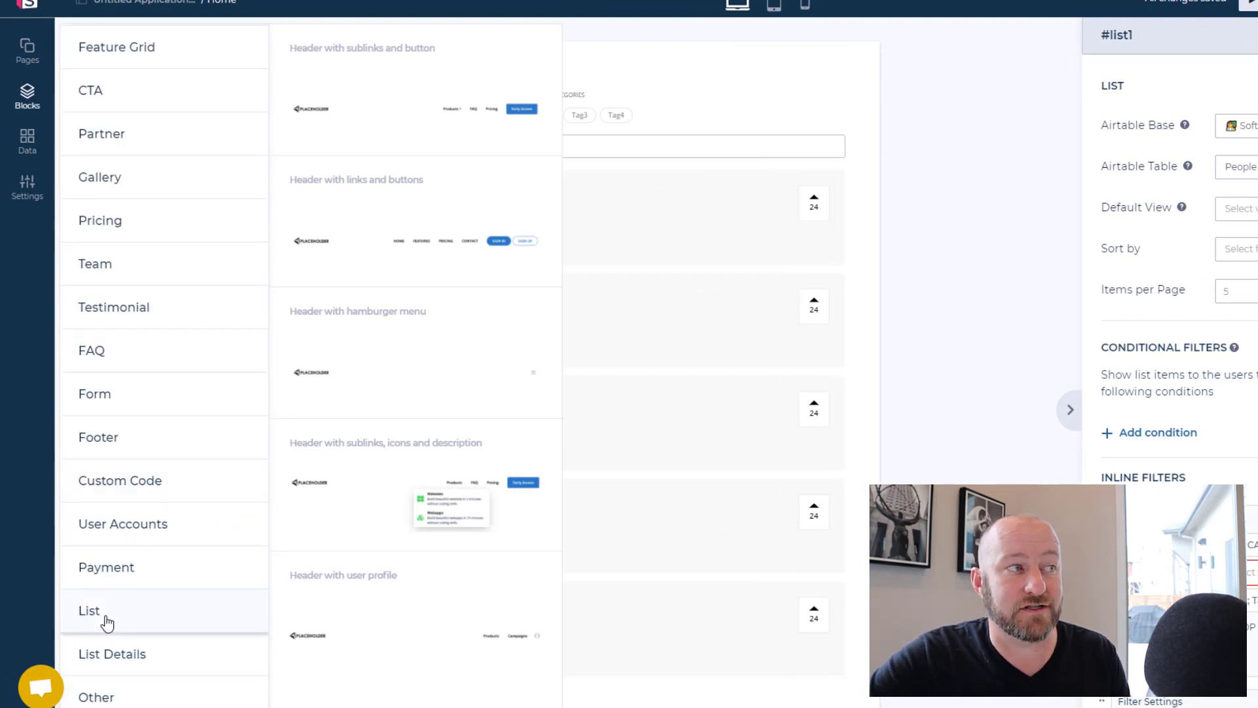
pyautogui.click(89, 611)
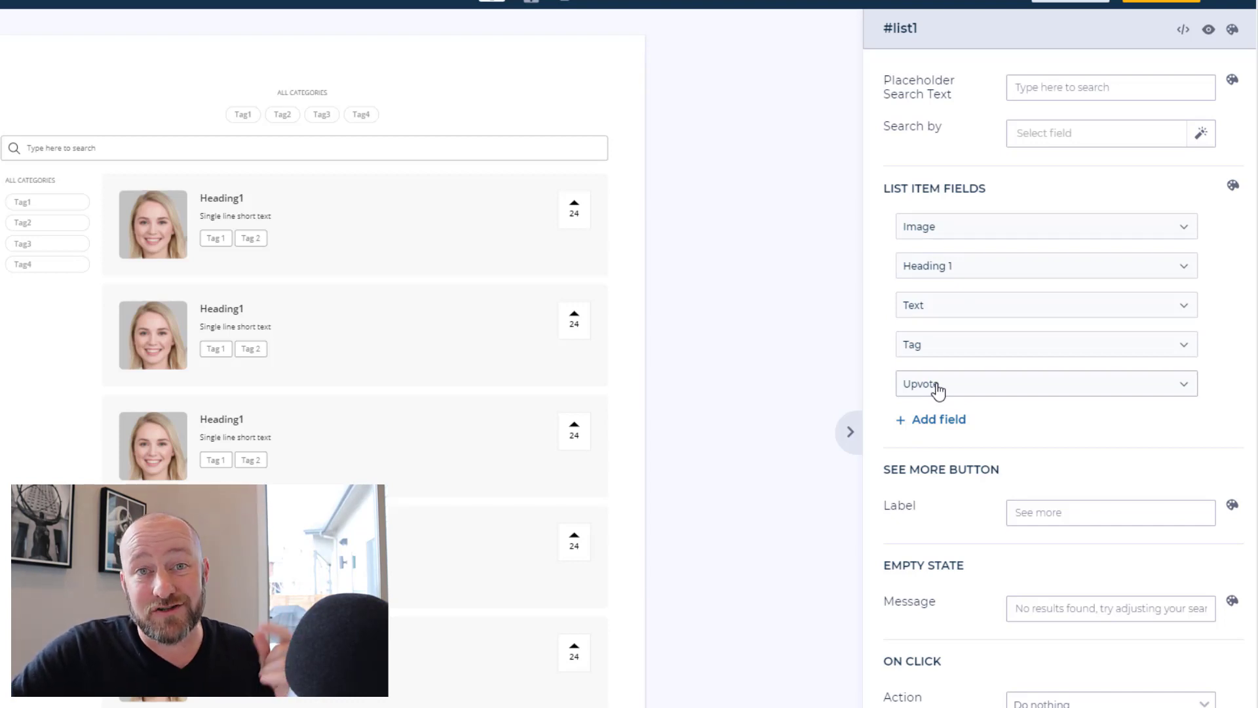
# - Add a list item field labelled 'Name:' filled from the Name column
pyautogui.click(1043, 225)
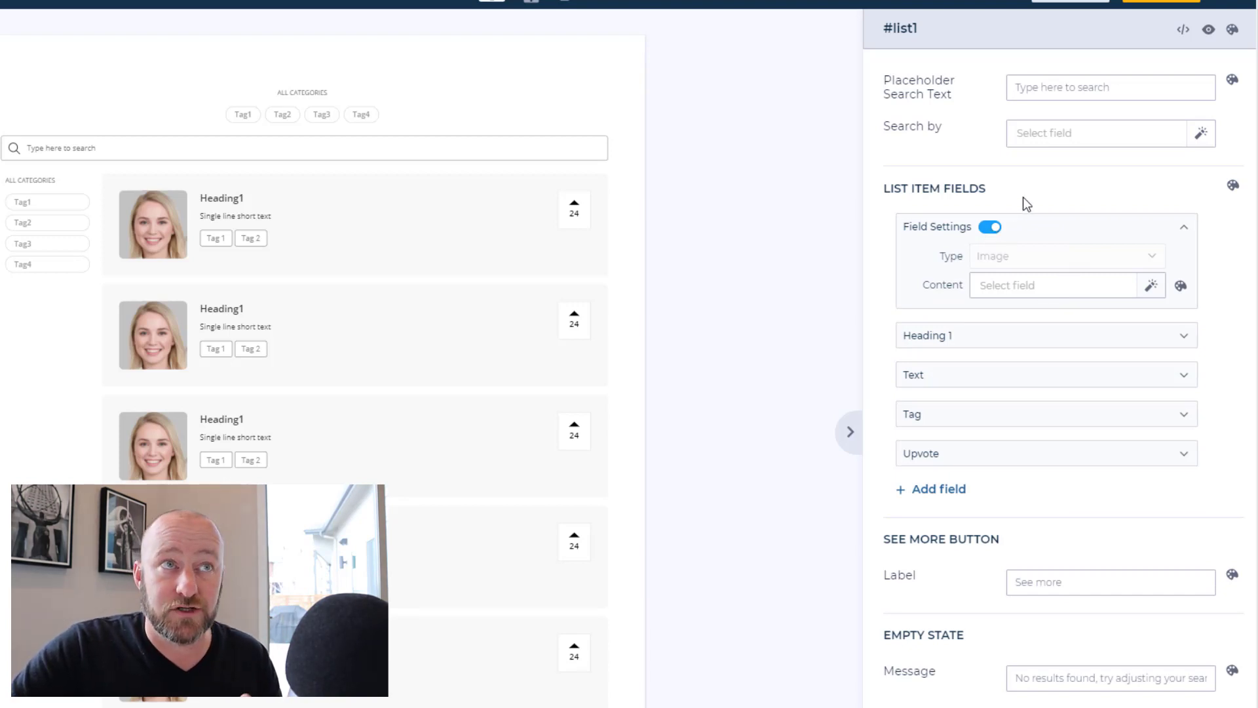
pyautogui.click(930, 489)
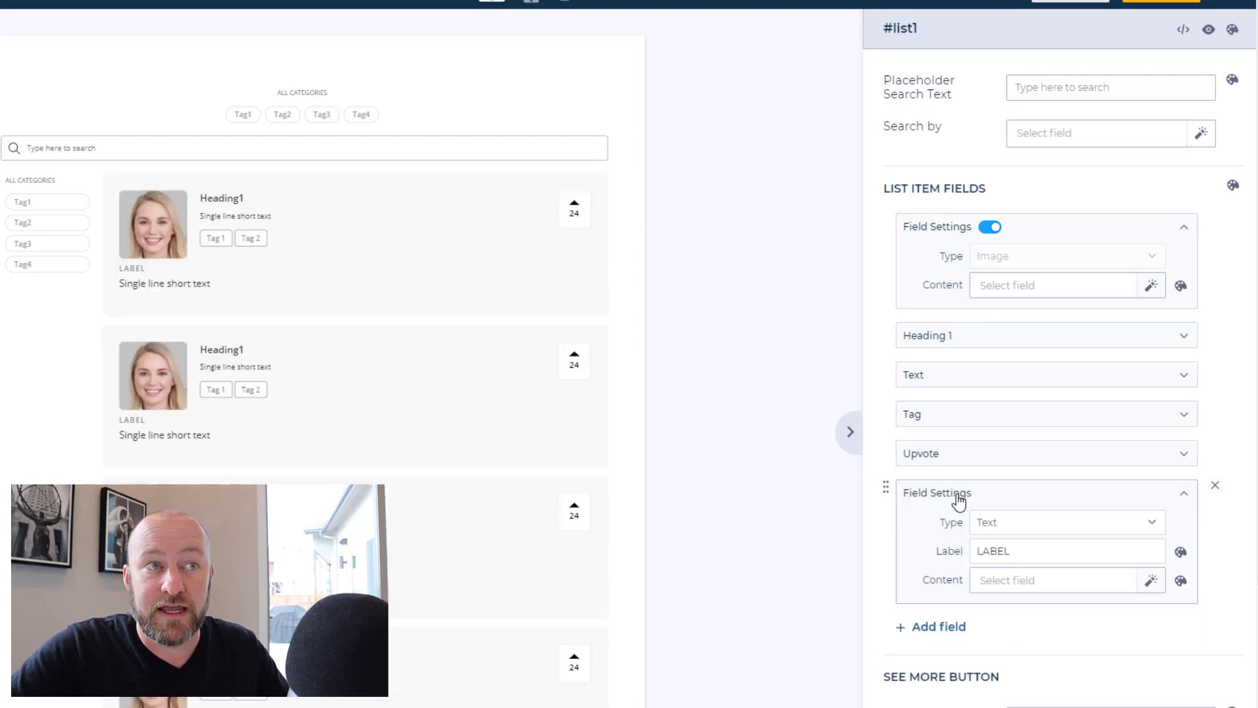
pyautogui.click(1068, 551)
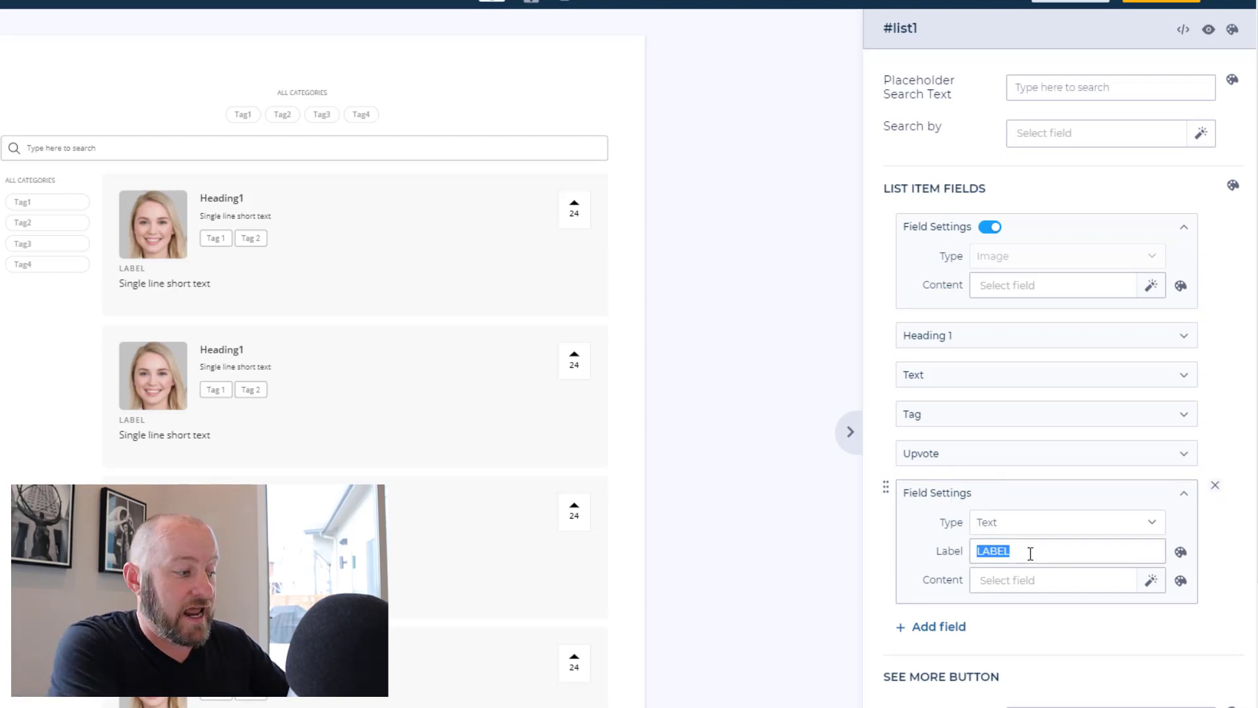
pyautogui.write('Name:')
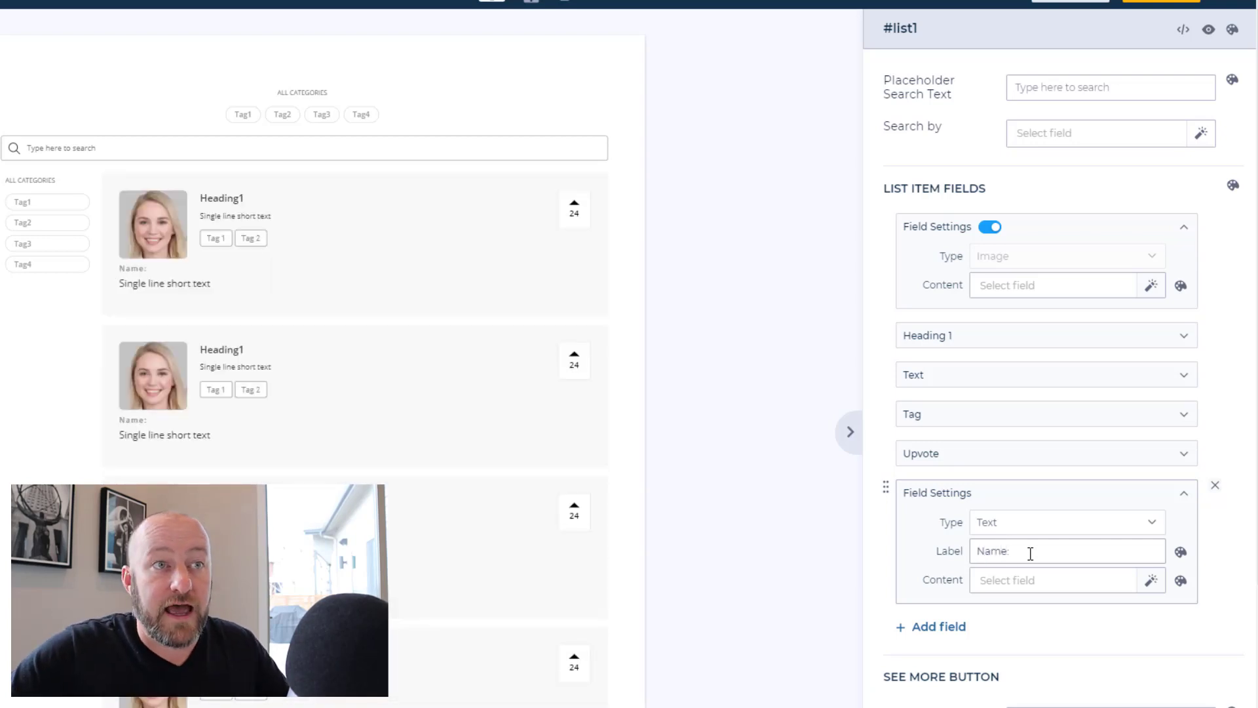
pyautogui.click(1149, 580)
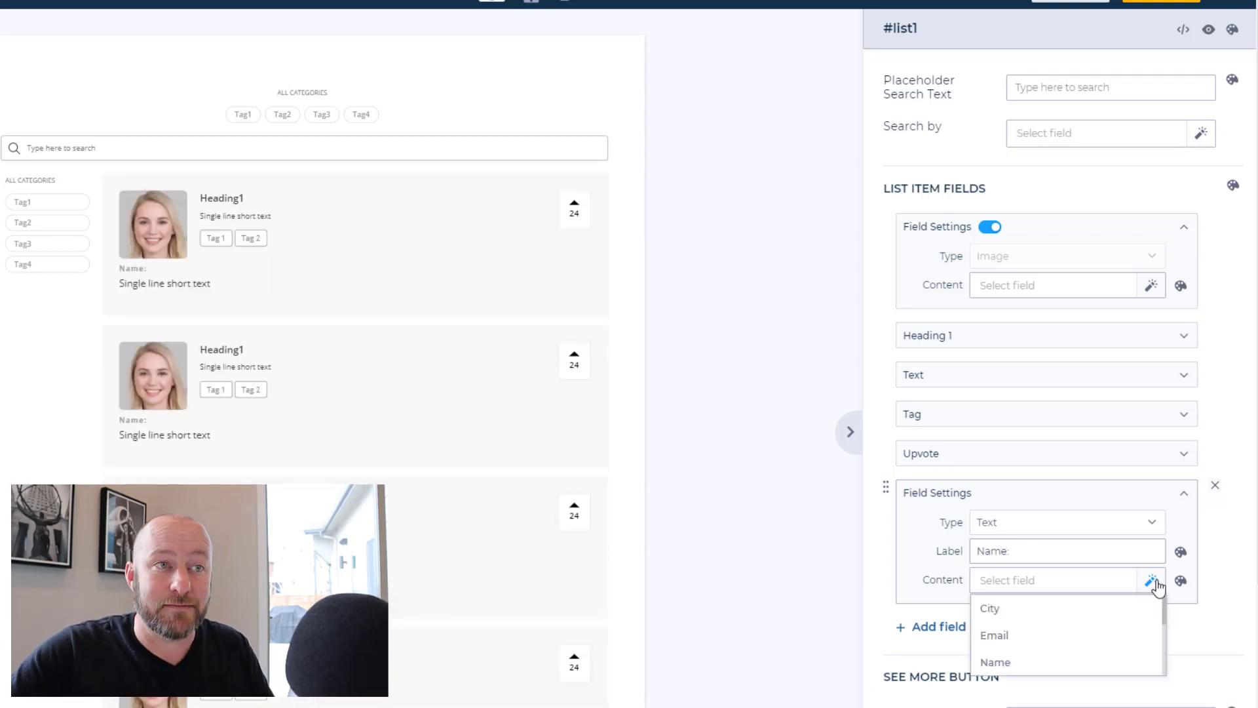
pyautogui.click(995, 662)
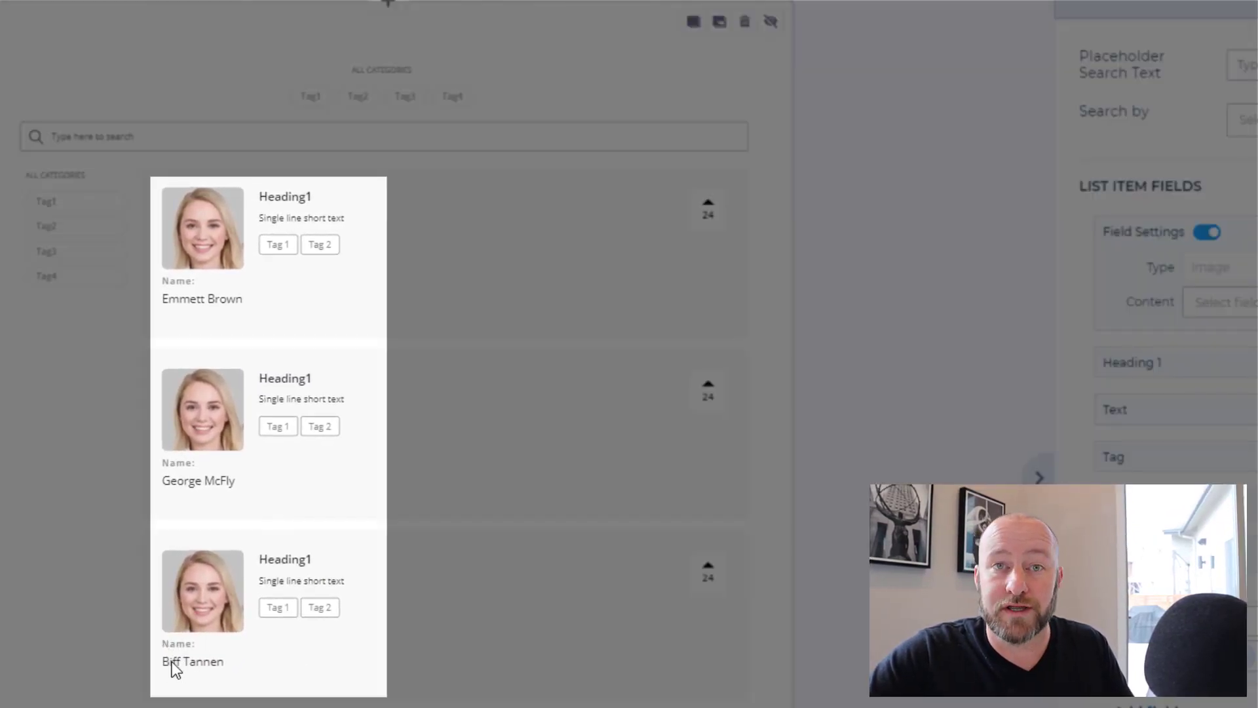
pyautogui.moveTo(253, 494)
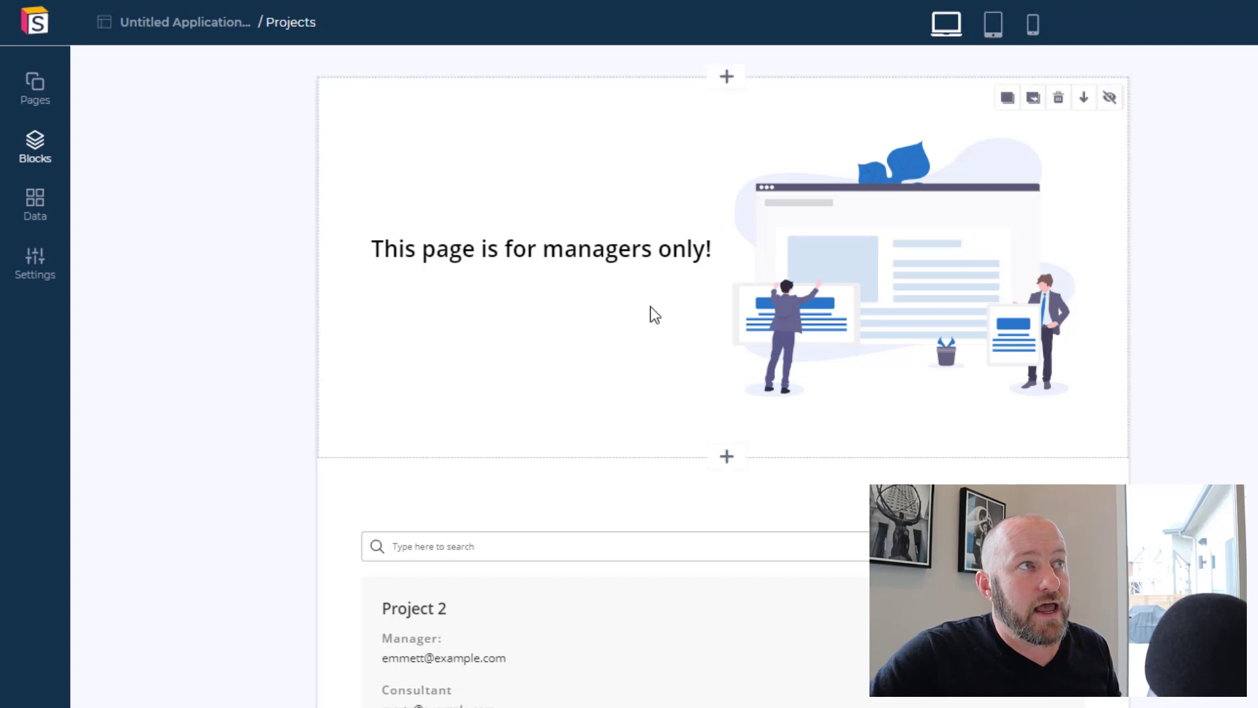
pyautogui.moveTo(506, 294)
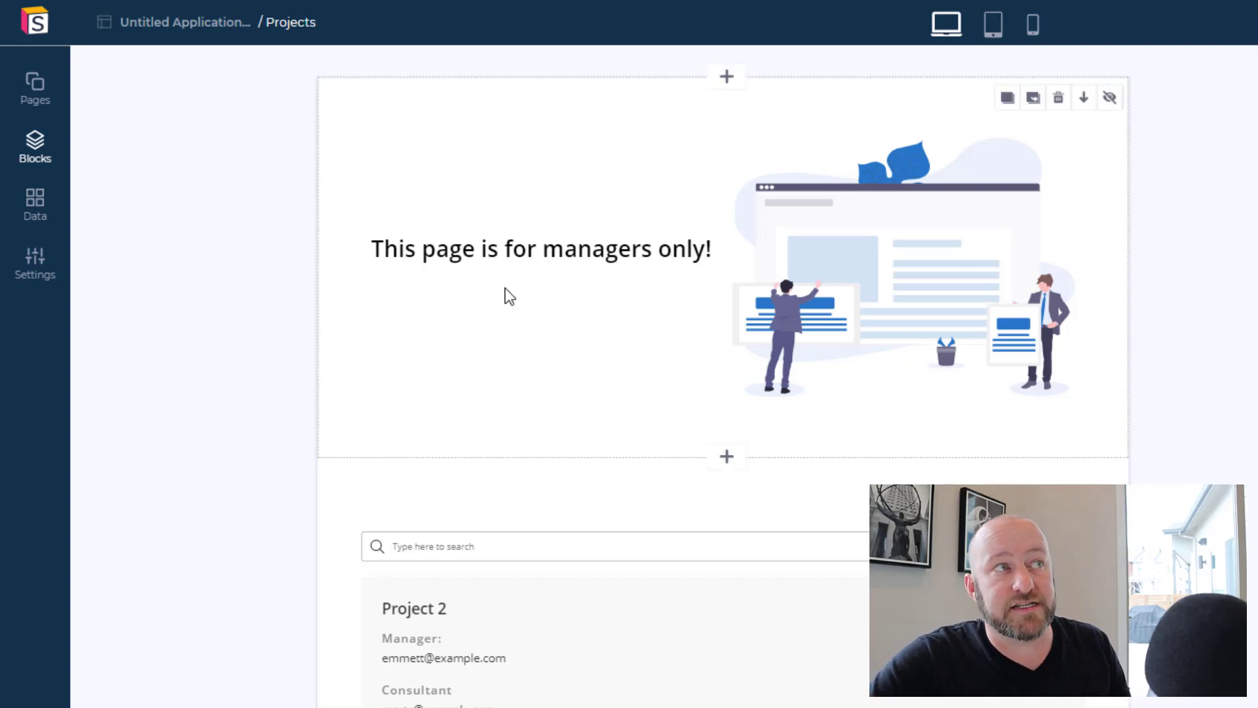
pyautogui.moveTo(669, 559)
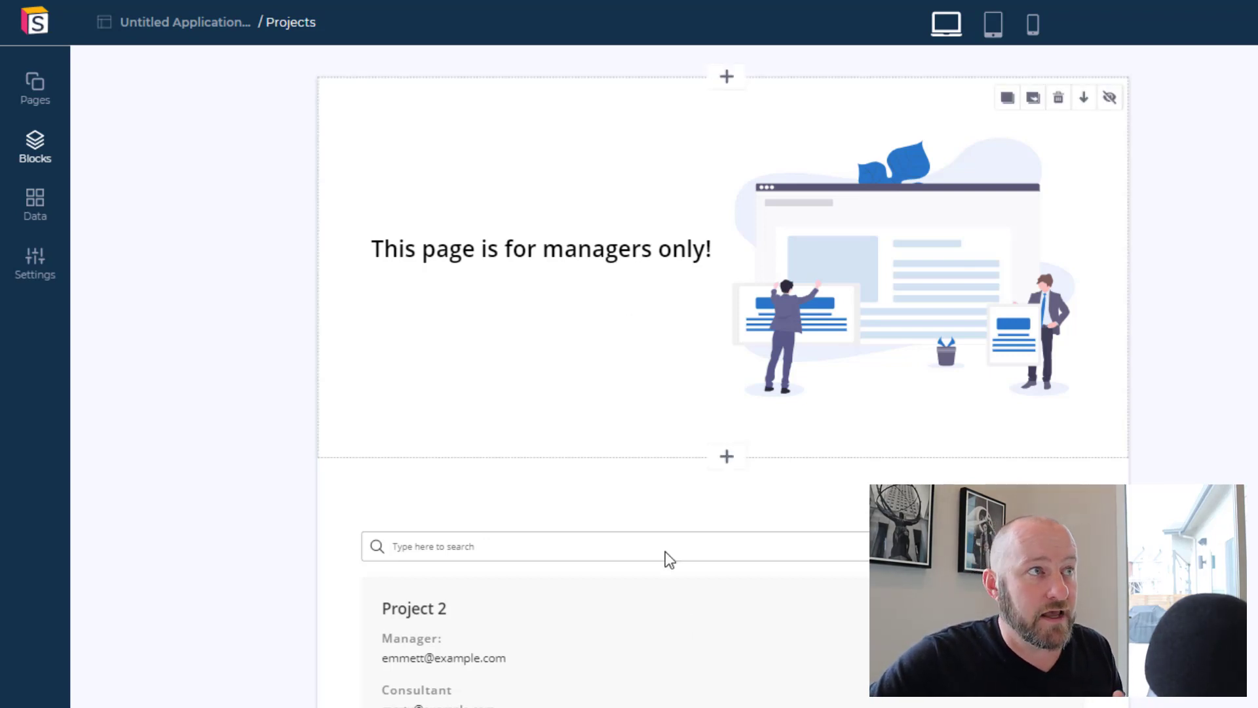
pyautogui.scroll(-3)
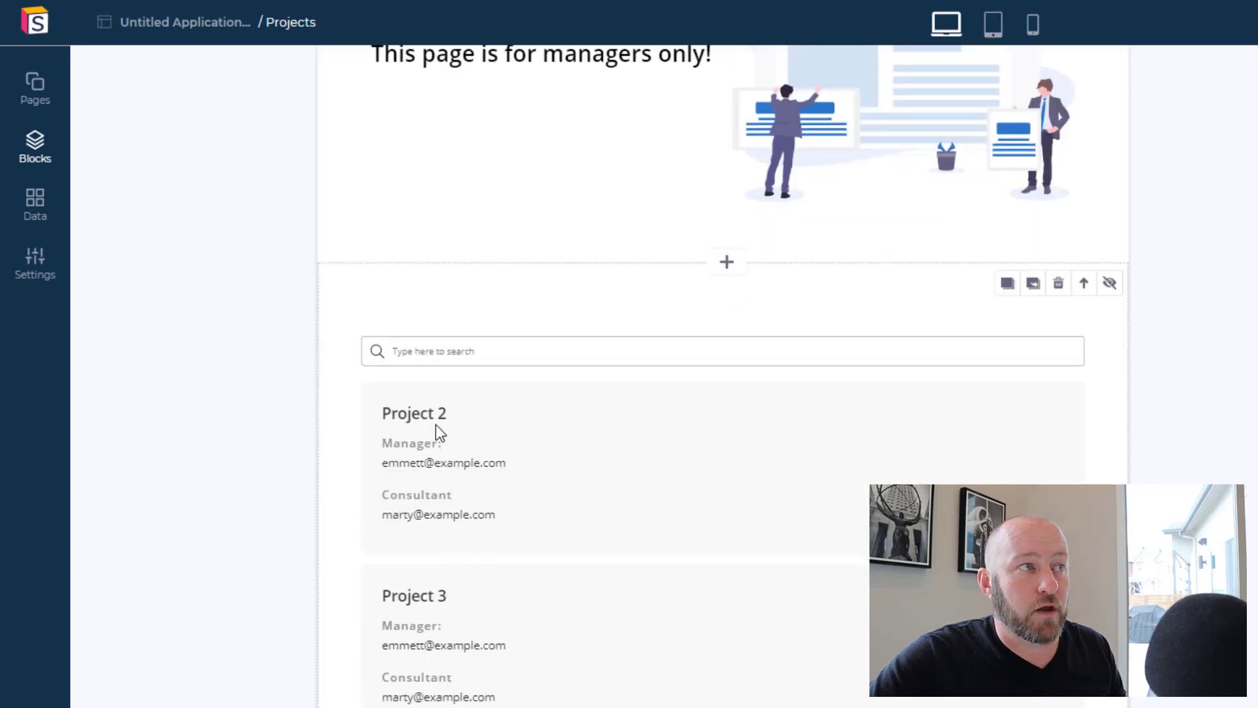
pyautogui.moveTo(417, 468)
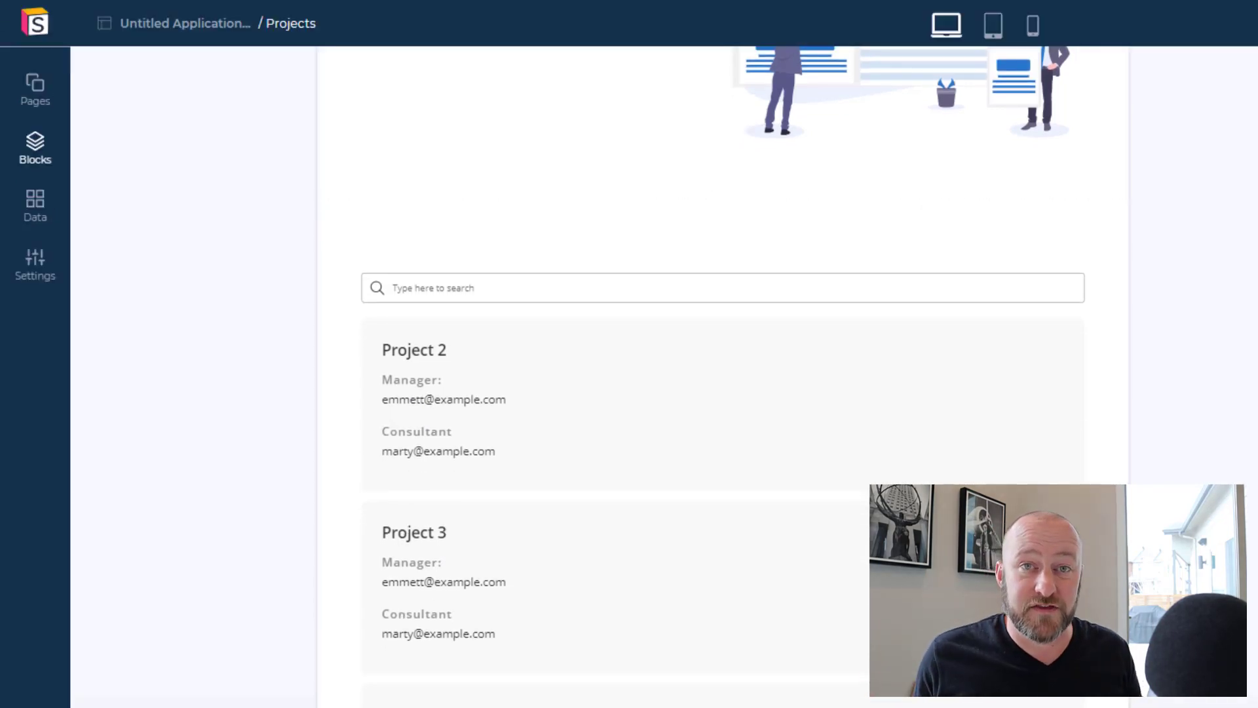
pyautogui.moveTo(36, 217)
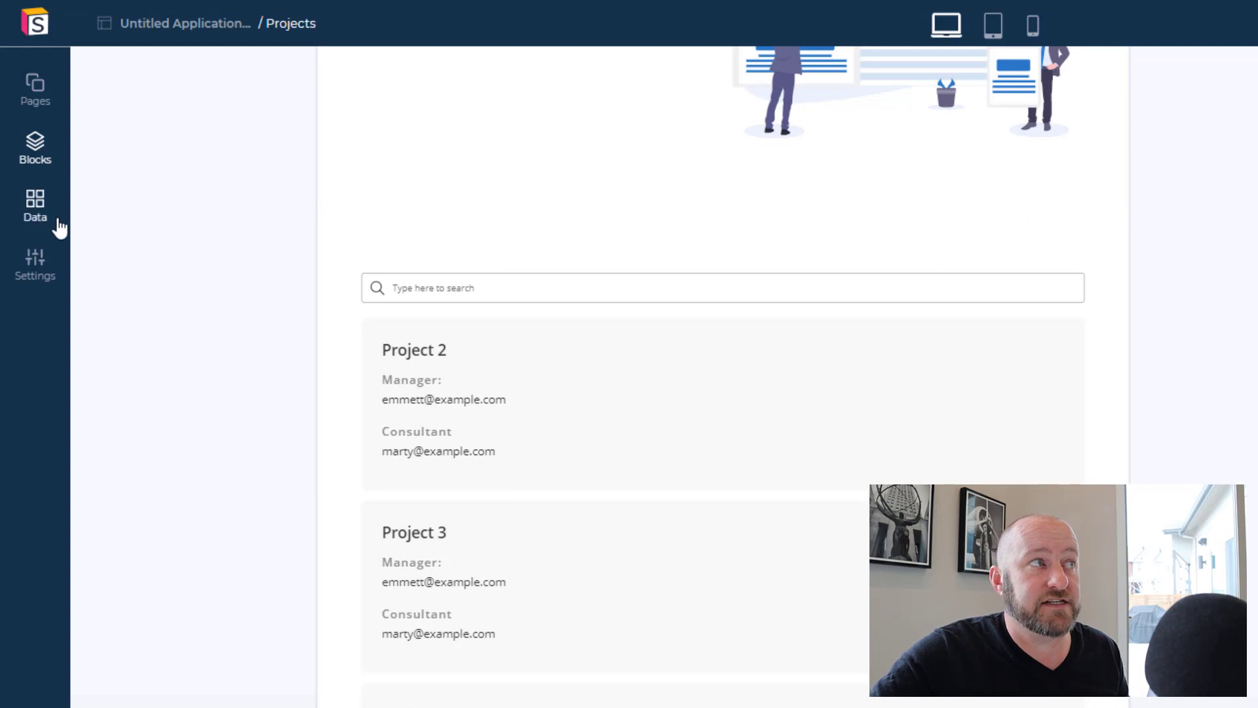
# - Check the Users data's Airtable connection to People and cancel without changes
pyautogui.click(35, 205)
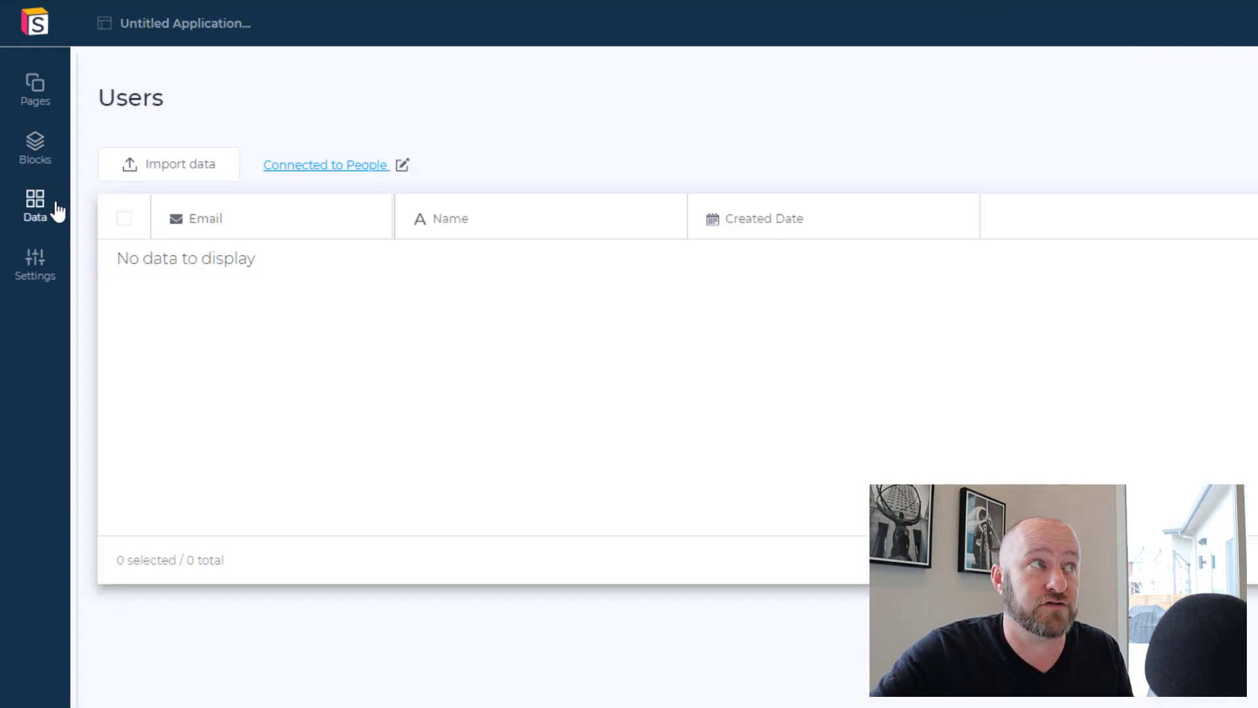
pyautogui.moveTo(435, 194)
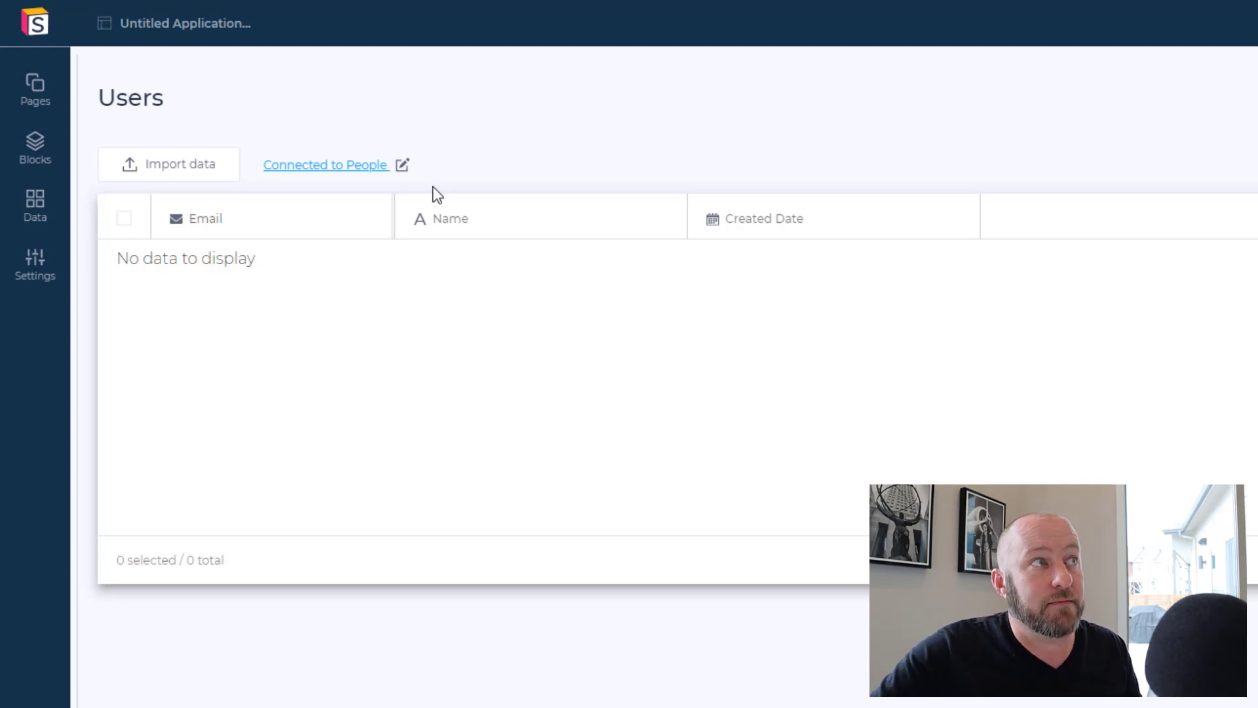
pyautogui.click(404, 165)
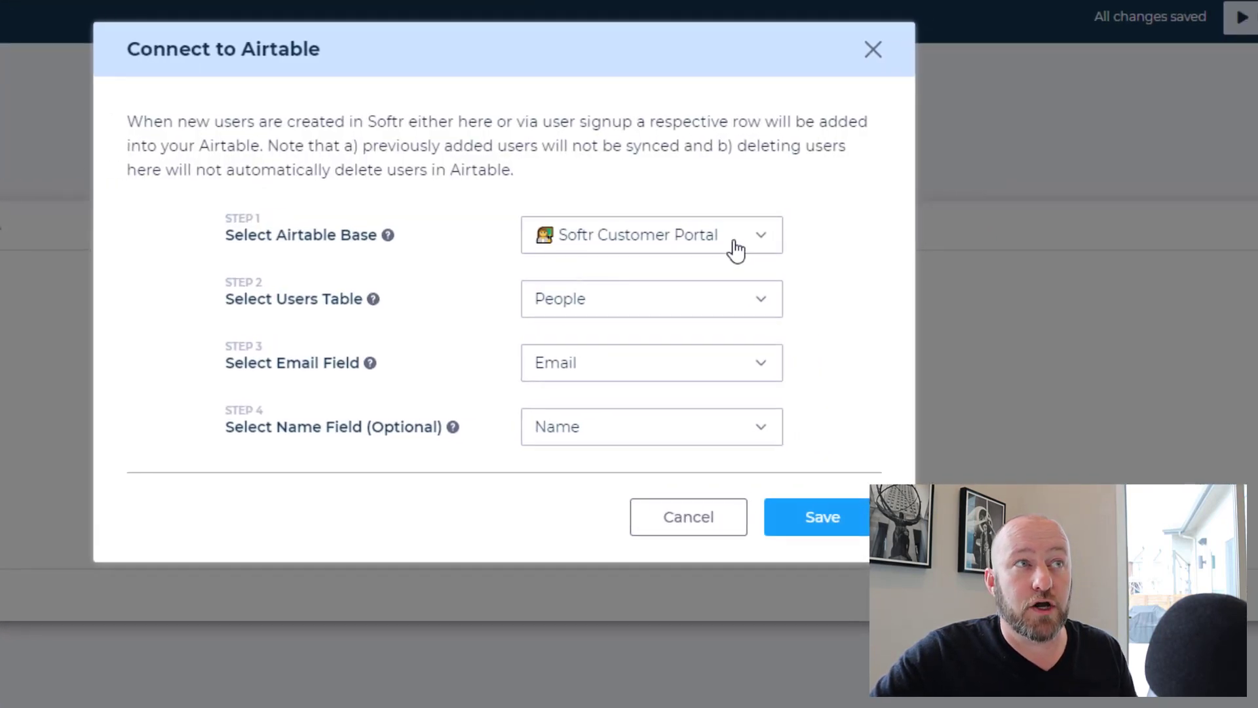
pyautogui.moveTo(658, 384)
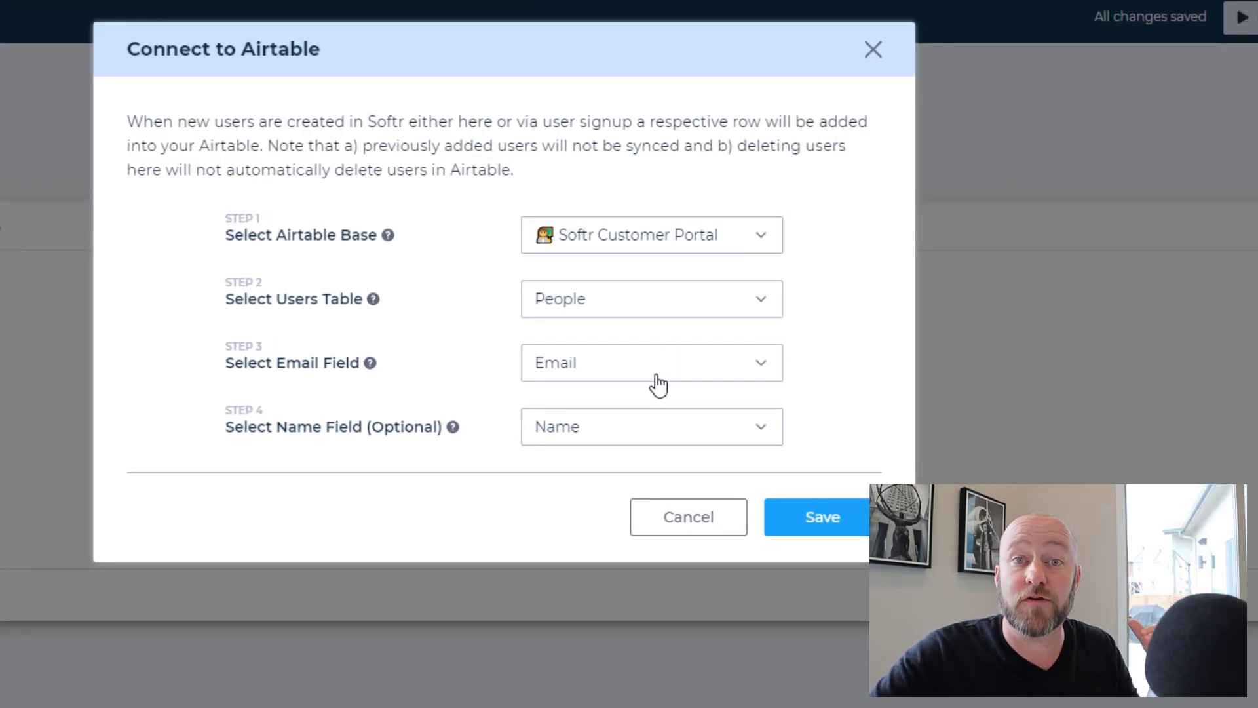
pyautogui.moveTo(611, 253)
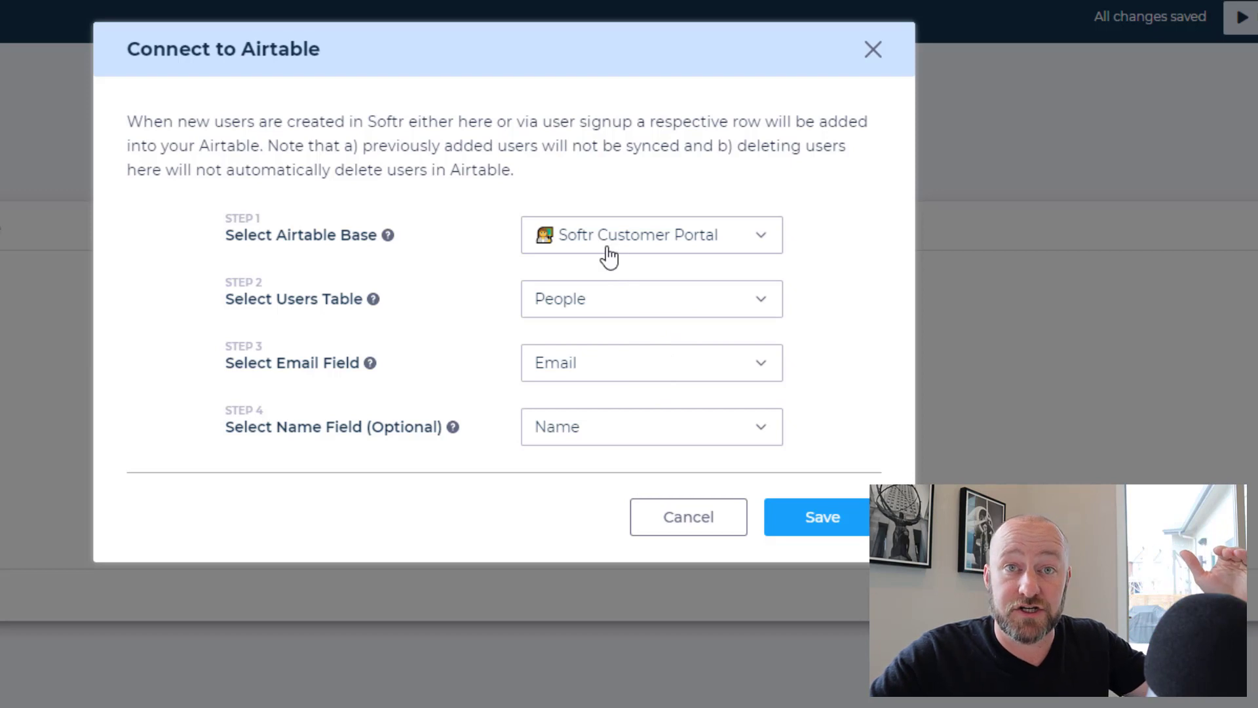
pyautogui.moveTo(634, 312)
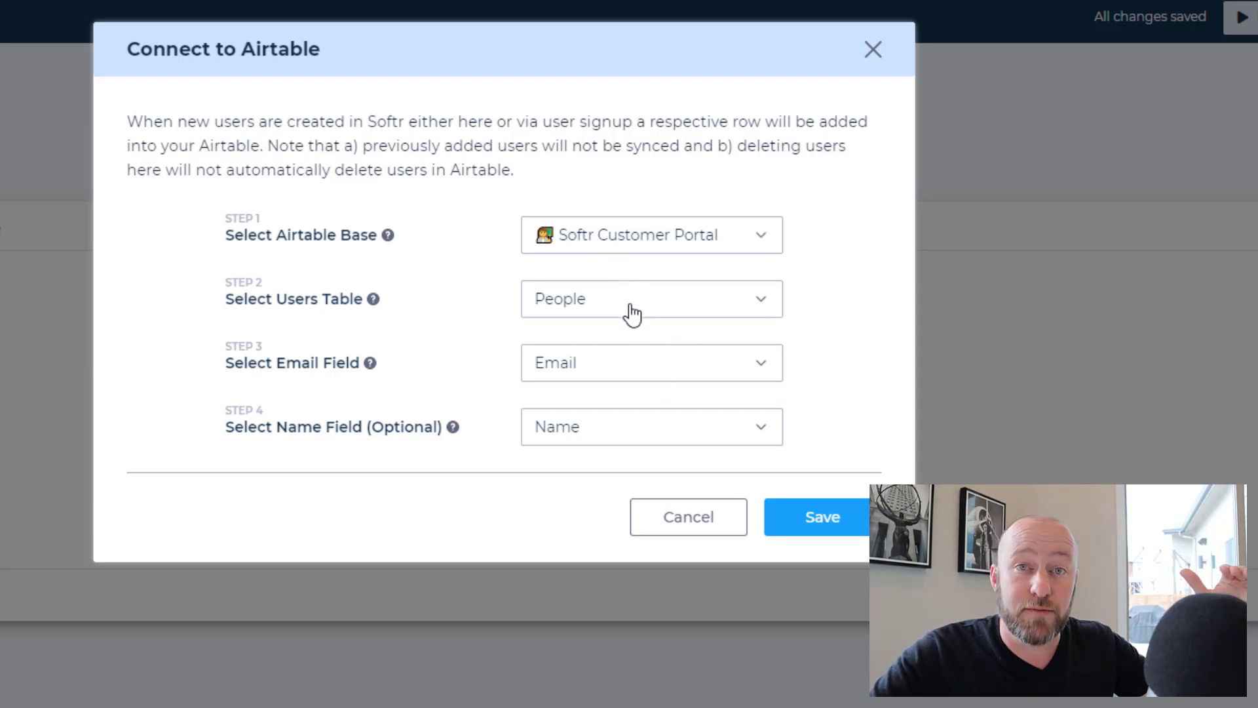
pyautogui.moveTo(612, 382)
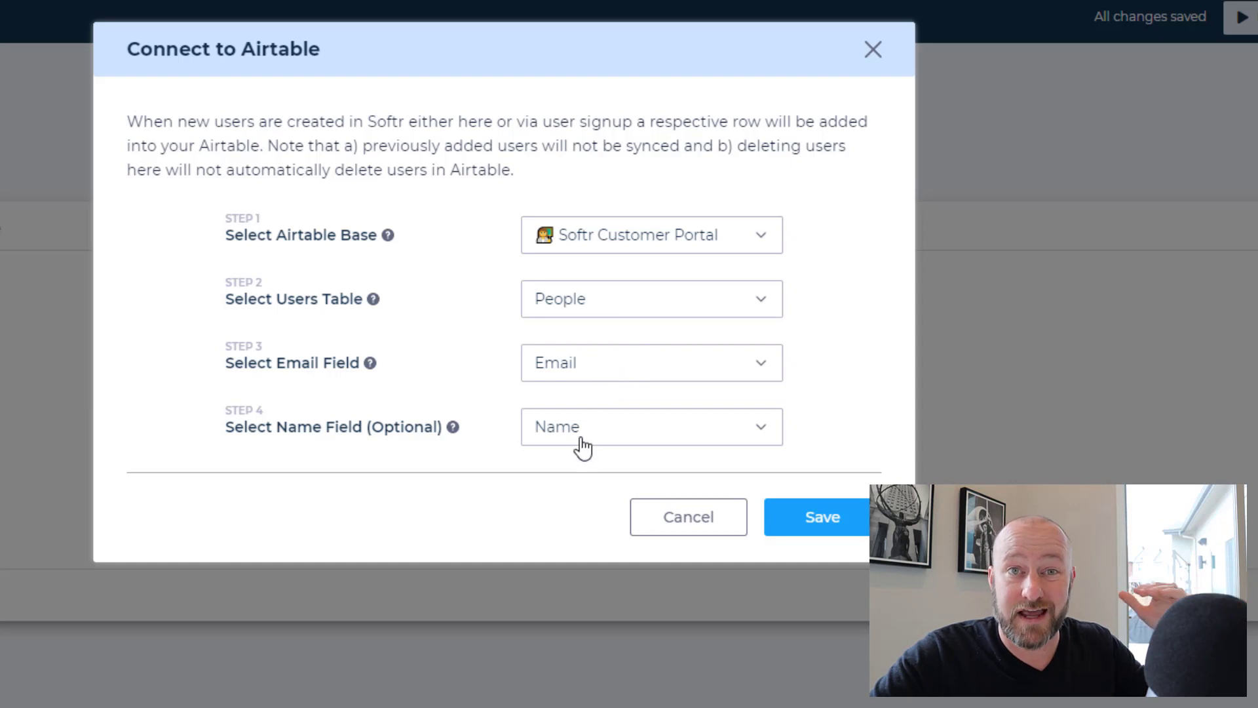
pyautogui.moveTo(688, 517)
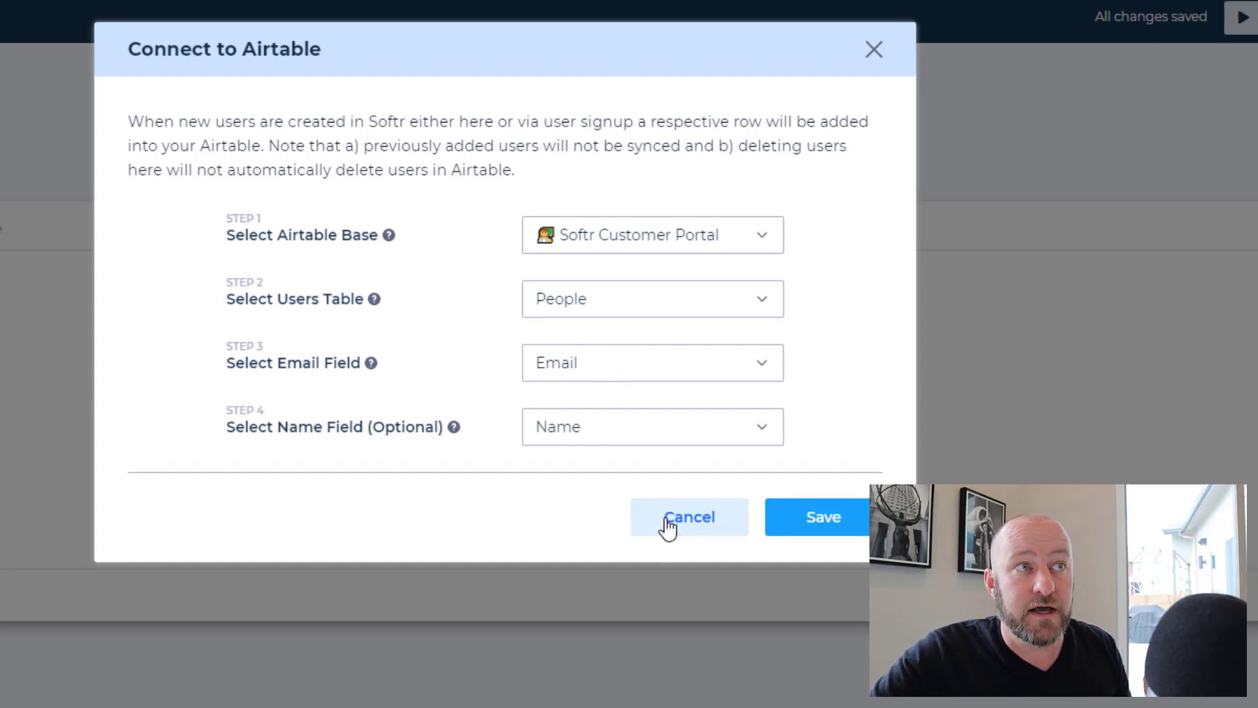
pyautogui.click(688, 516)
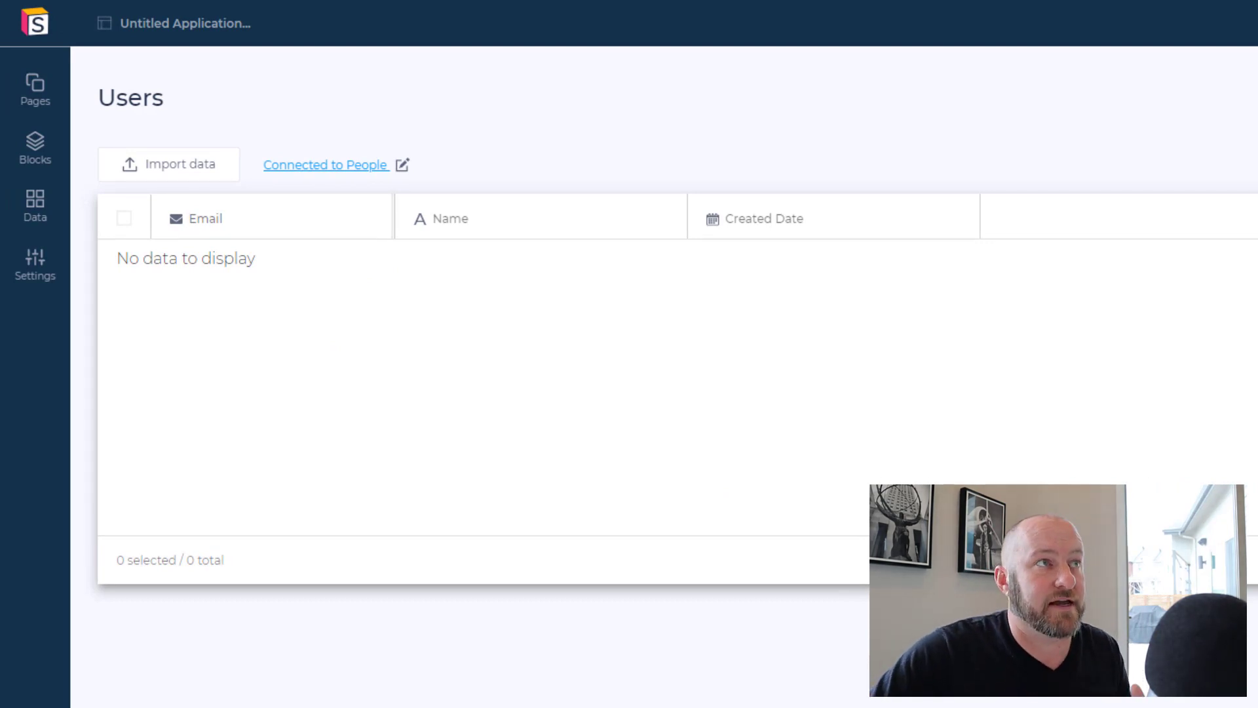
pyautogui.moveTo(35, 147)
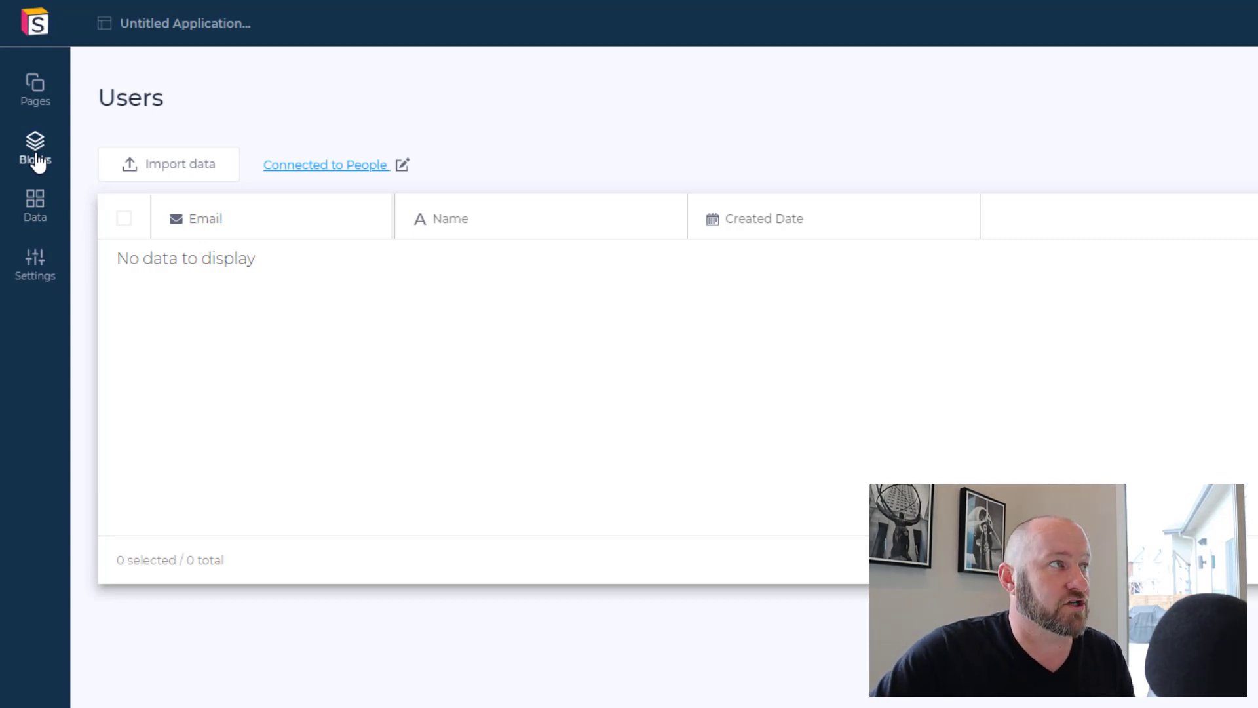
# - Open the page blocks library, then the #list1 block's visibility settings
pyautogui.click(34, 89)
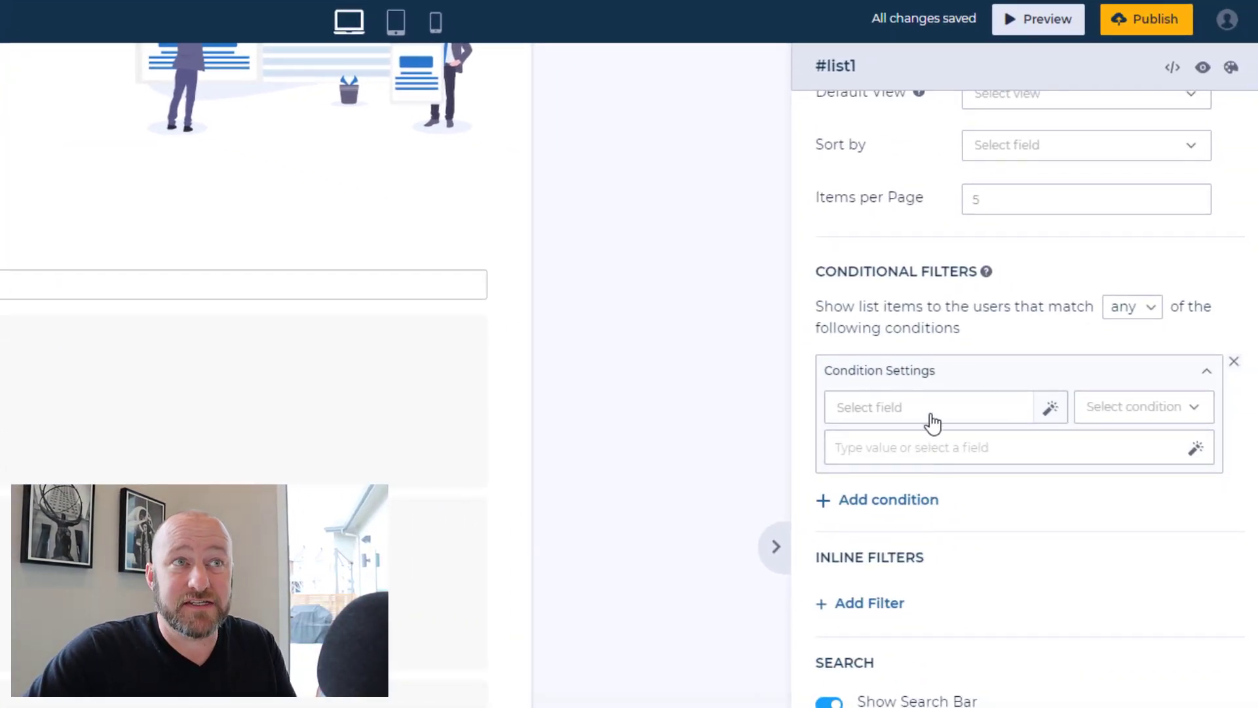
pyautogui.click(927, 407)
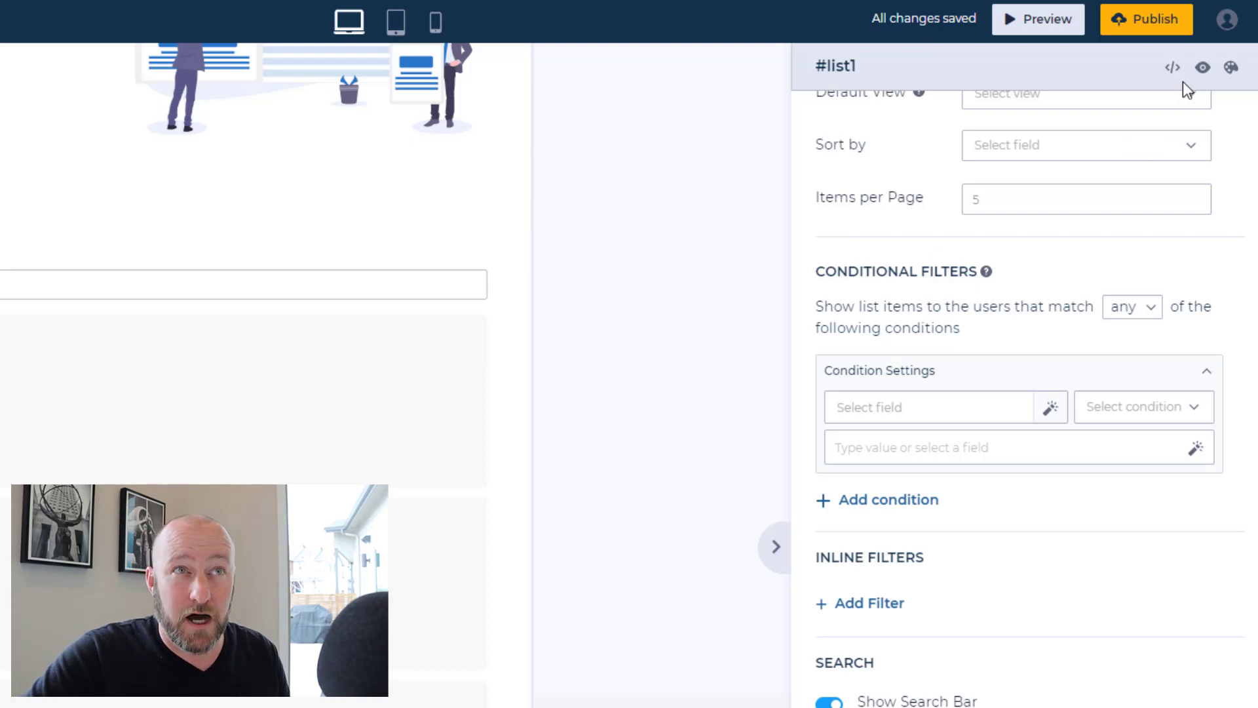
pyautogui.click(1202, 68)
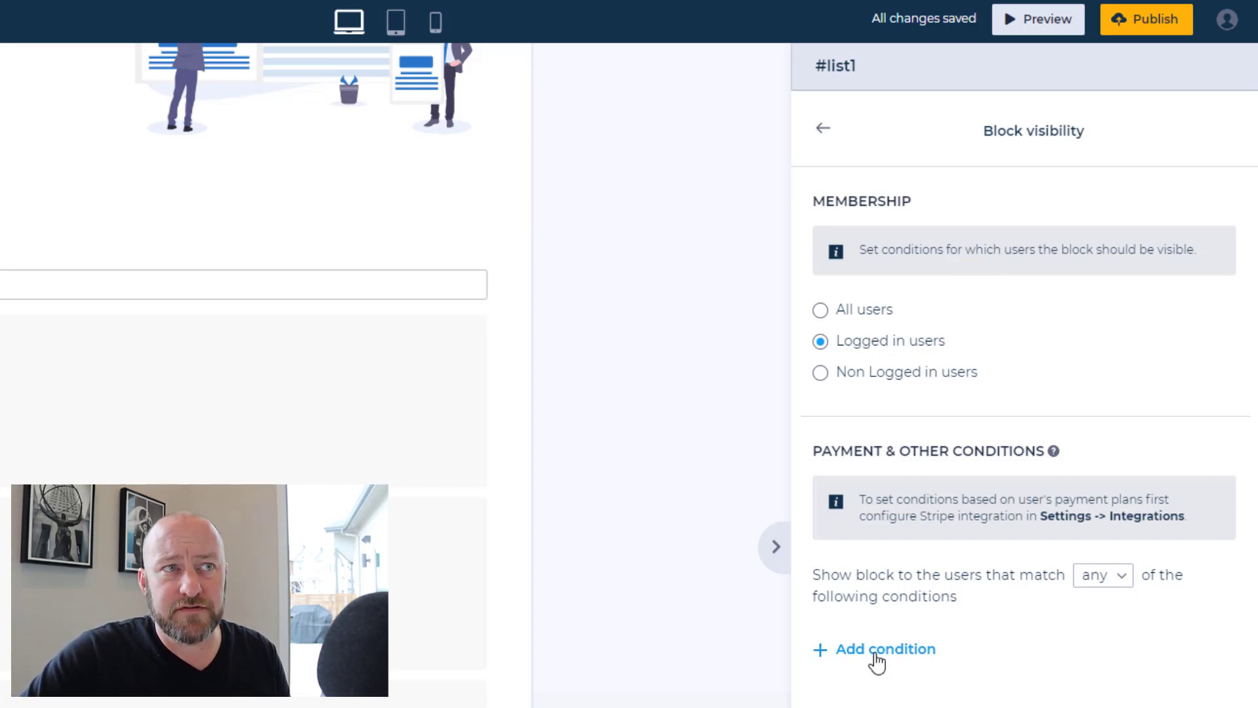
# - Add a visibility condition: Logged in User's Role is 'Manager'
pyautogui.click(884, 648)
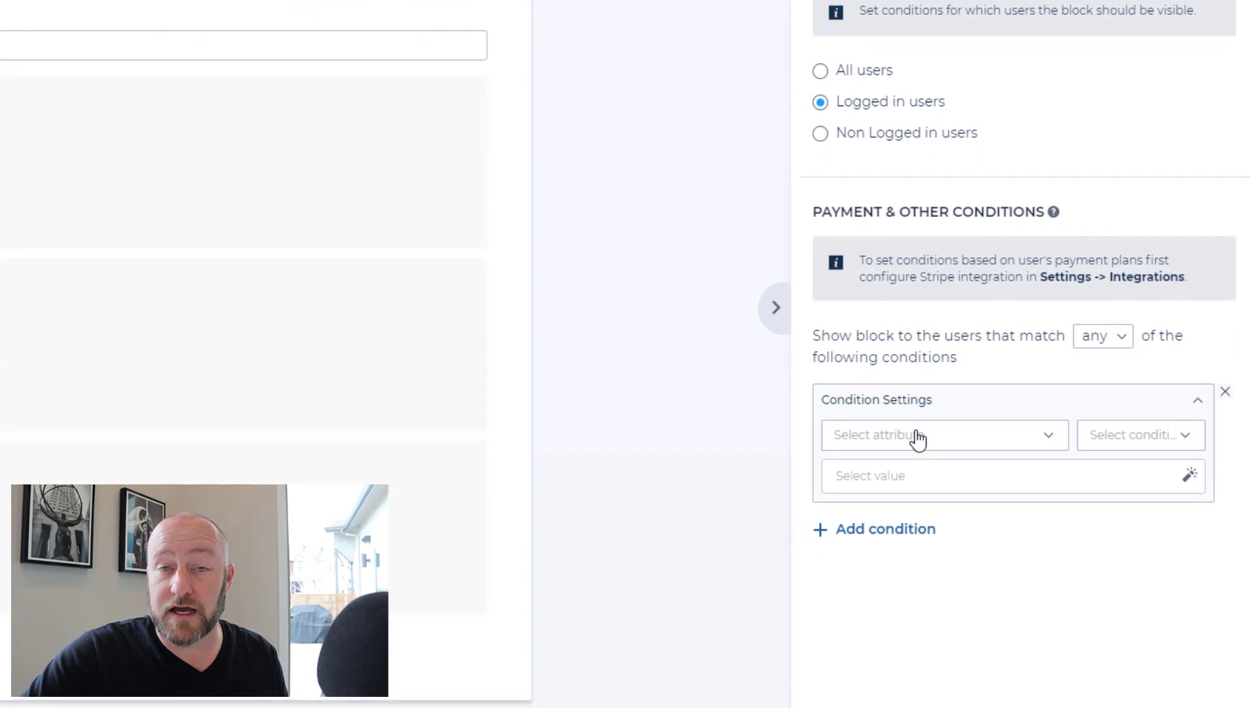
pyautogui.click(915, 434)
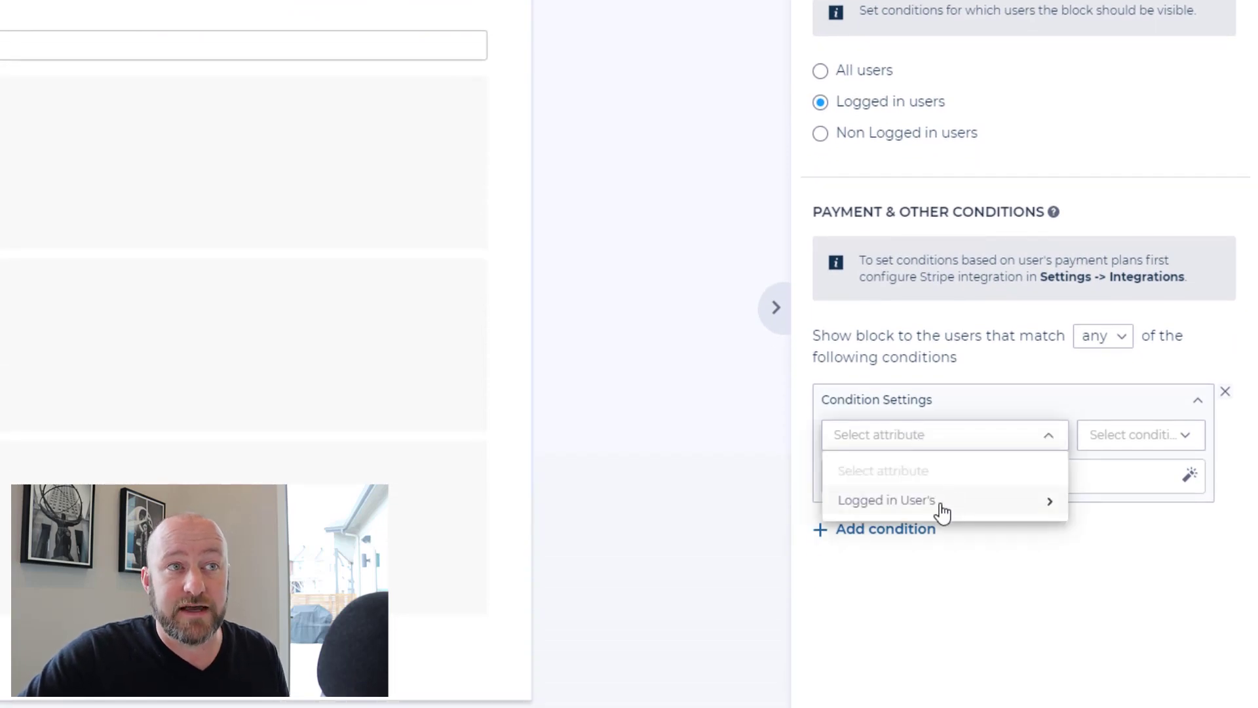
pyautogui.click(885, 499)
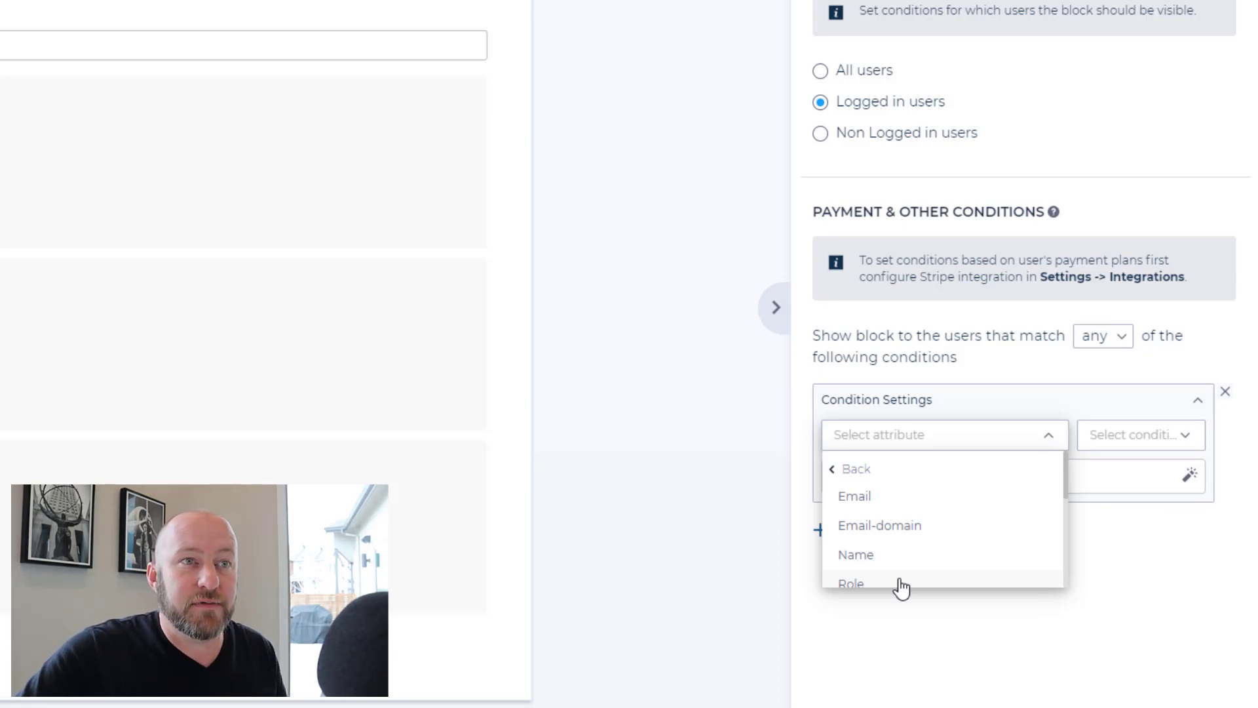
pyautogui.click(851, 583)
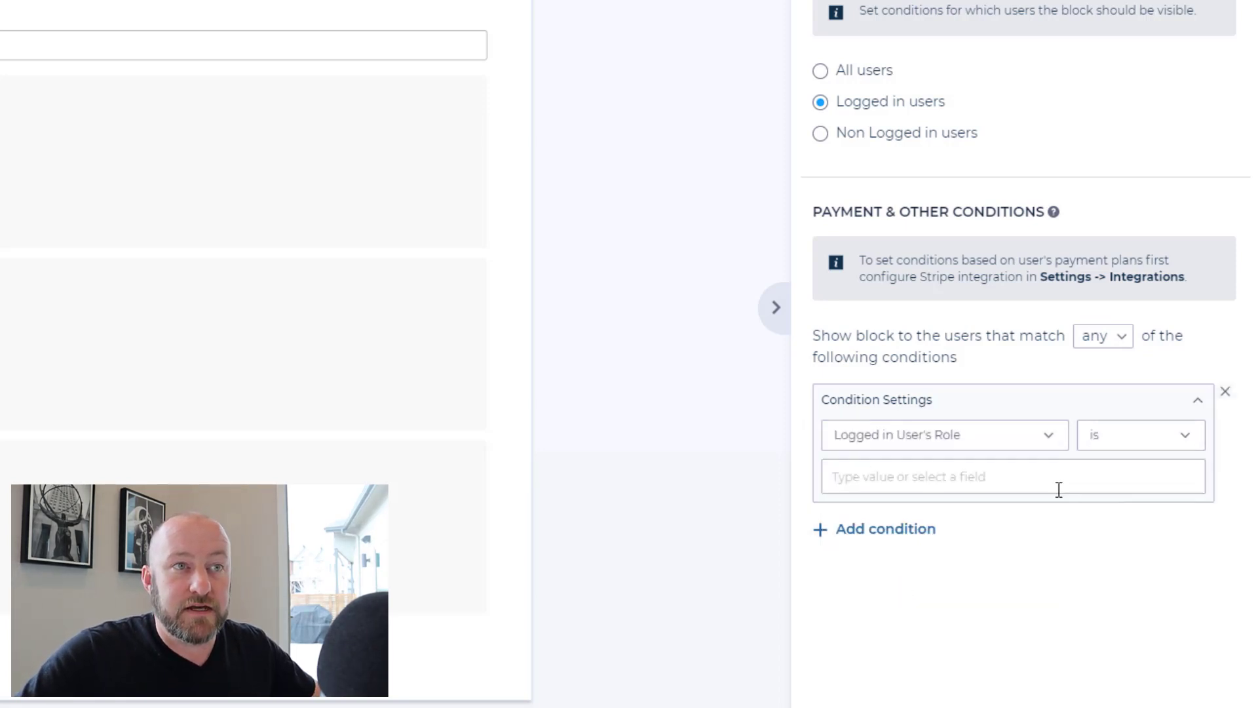
pyautogui.write('Manage')
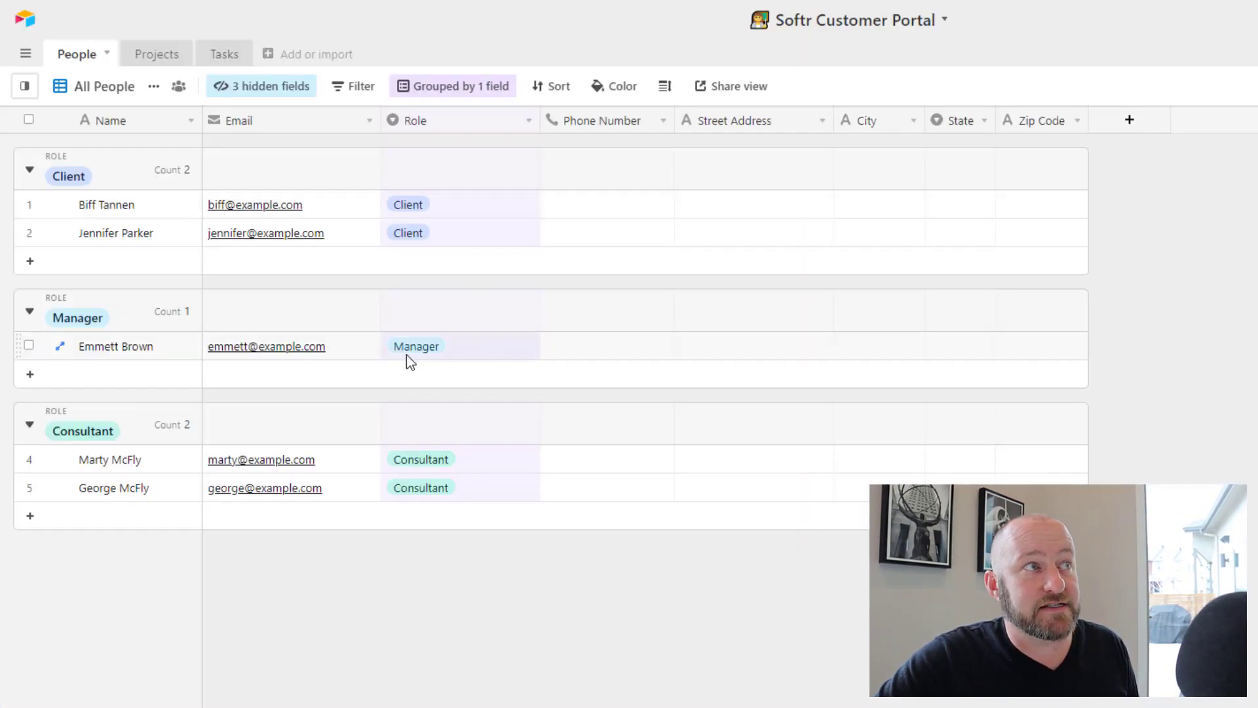
pyautogui.moveTo(447, 357)
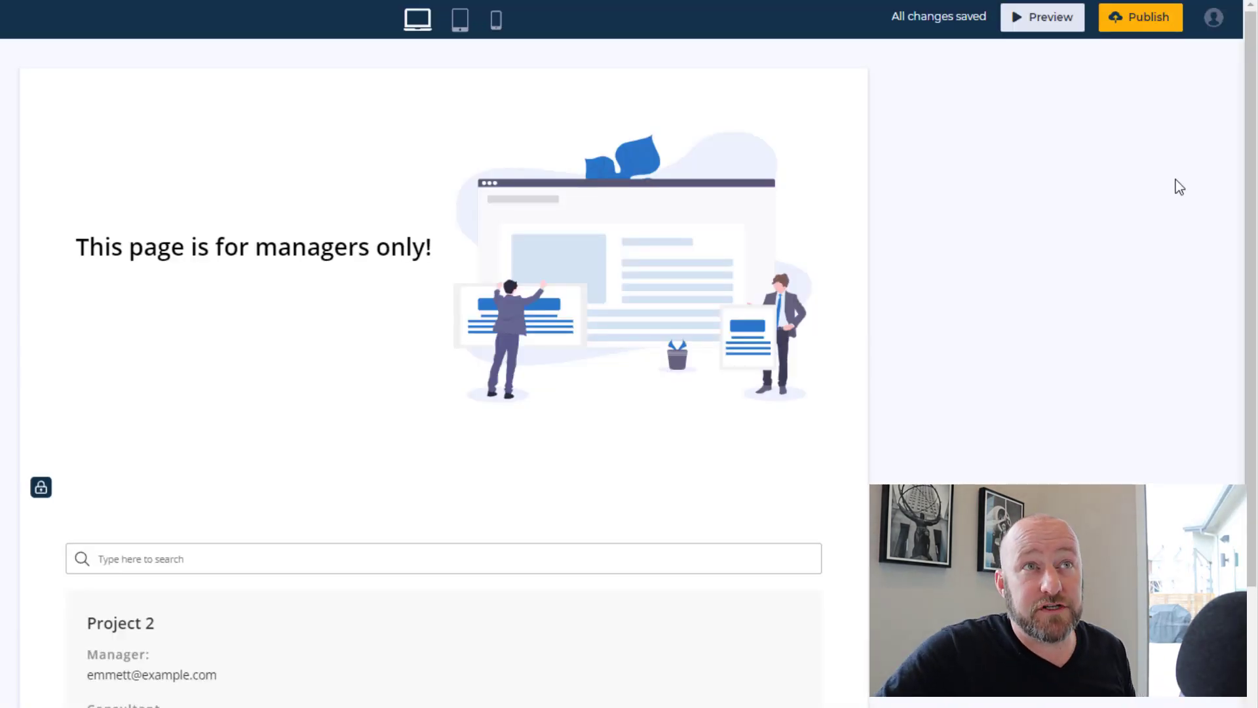
# - Publish the Softr app with the managers-only visibility rule
pyautogui.click(1140, 17)
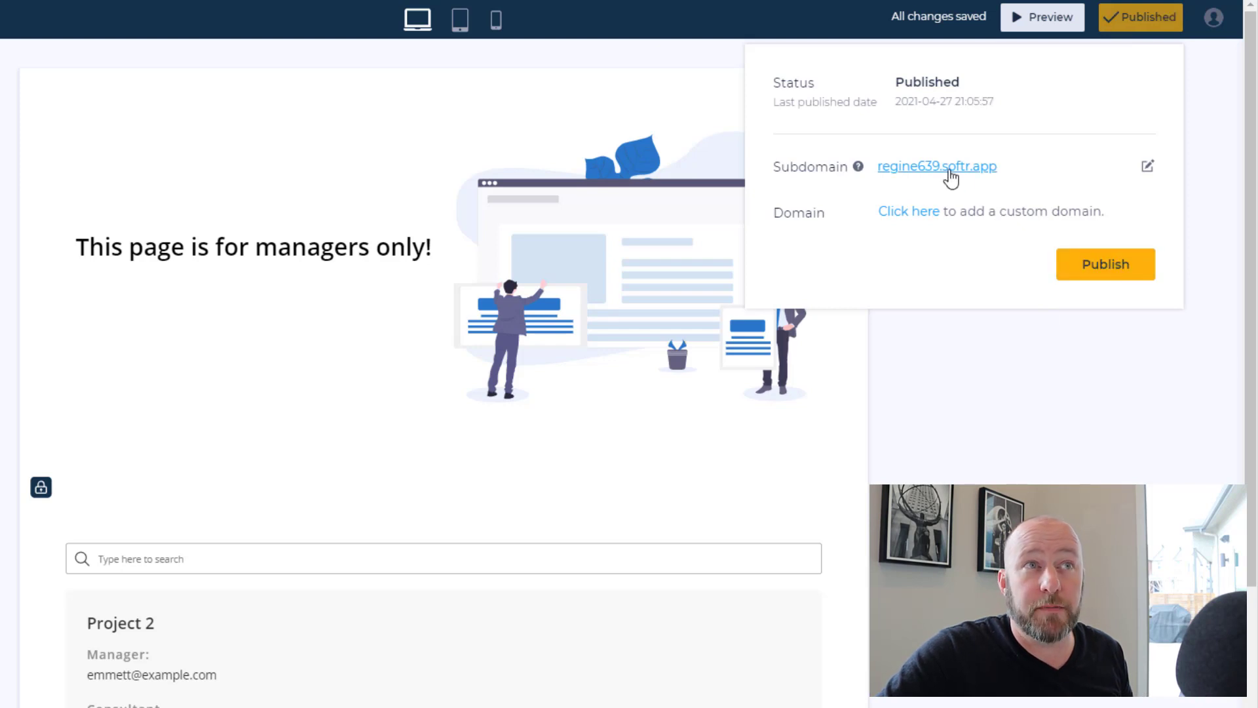
# - Open the published app's subdomain link in an incognito window
pyautogui.rightClick(937, 166)
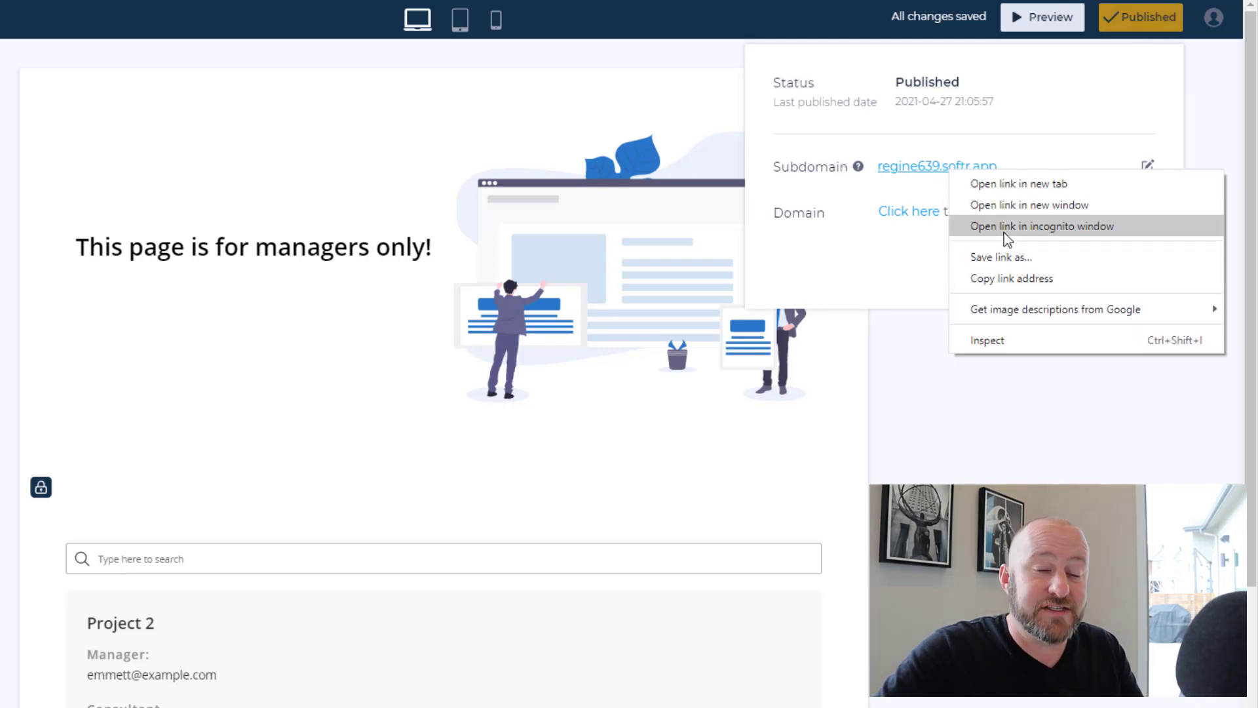
pyautogui.click(1041, 226)
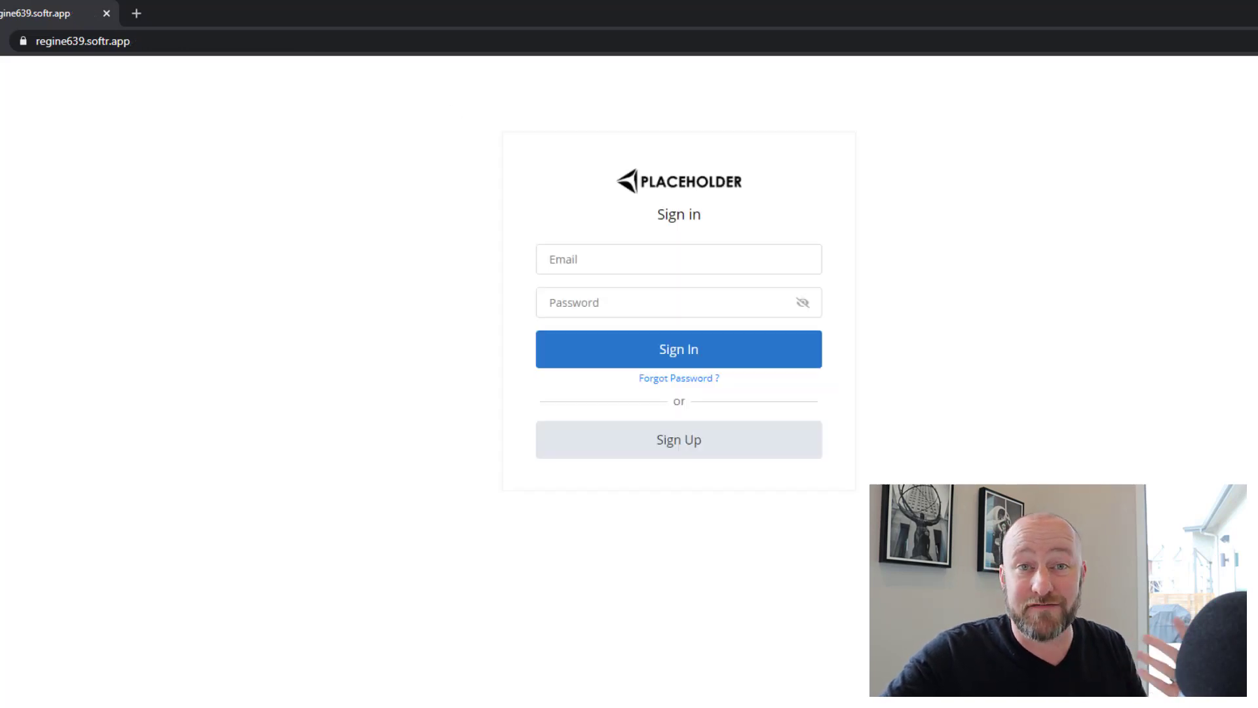
pyautogui.click(678, 259)
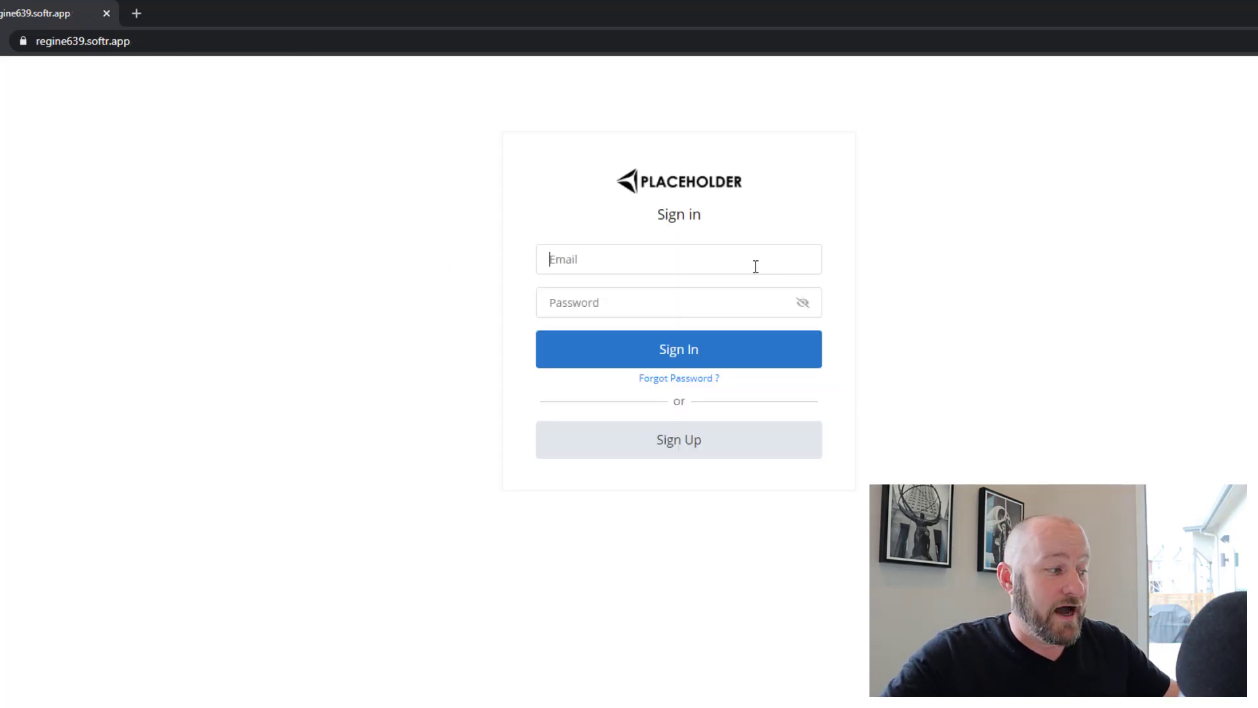
pyautogui.write('emmett@example.com')
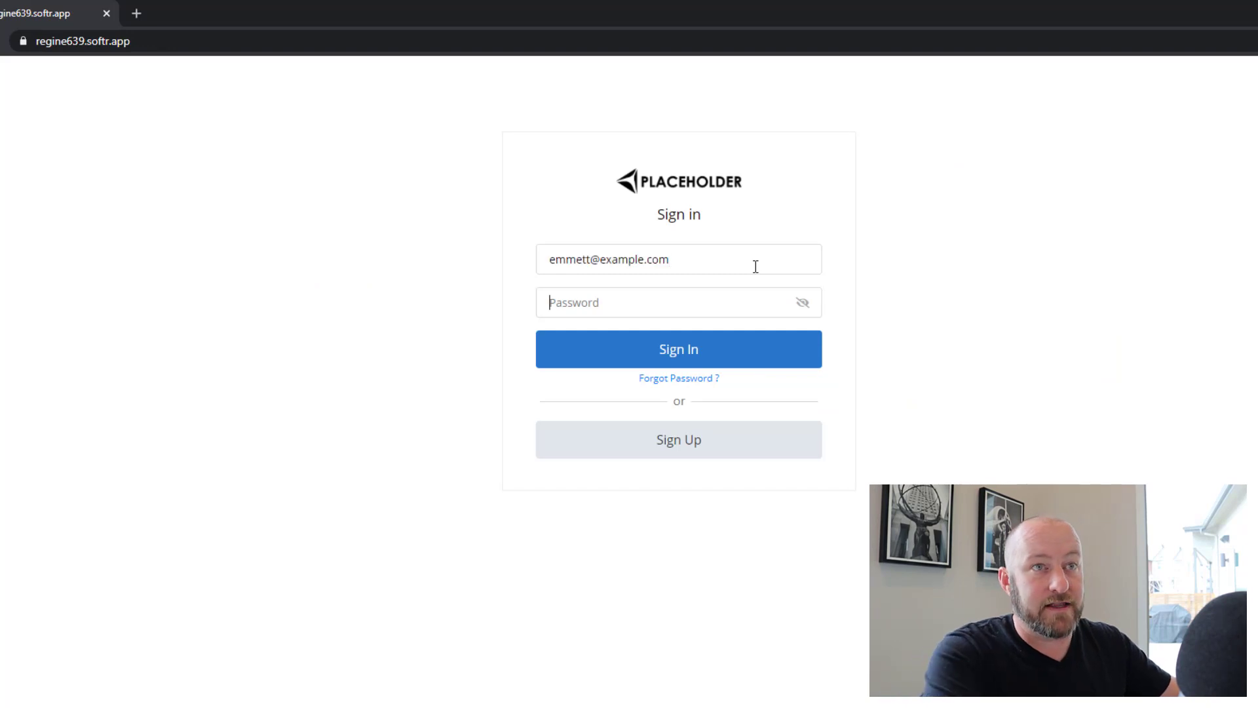
pyautogui.write('•••')
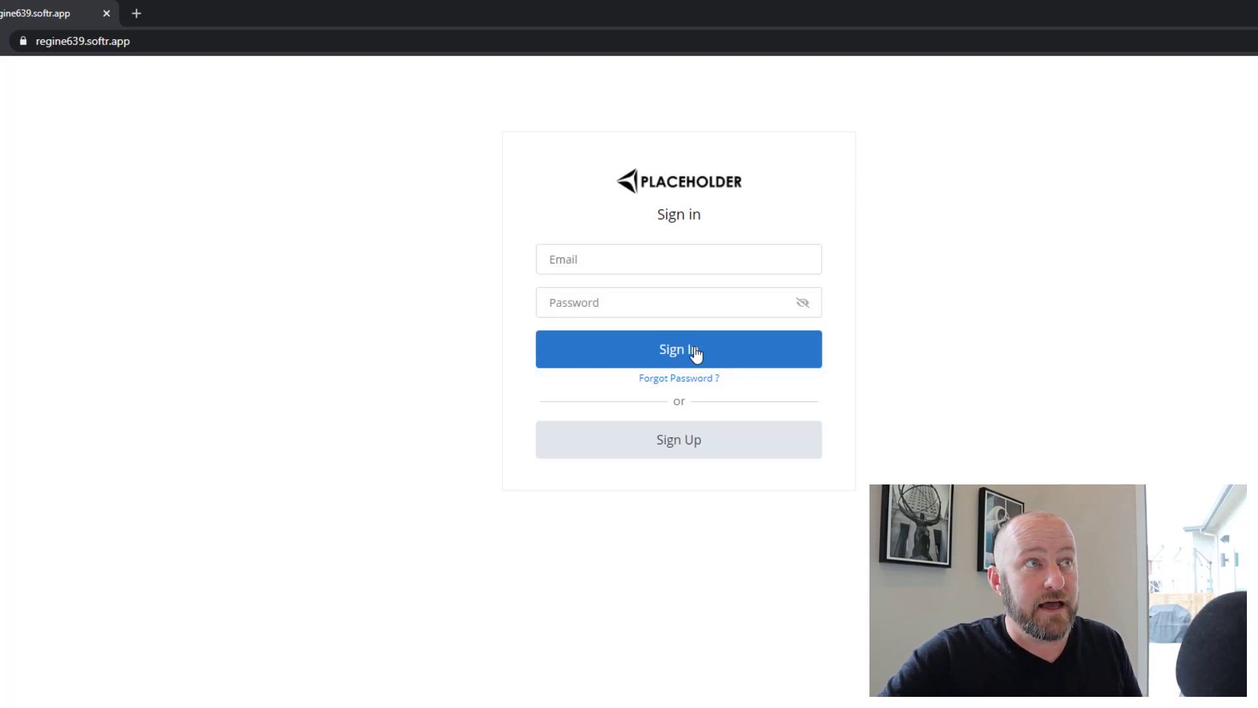
pyautogui.click(80, 41)
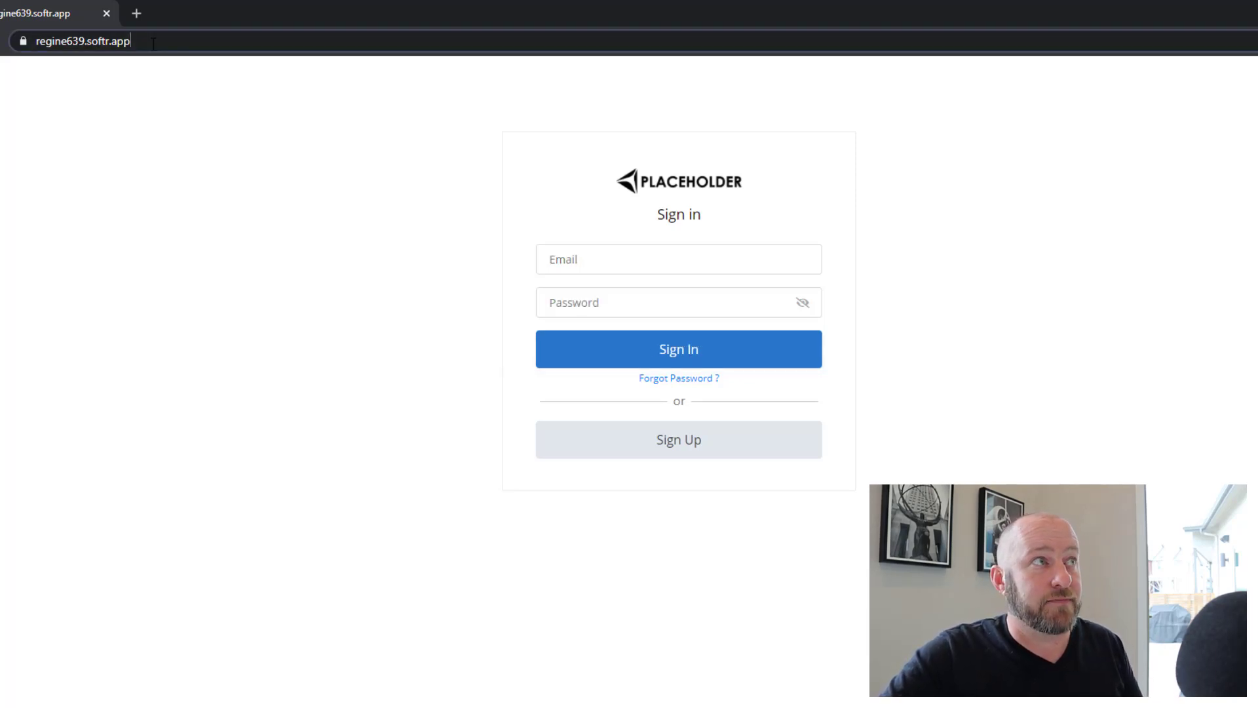
pyautogui.write('/pro')
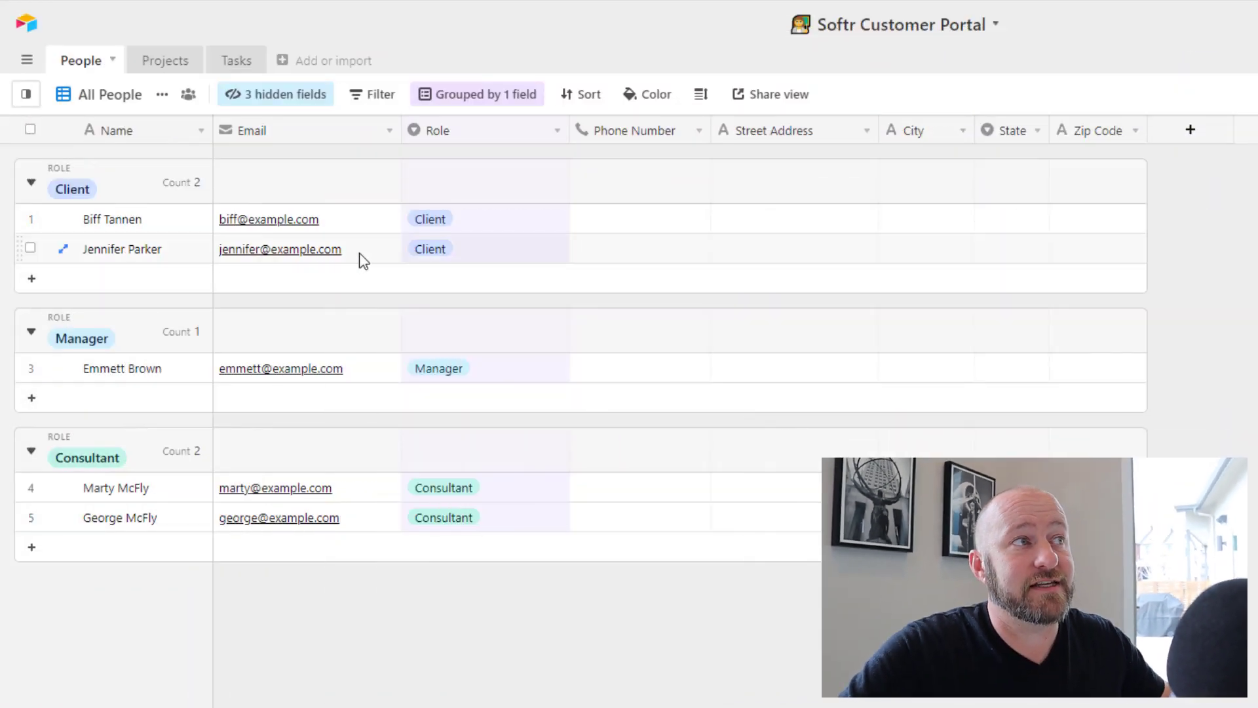
# - Select a Client user's email cell in Airtable's People table
pyautogui.click(305, 249)
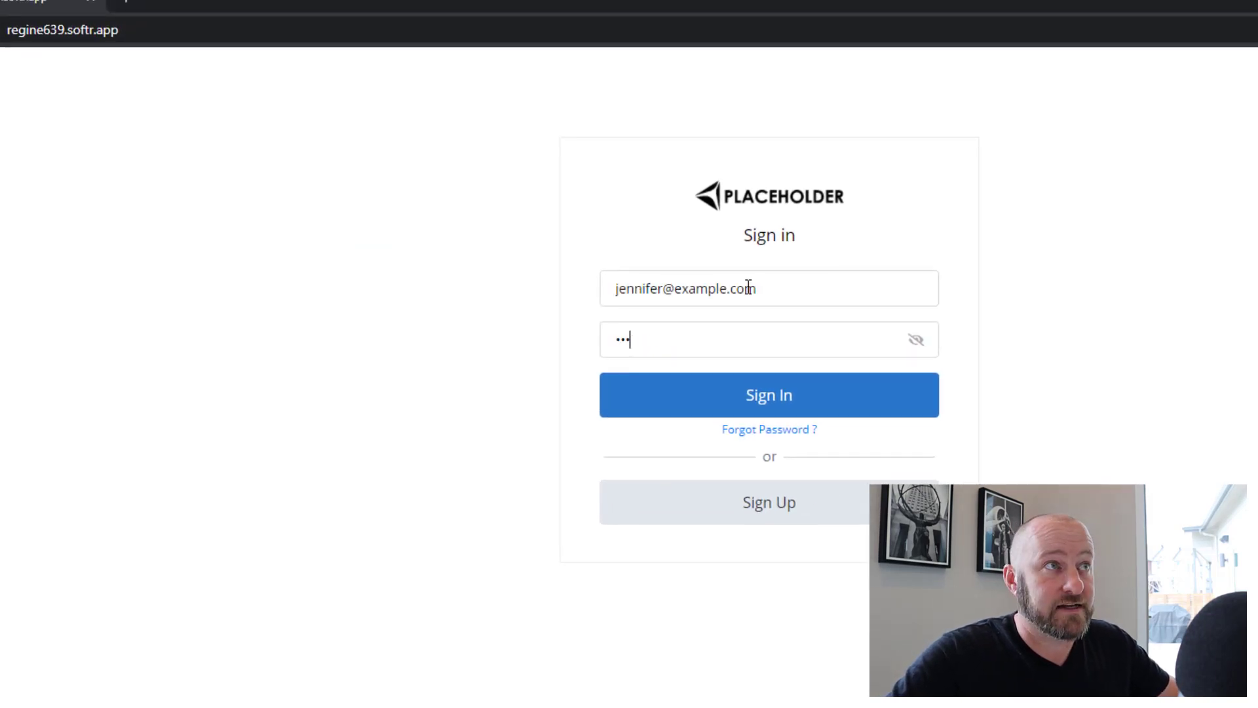
# - Sign in as the client and append /projects to the URL
pyautogui.click(768, 394)
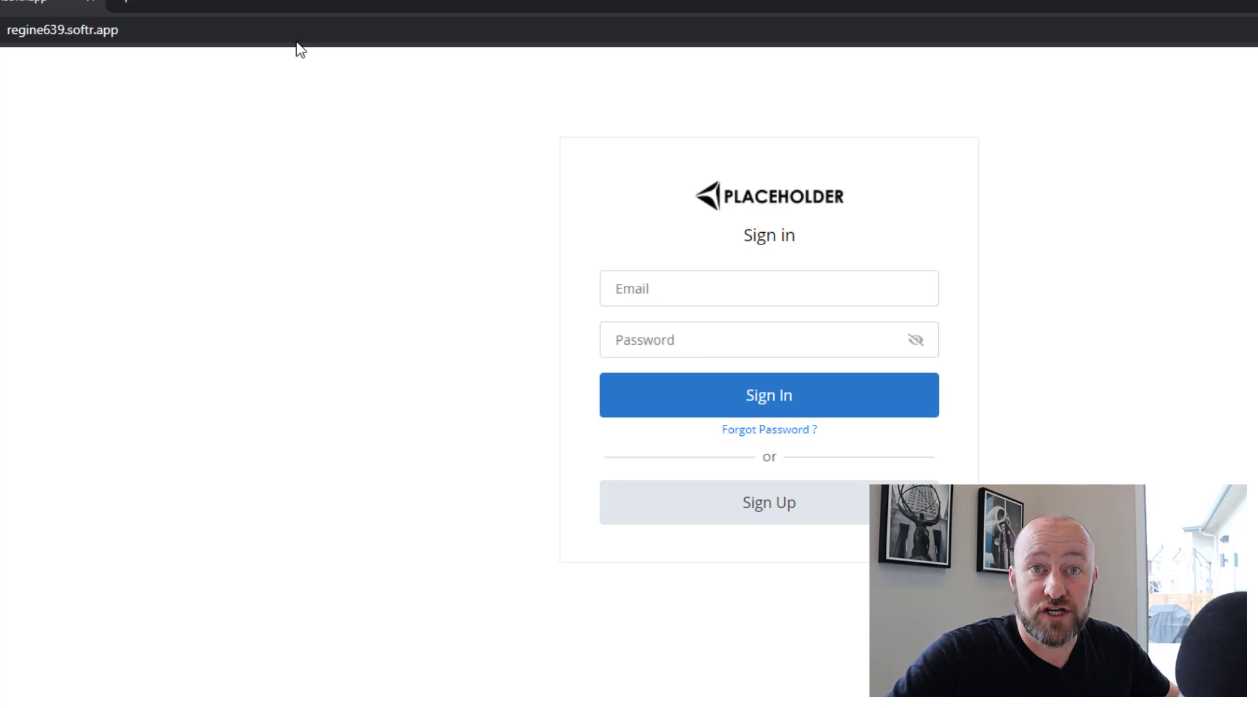
pyautogui.click(80, 30)
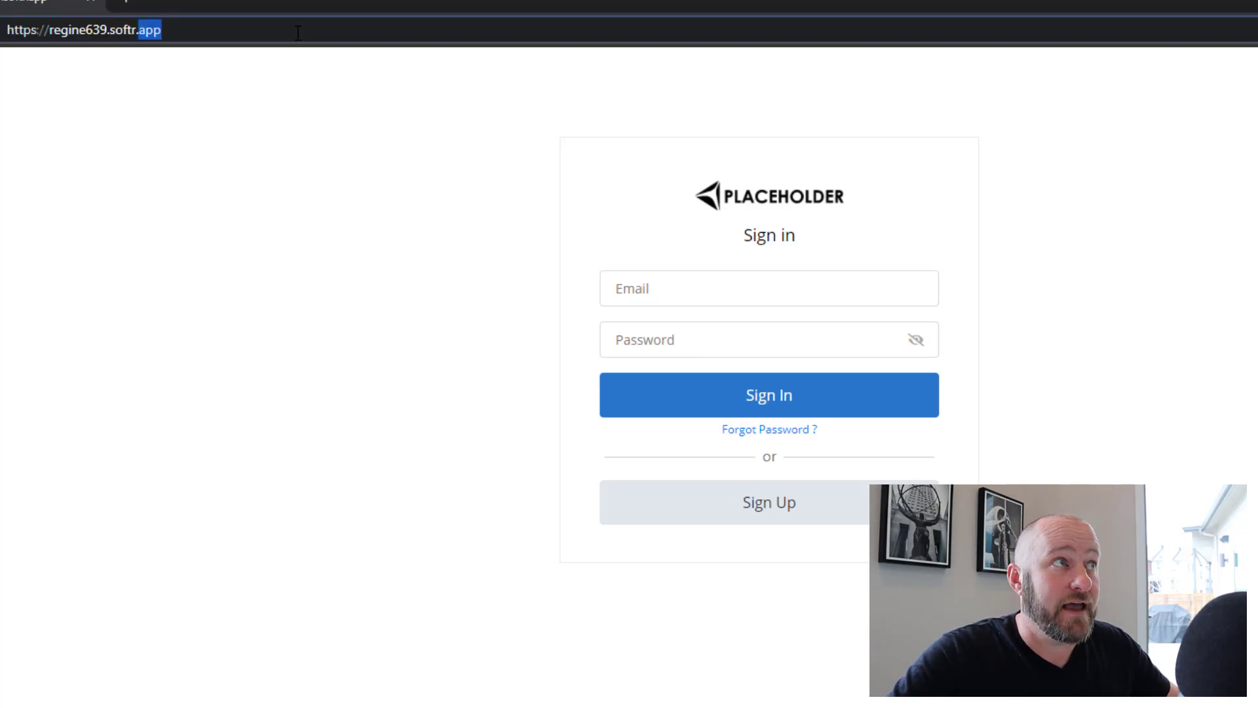
pyautogui.write('/projects')
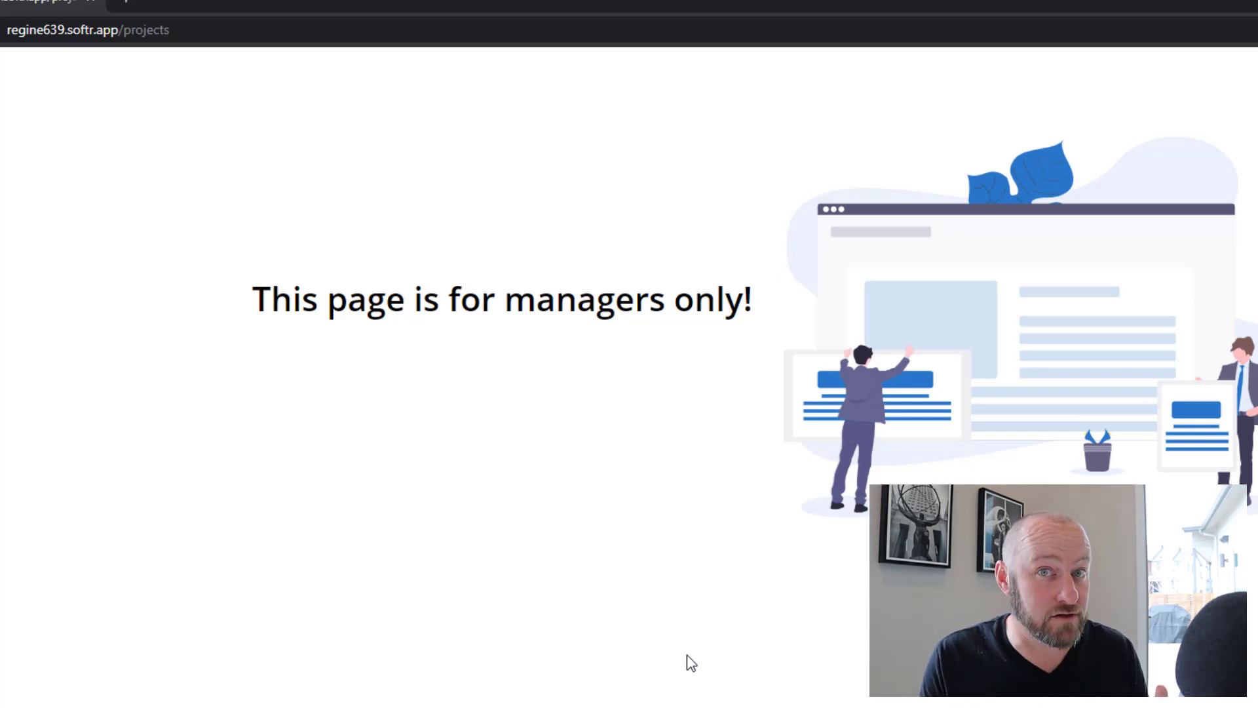
pyautogui.moveTo(695, 639)
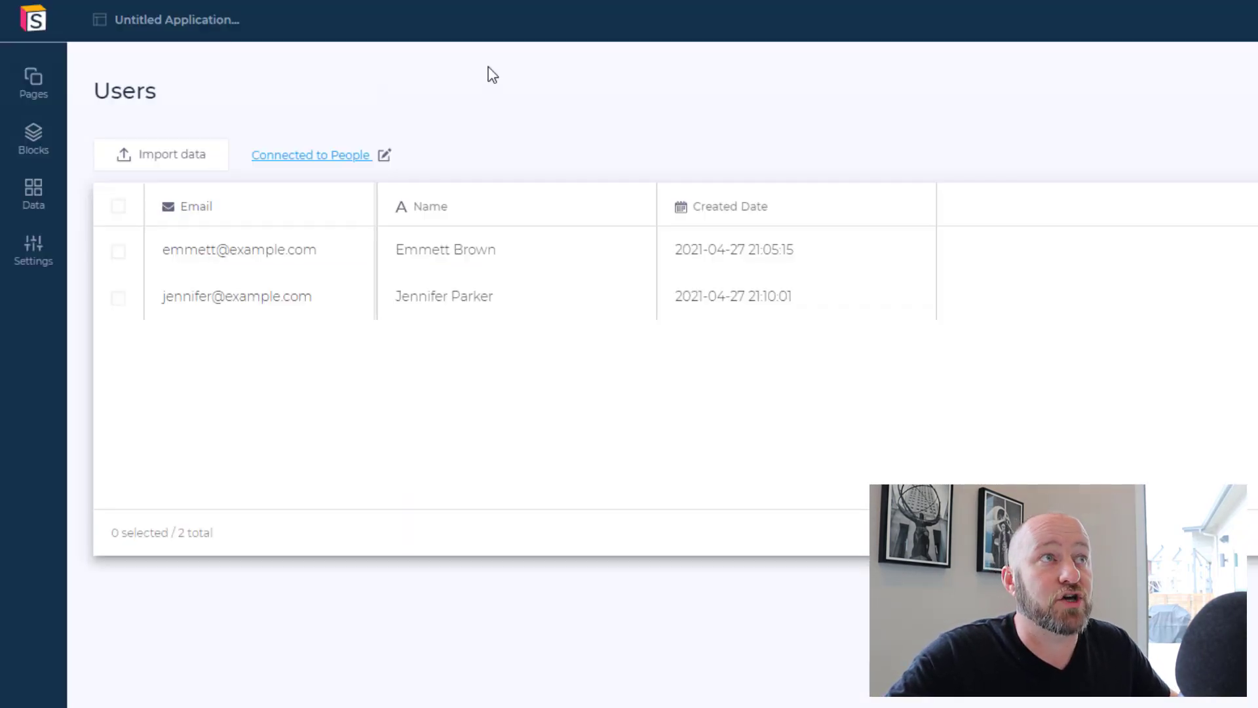
# - Open the Projects page, dismiss the password alert, and inspect the project list's visibility settings
pyautogui.click(33, 83)
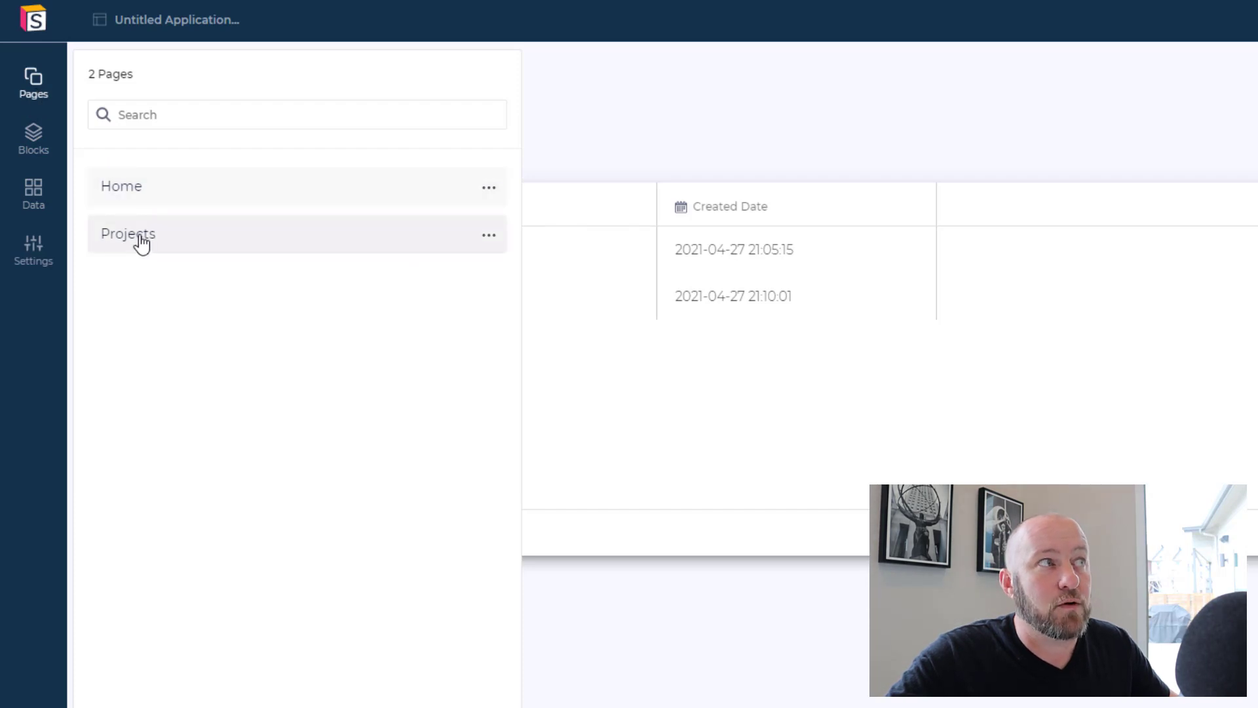
pyautogui.click(127, 233)
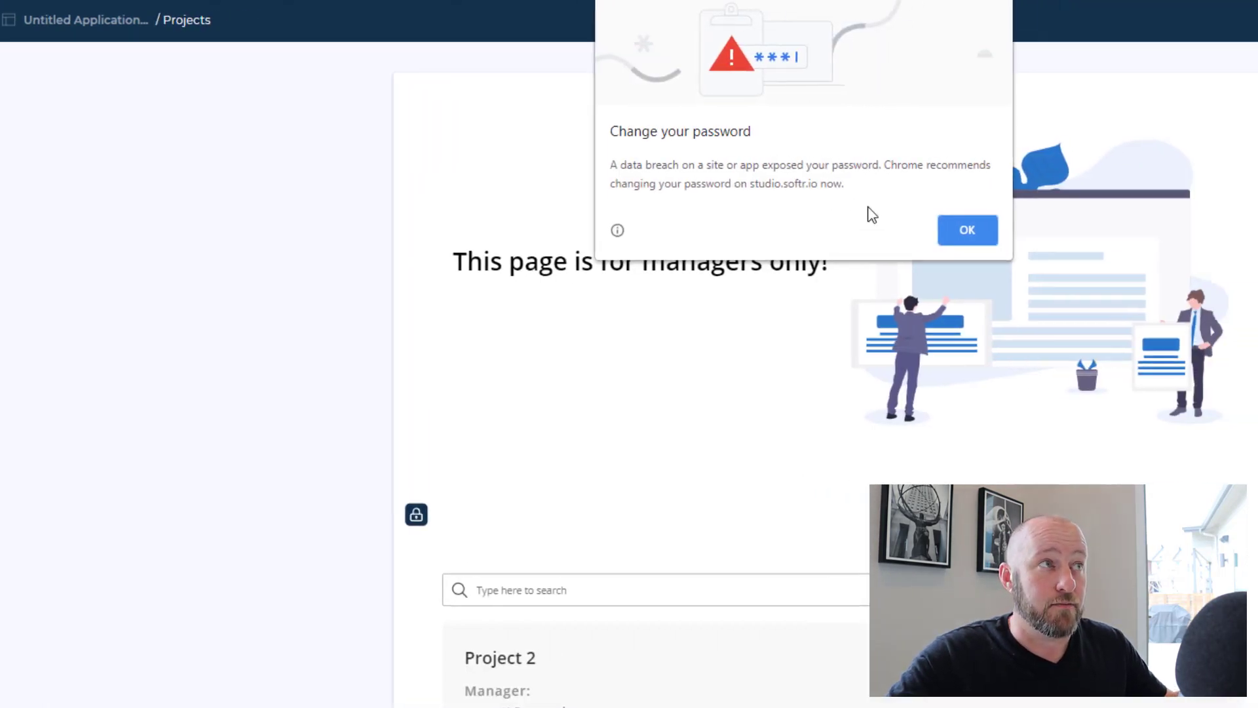
pyautogui.click(966, 229)
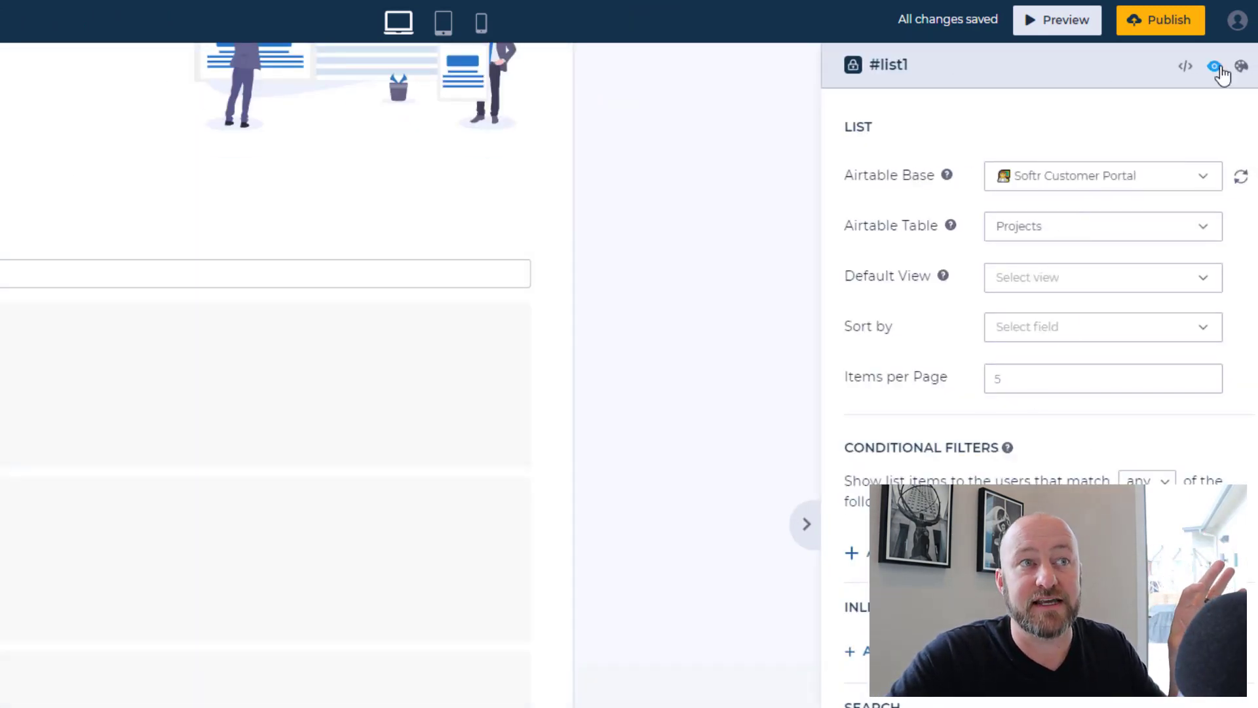
pyautogui.click(1215, 66)
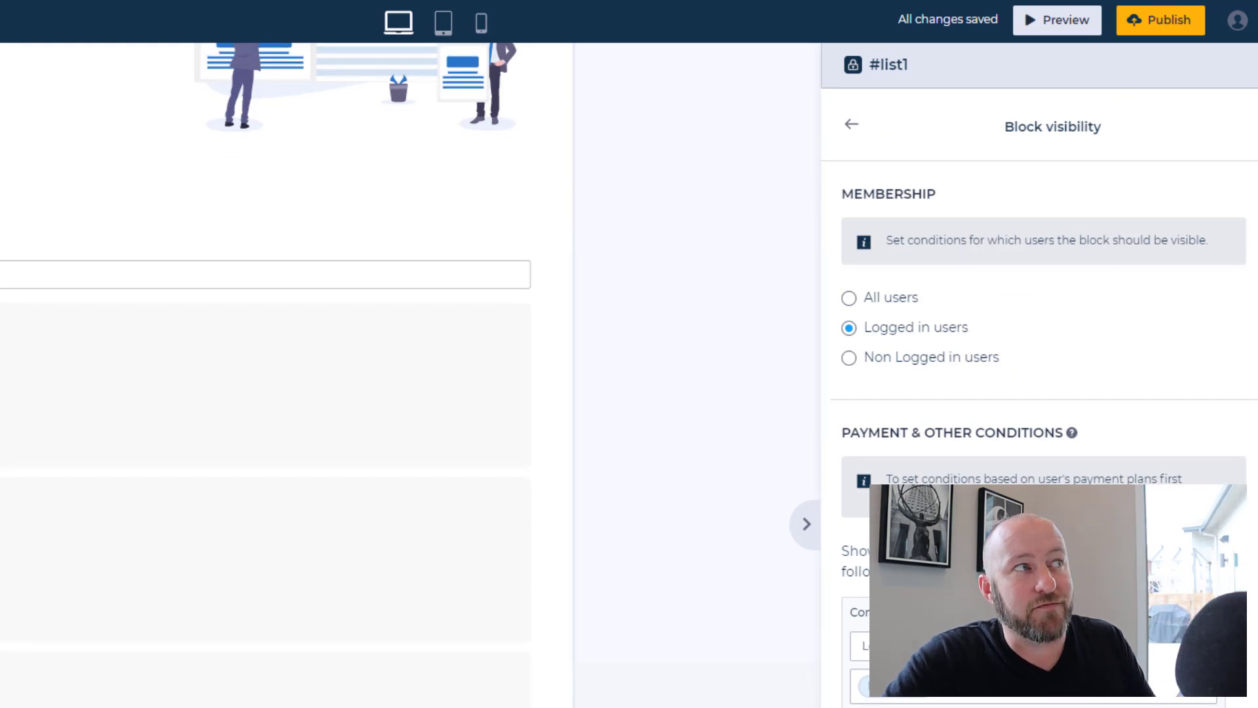
pyautogui.click(33, 28)
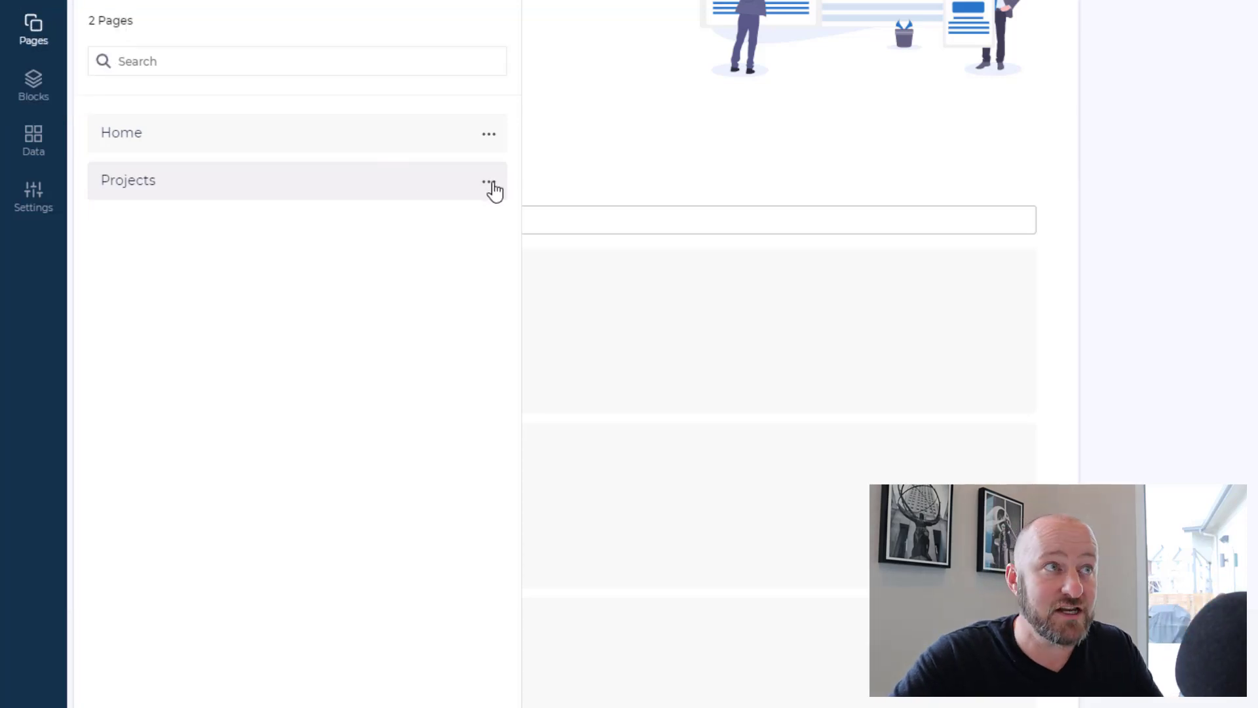
# - Set Projects page visibility to logged-in users with Role is Manager, and save
pyautogui.click(488, 180)
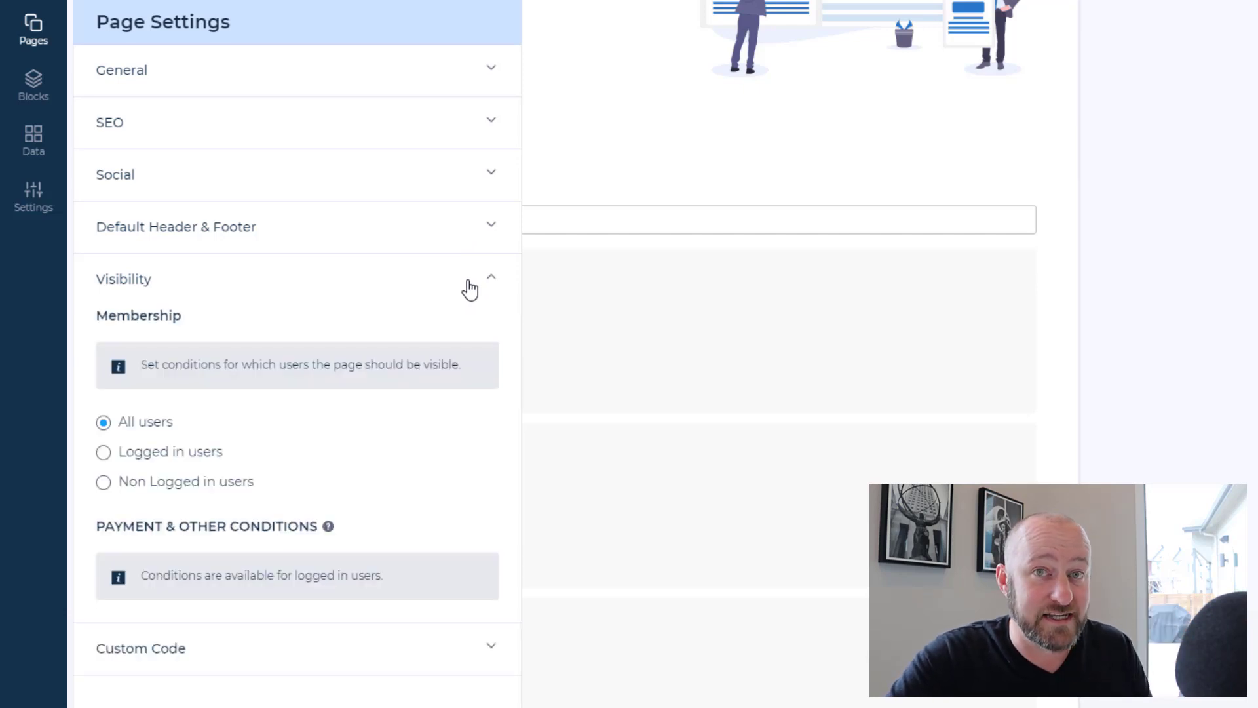
pyautogui.click(103, 451)
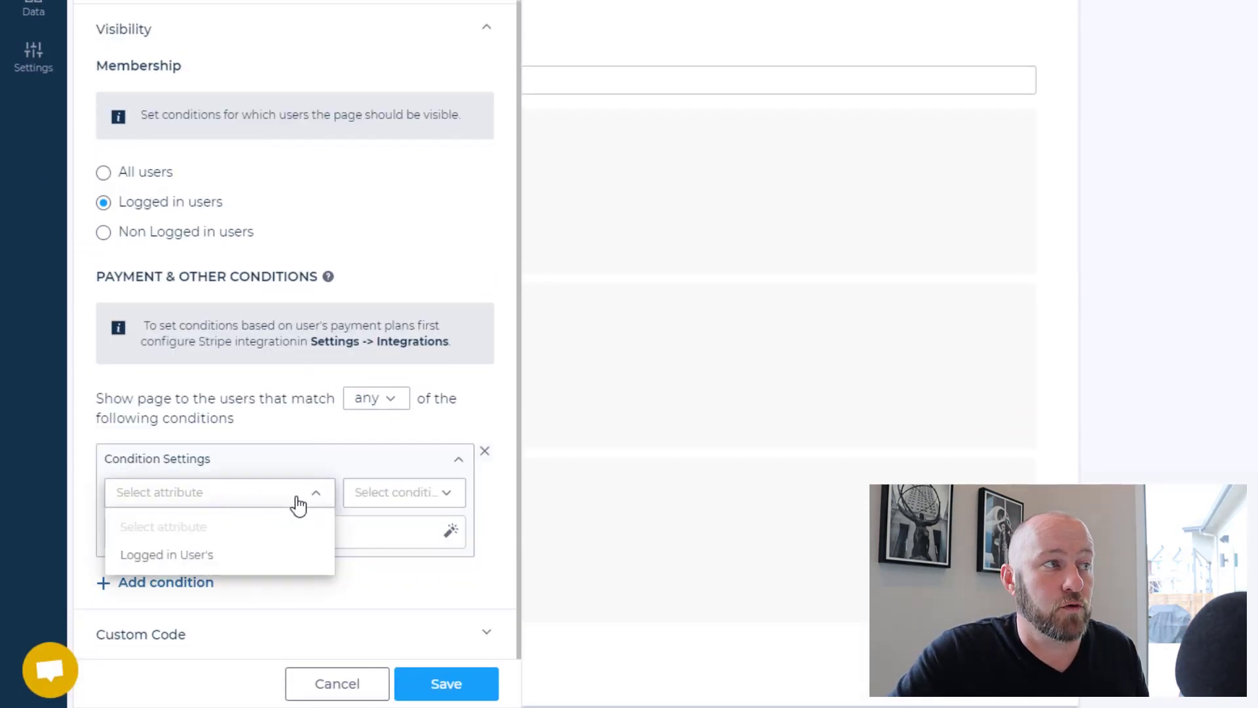
pyautogui.click(167, 555)
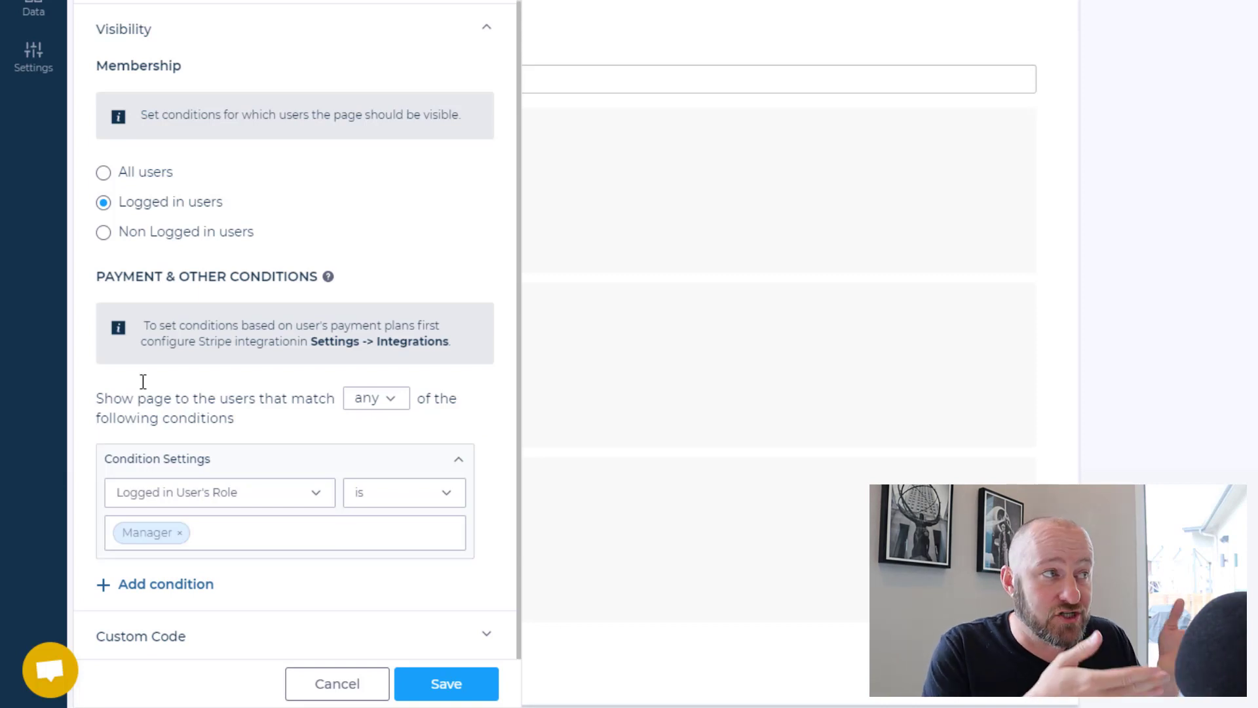
pyautogui.click(446, 684)
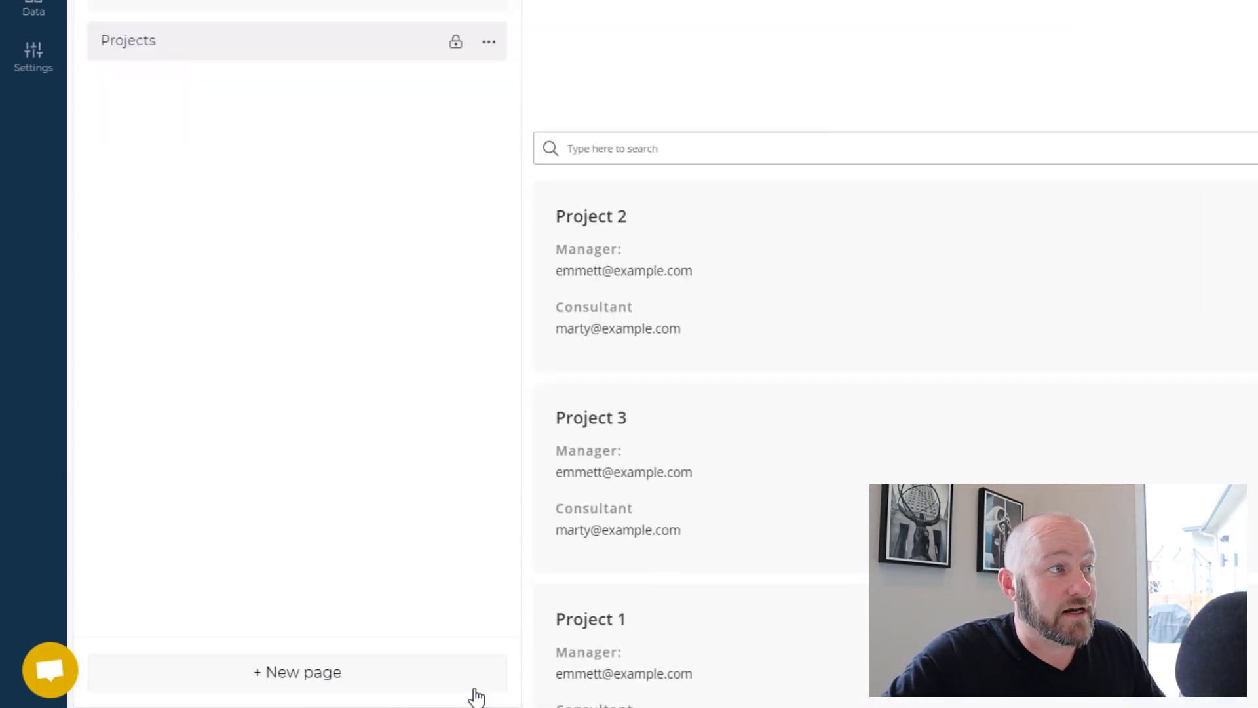
# - Publish the app's latest changes from the top-bar Publish popover
pyautogui.click(1173, 11)
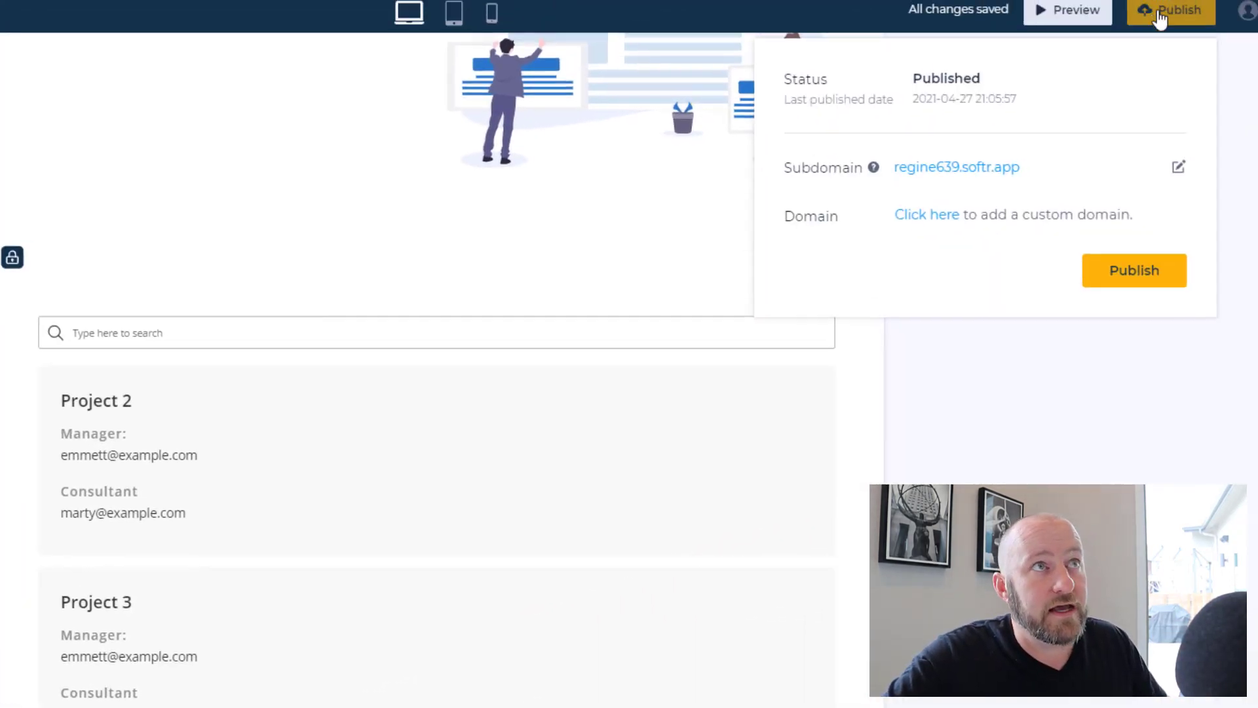
pyautogui.click(1133, 271)
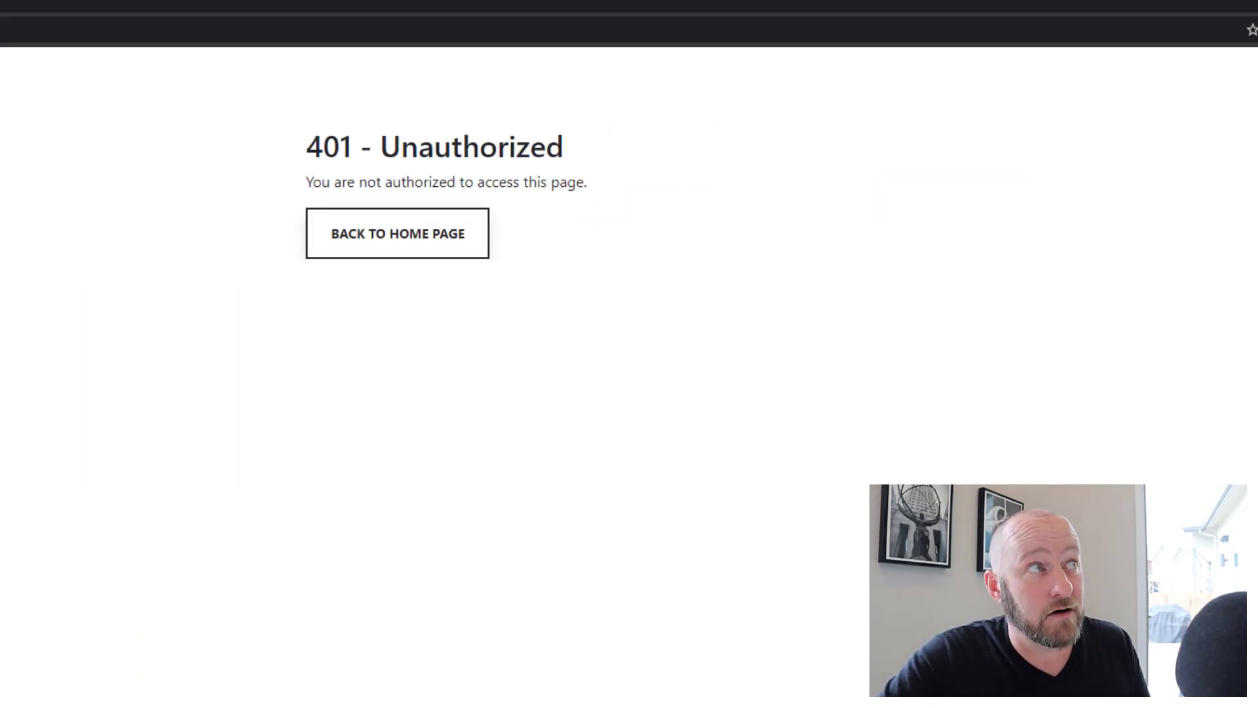
pyautogui.moveTo(464, 221)
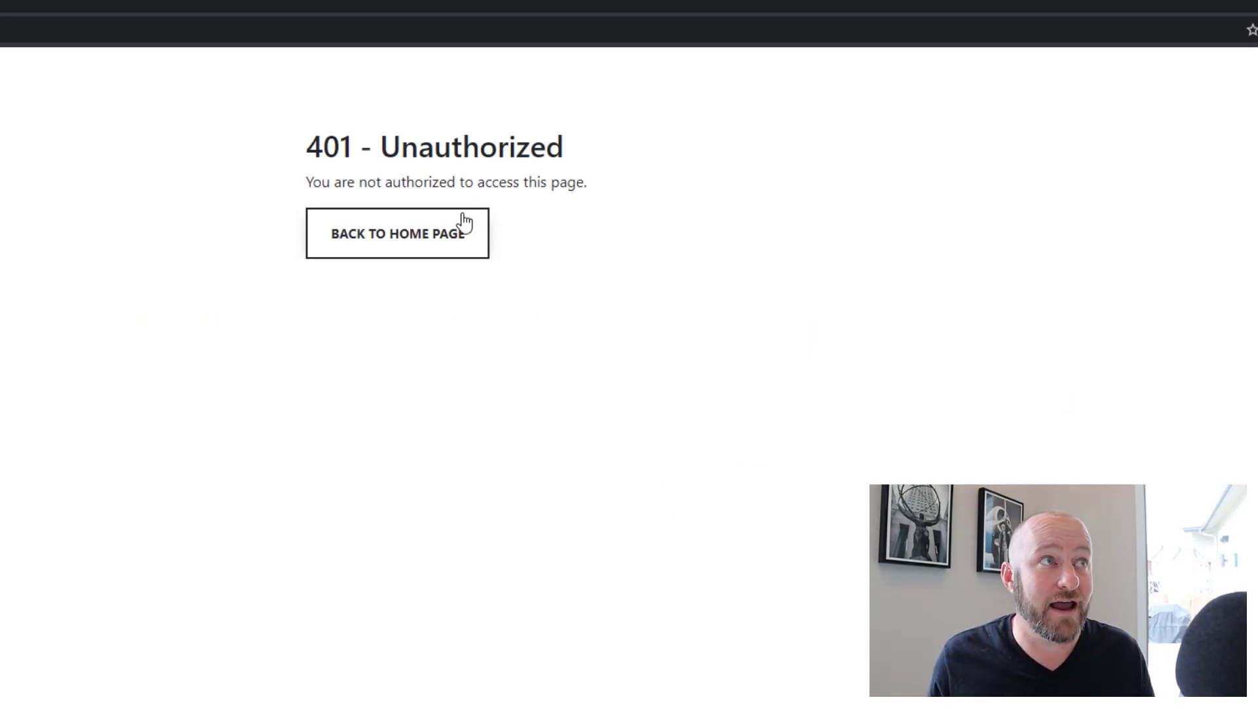
# - Leave the 401 Unauthorized Projects page via Back to Home Page
pyautogui.click(397, 234)
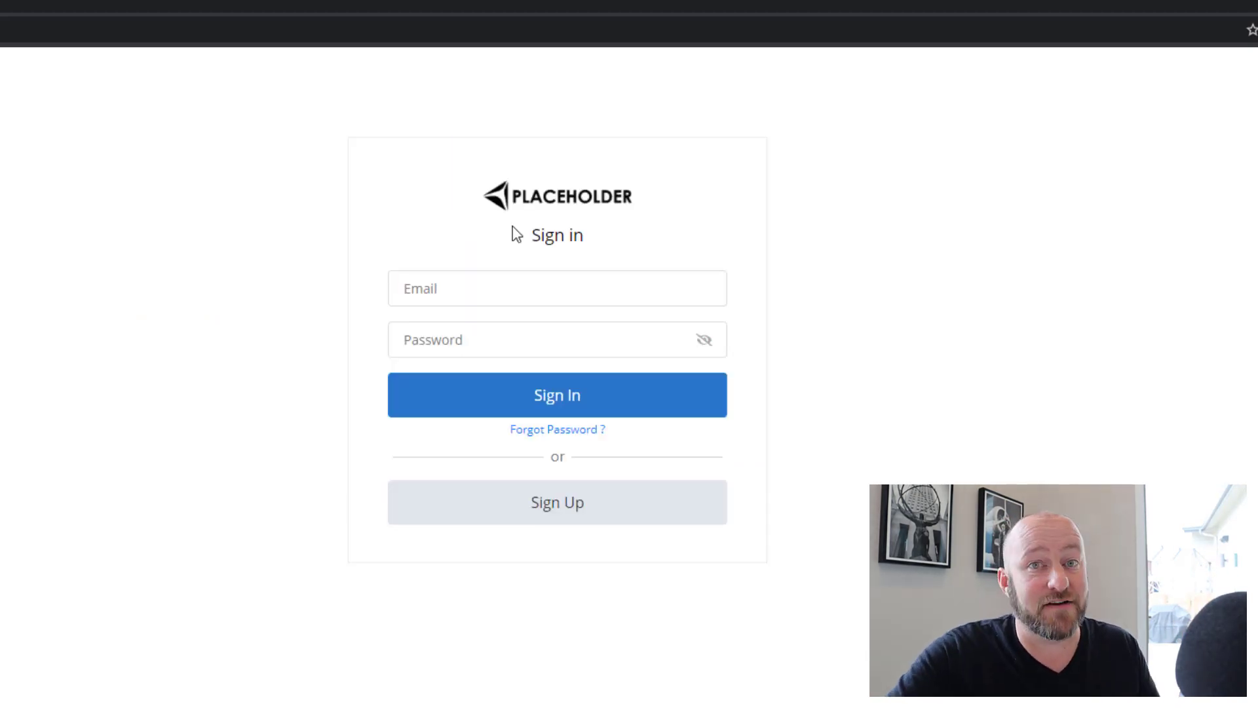
pyautogui.moveTo(838, 222)
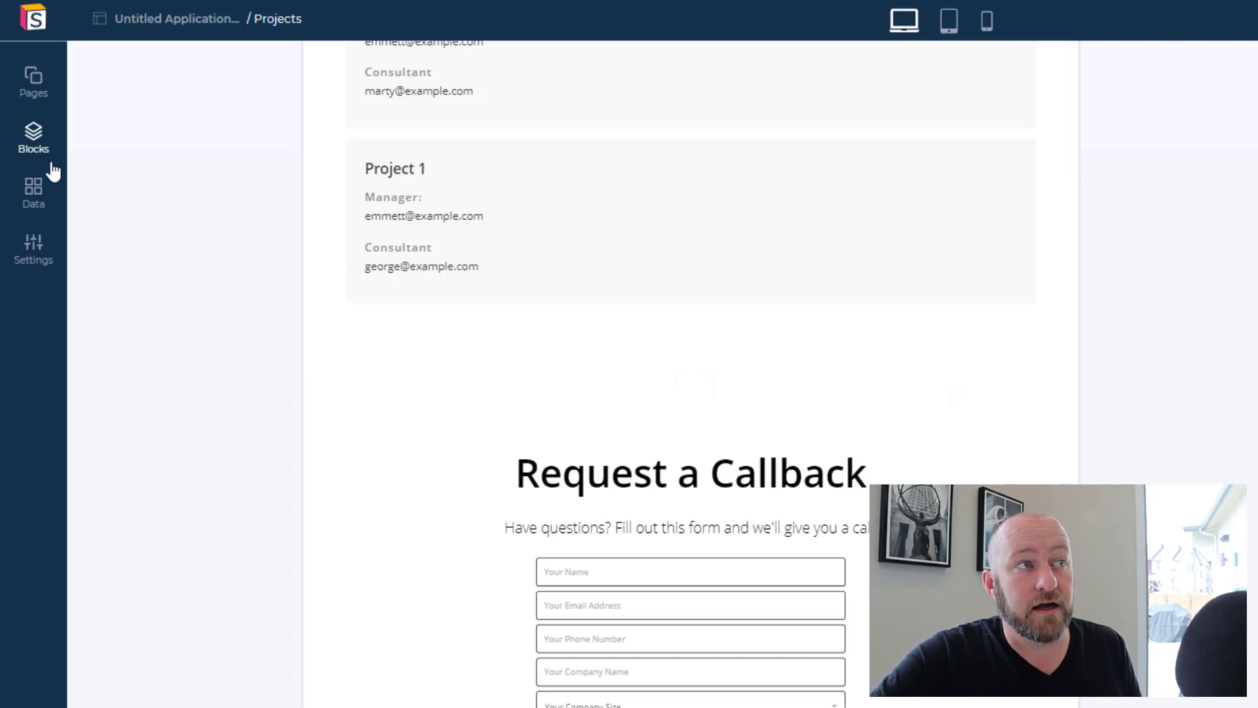
# - Browse the Form blocks and bring up the Request a Callback form's settings
pyautogui.click(33, 136)
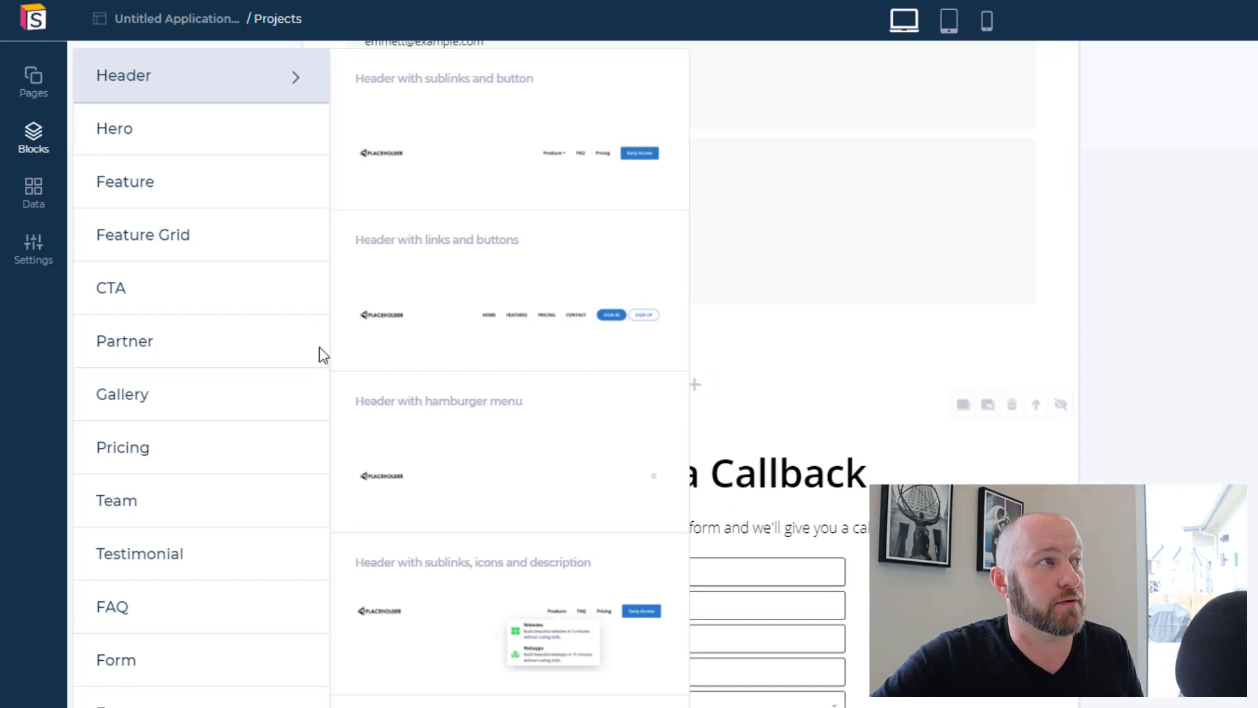
pyautogui.moveTo(33, 137)
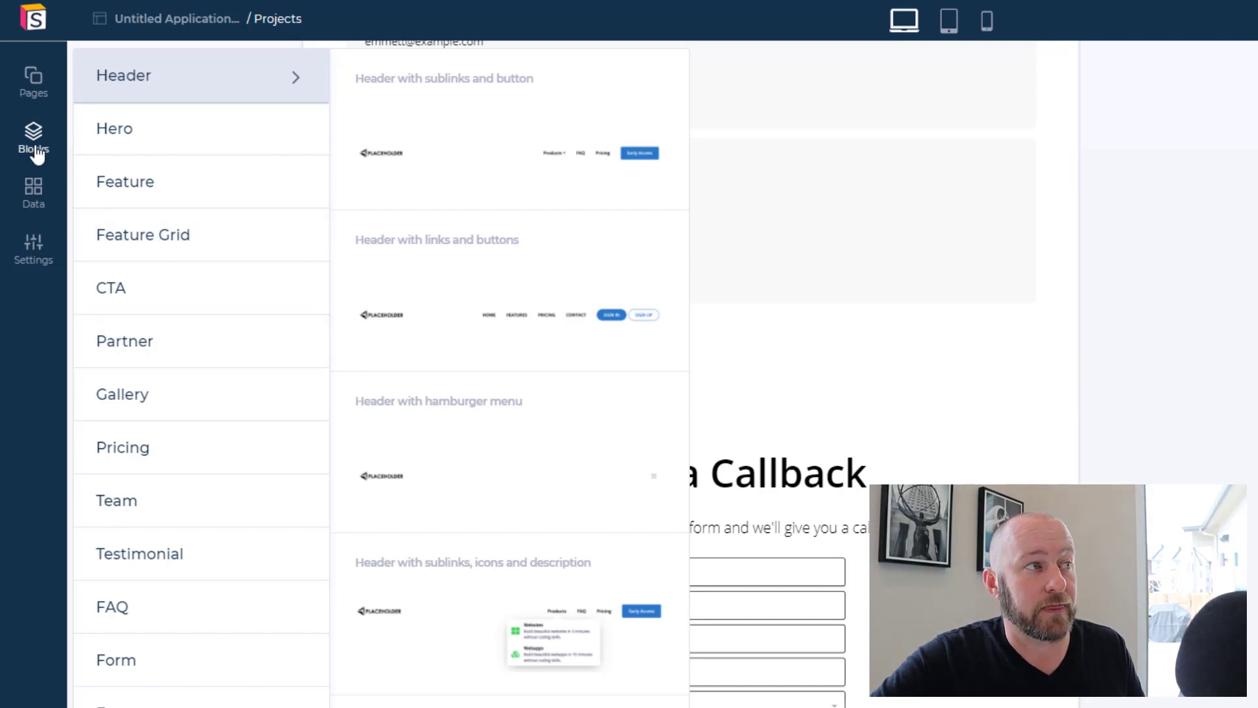
pyautogui.click(115, 660)
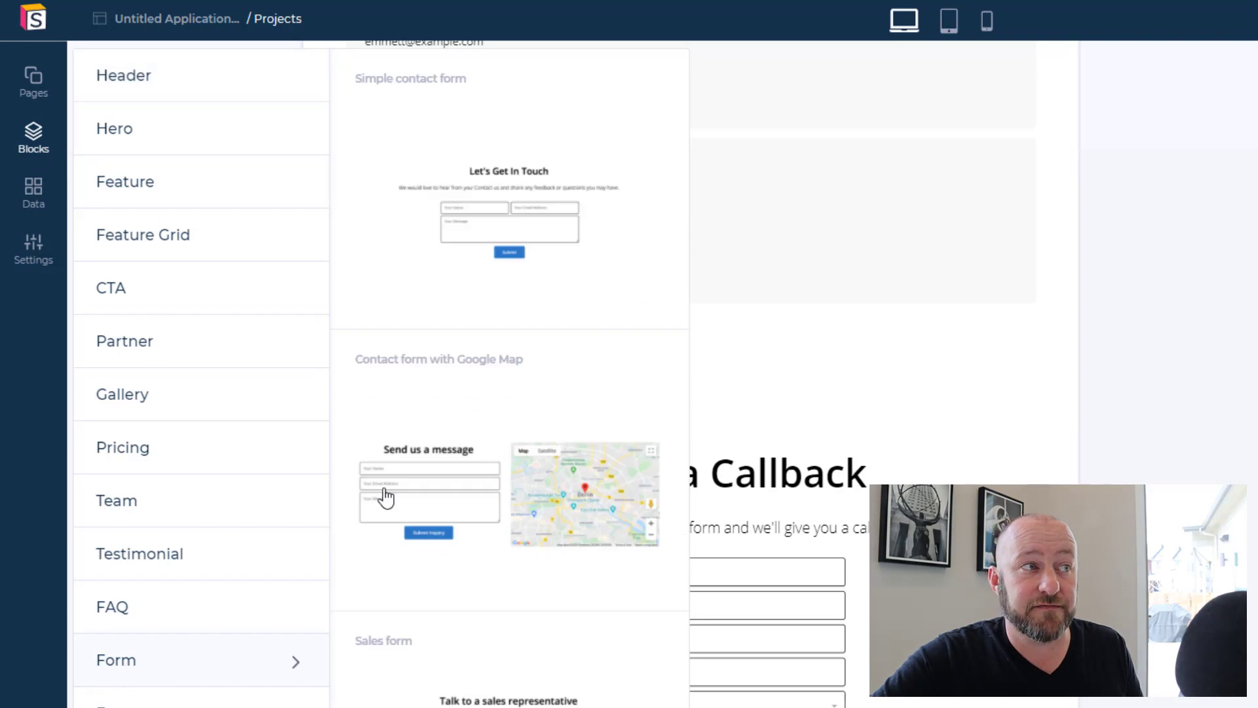
pyautogui.scroll(-3)
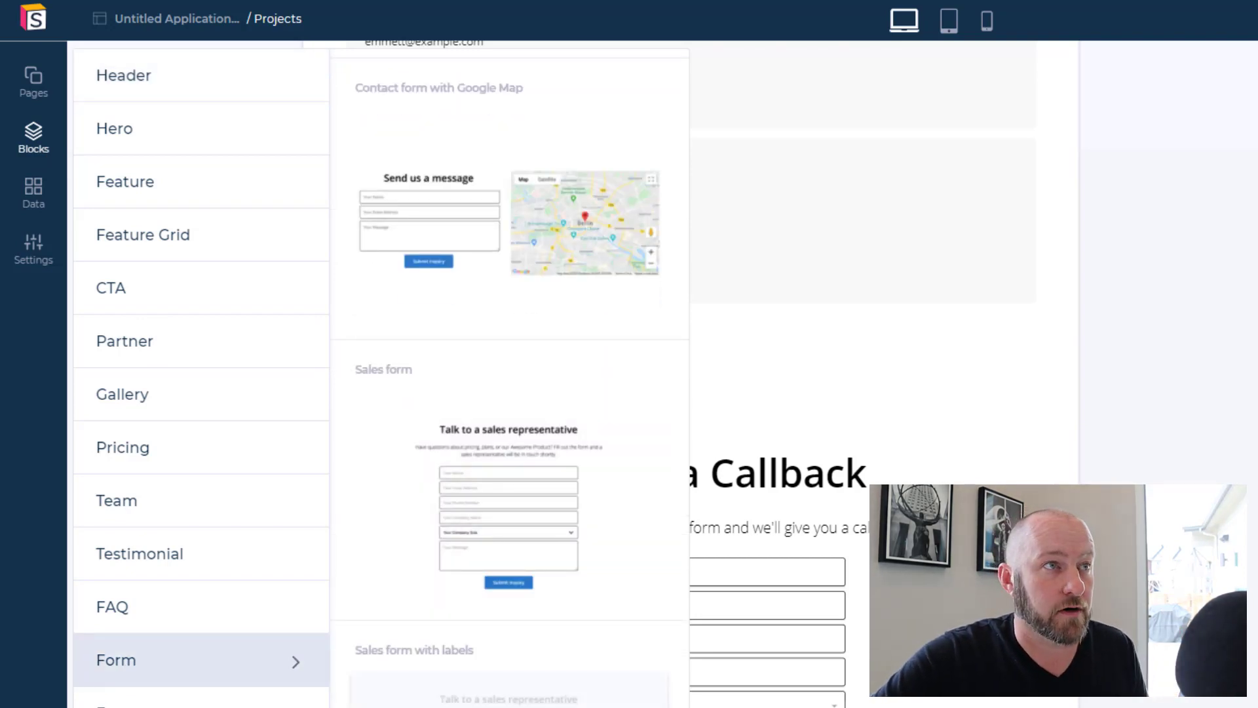
pyautogui.click(32, 133)
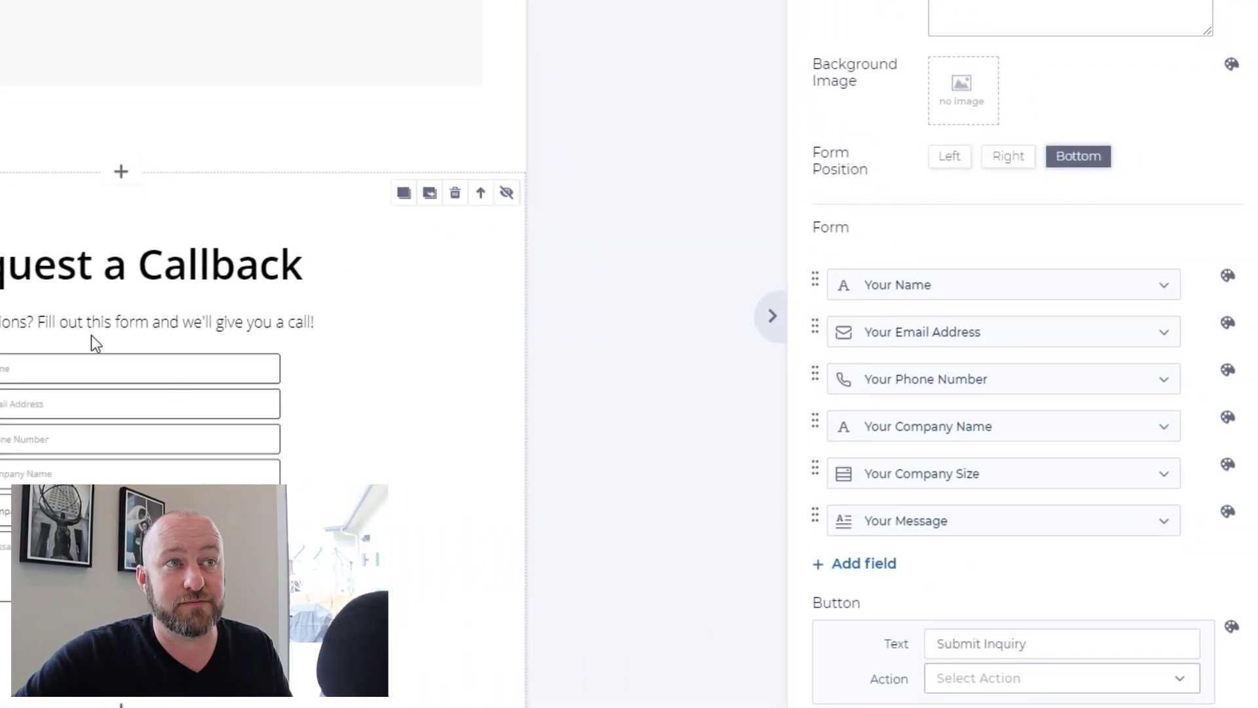
# - Delete the name and company name fields from the callback form
pyautogui.click(896, 284)
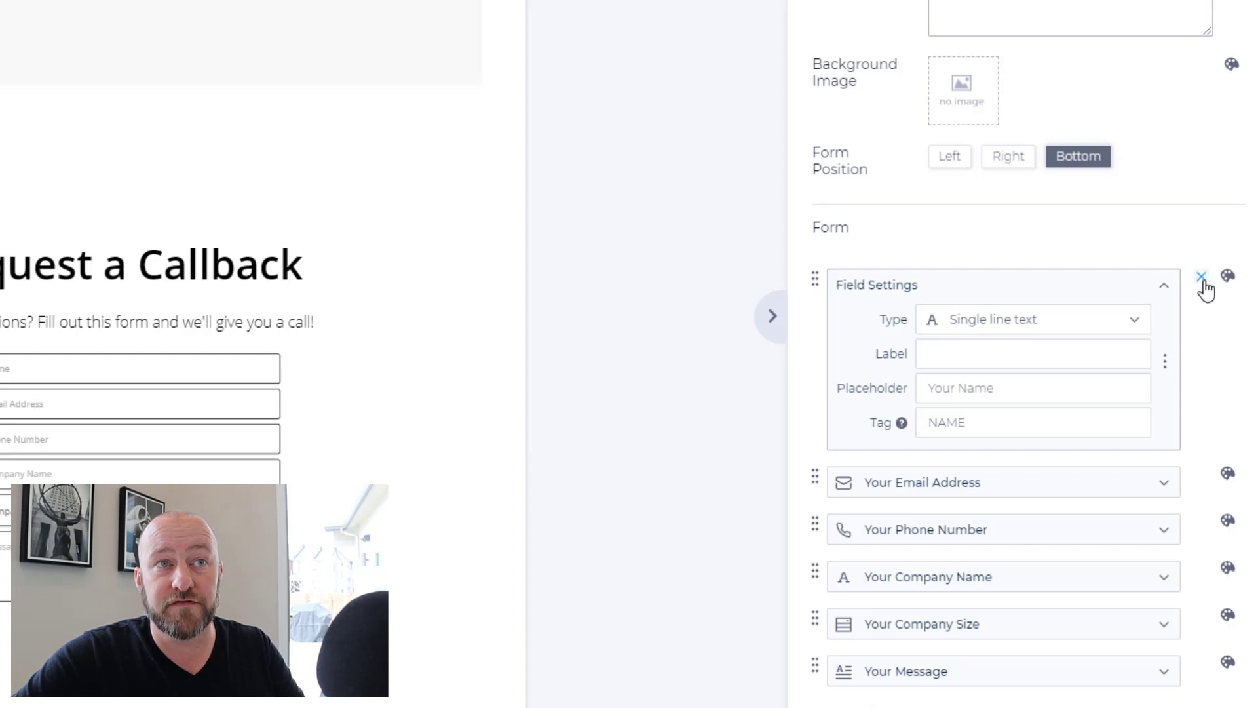
pyautogui.click(1201, 284)
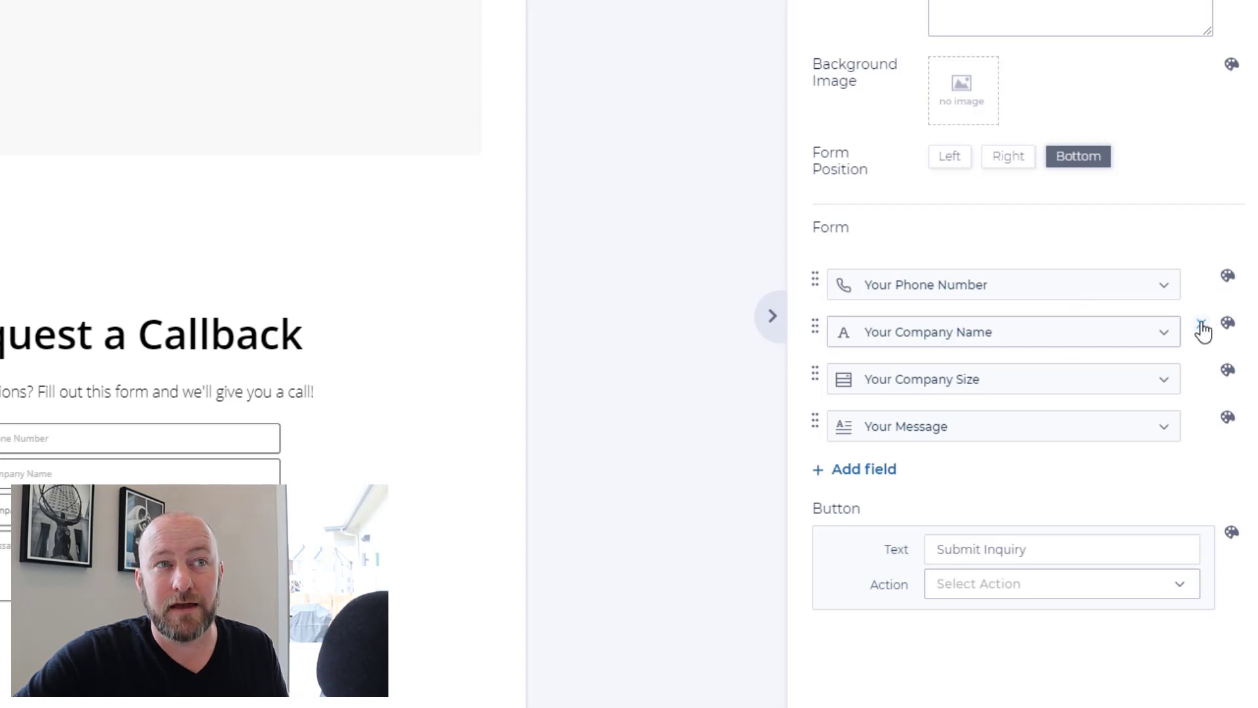
pyautogui.click(1202, 332)
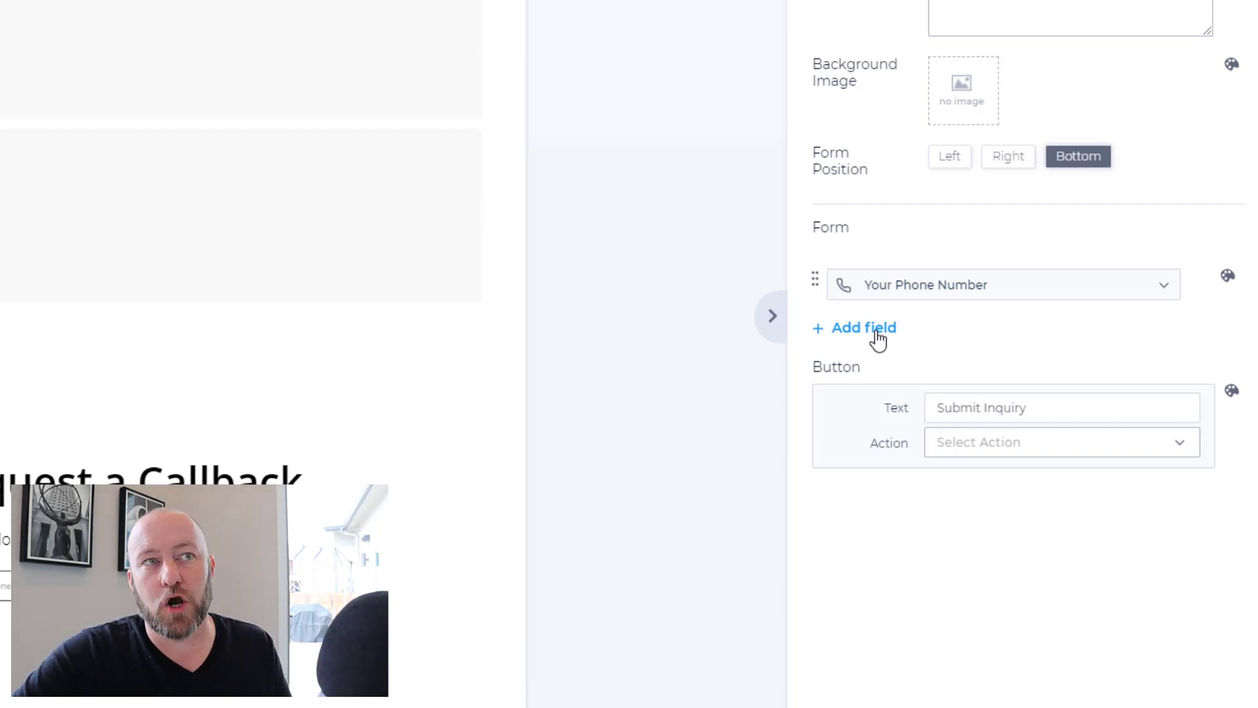
# - Add a Date field with placeholder 'When should we call?'
pyautogui.click(864, 328)
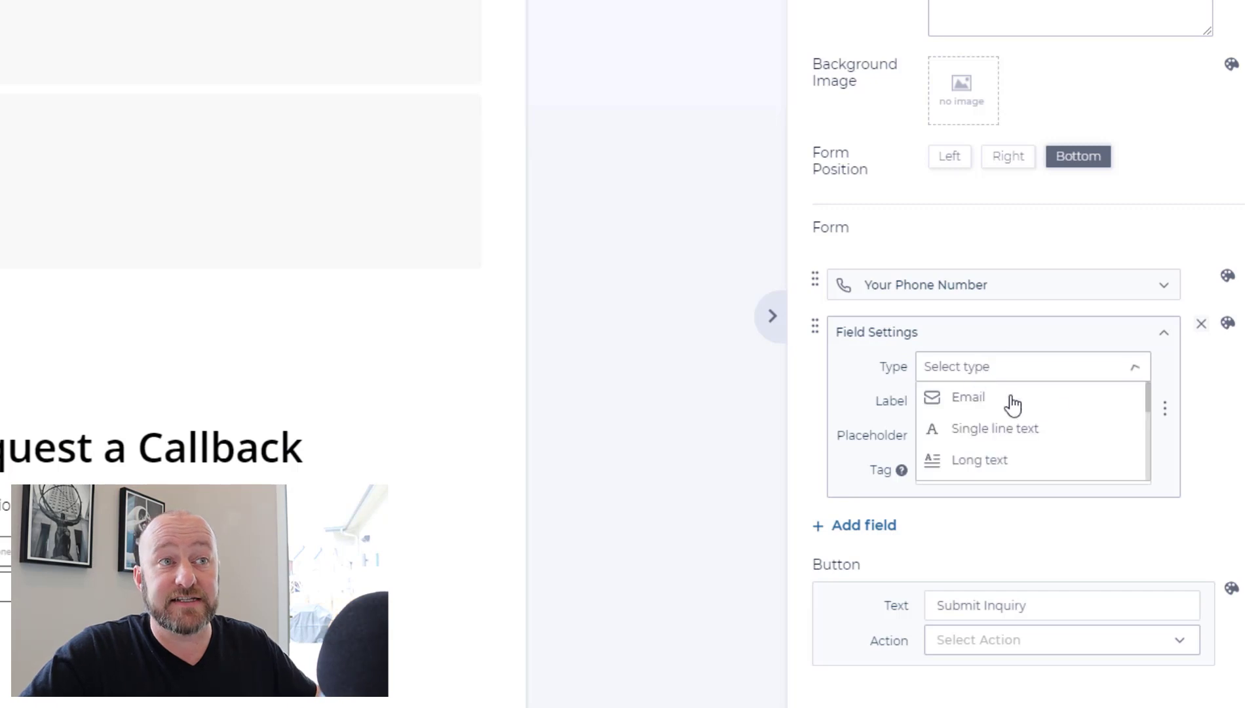
pyautogui.scroll(-3)
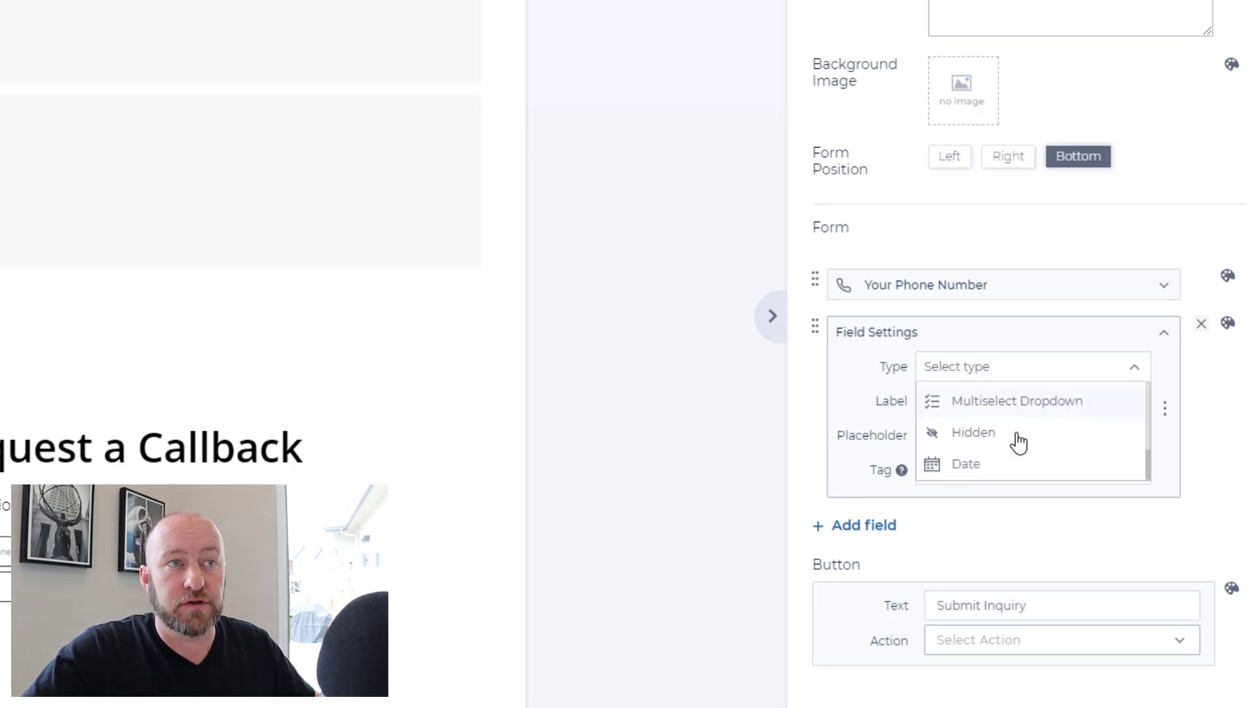
pyautogui.click(965, 464)
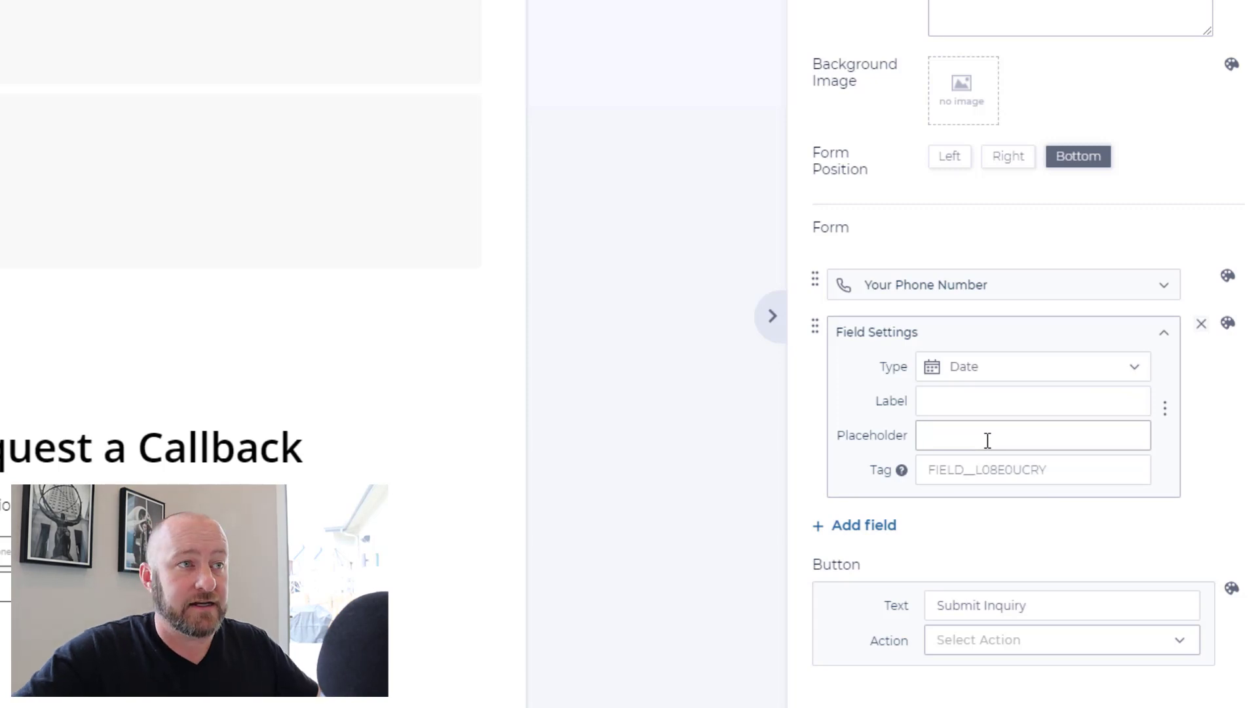
pyautogui.write('When should we')
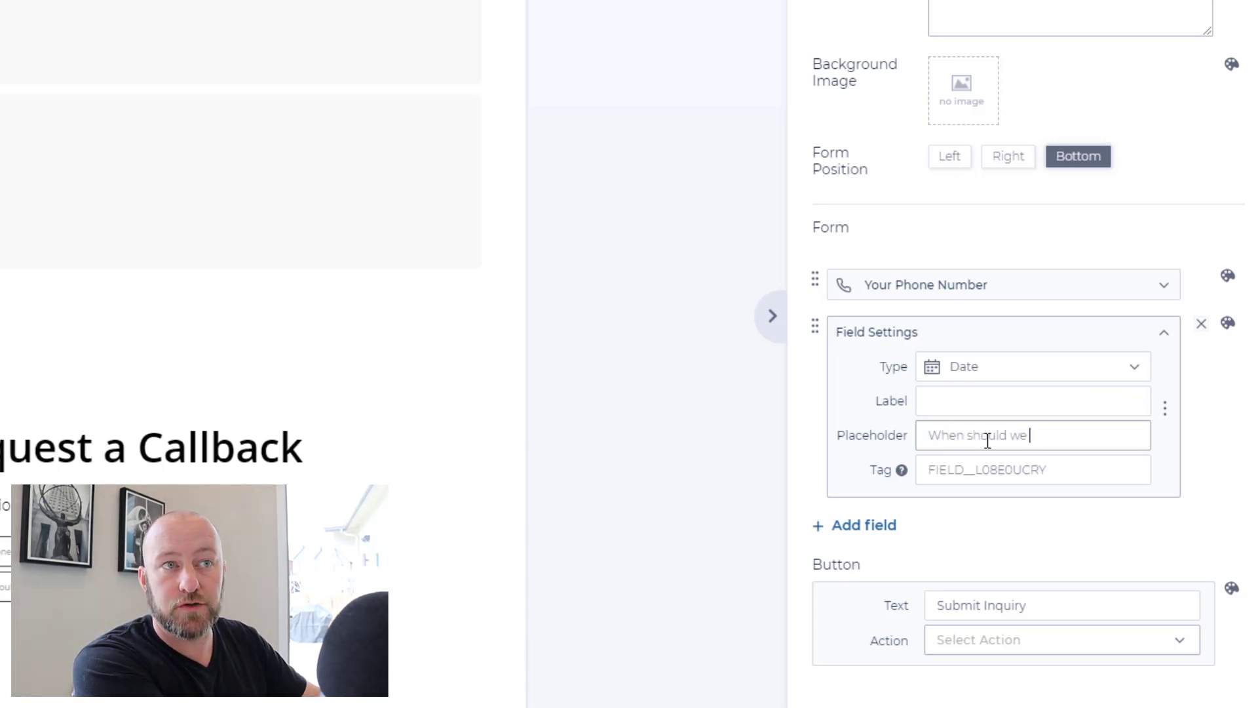
pyautogui.write('call?')
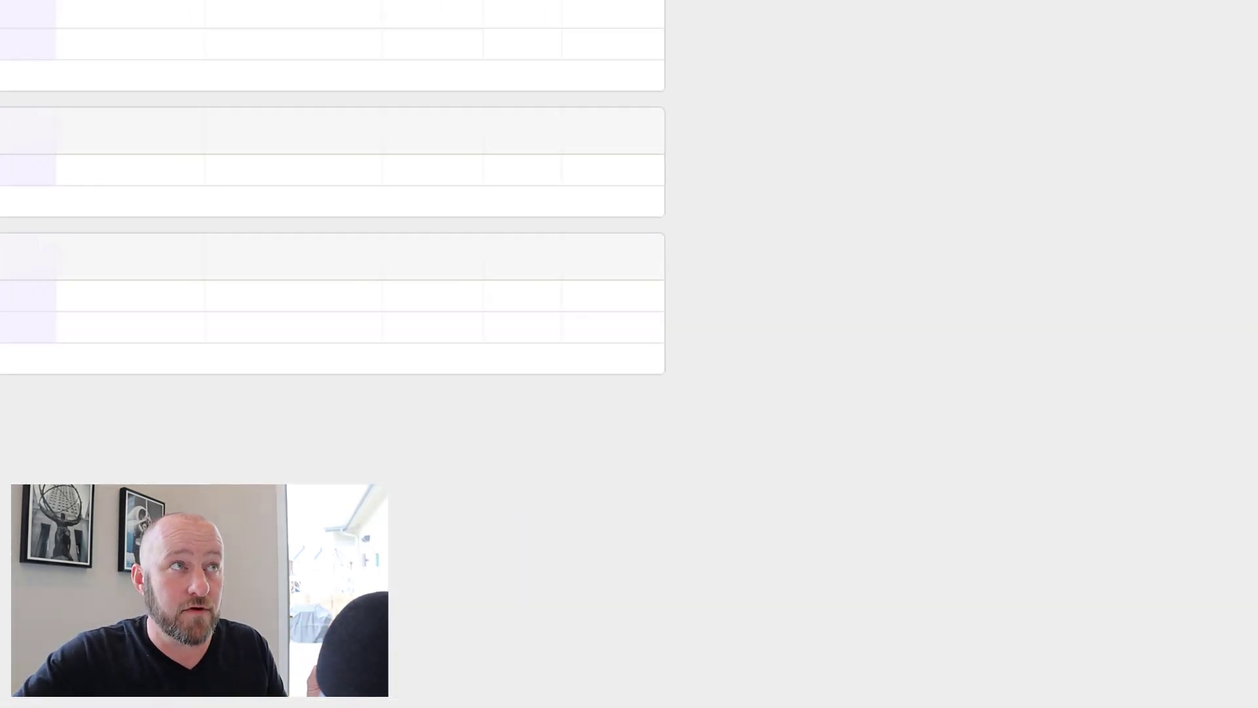
# - Create an empty Callbacks table and start a Phone Number field
pyautogui.click(350, 24)
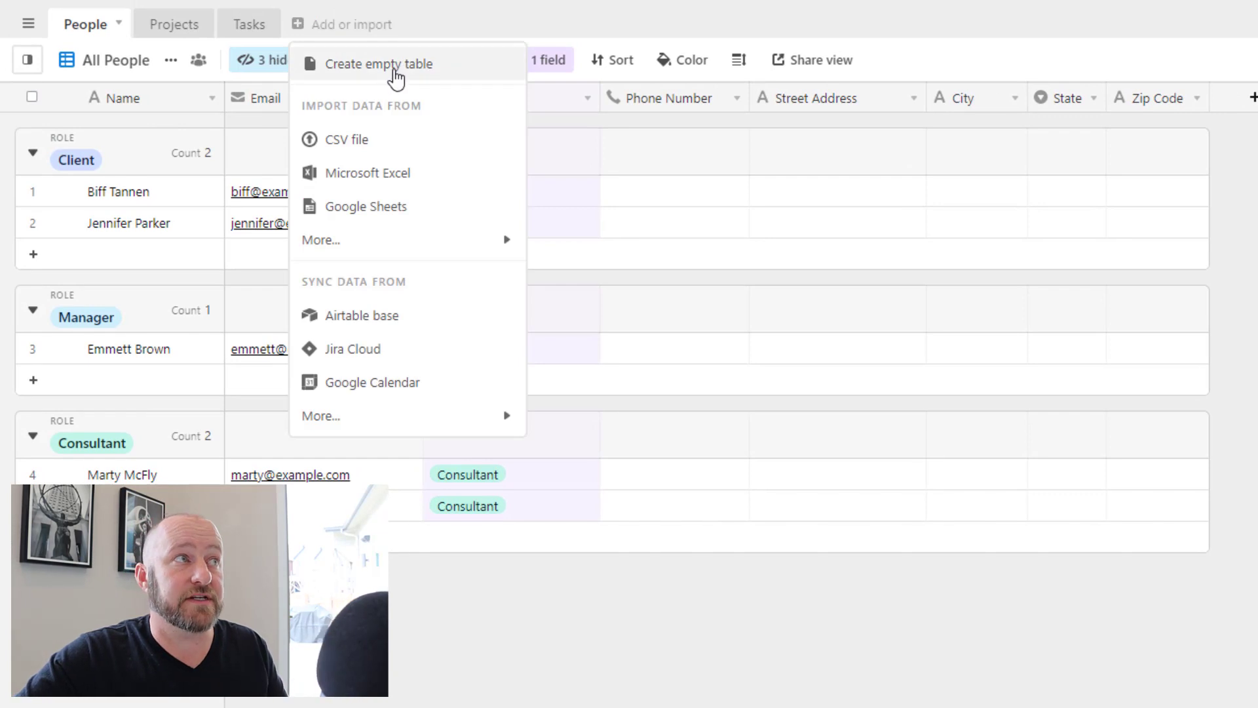
pyautogui.click(379, 64)
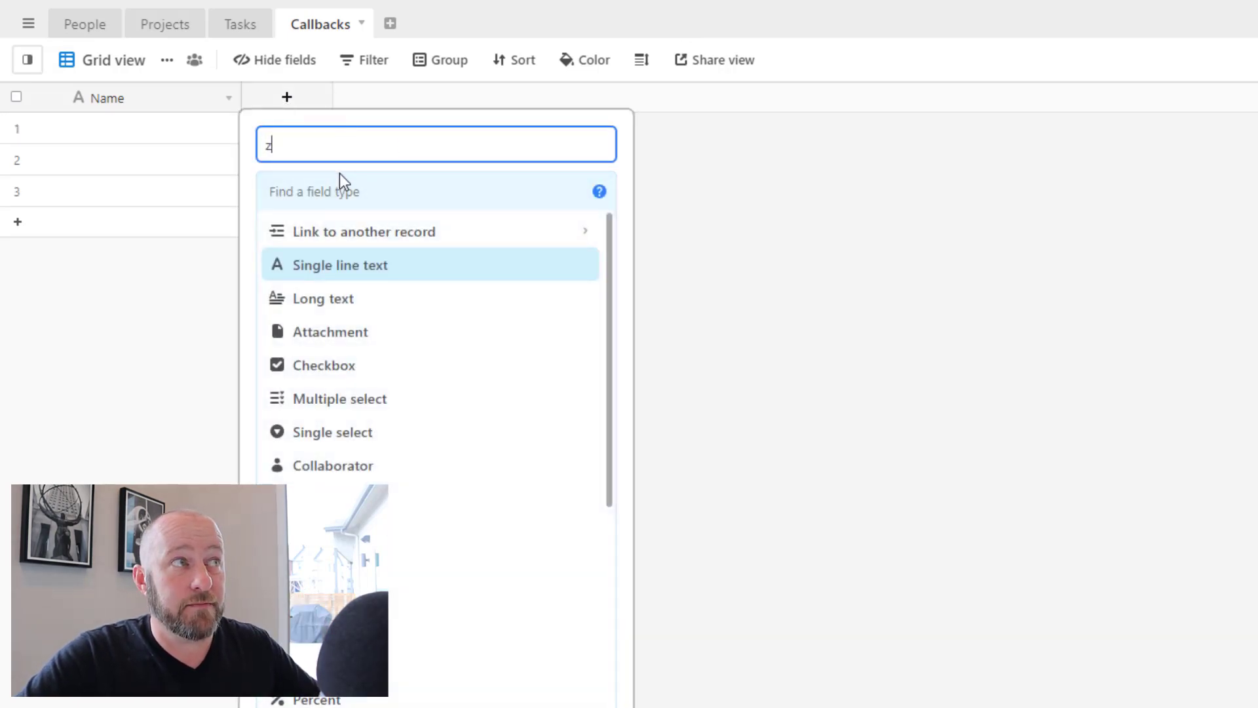
pyautogui.write('Phone Number')
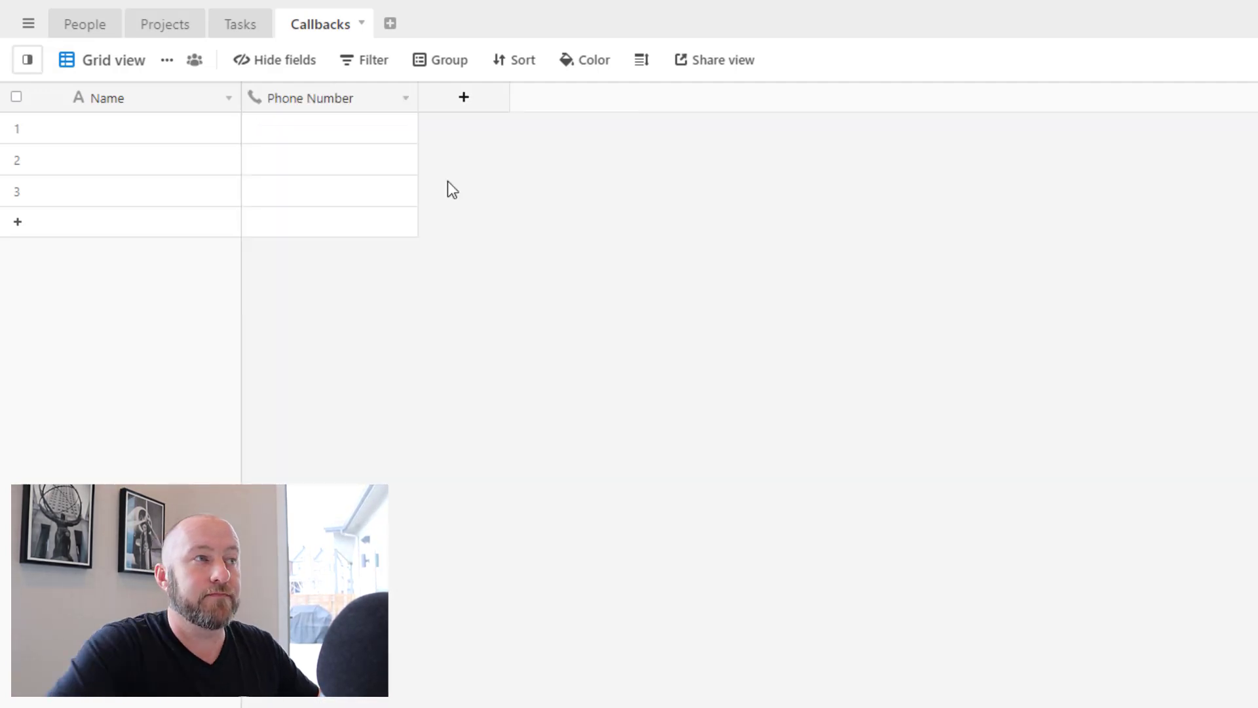
# - Add a Date-type field named Date/Time to the Callbacks table
pyautogui.click(463, 97)
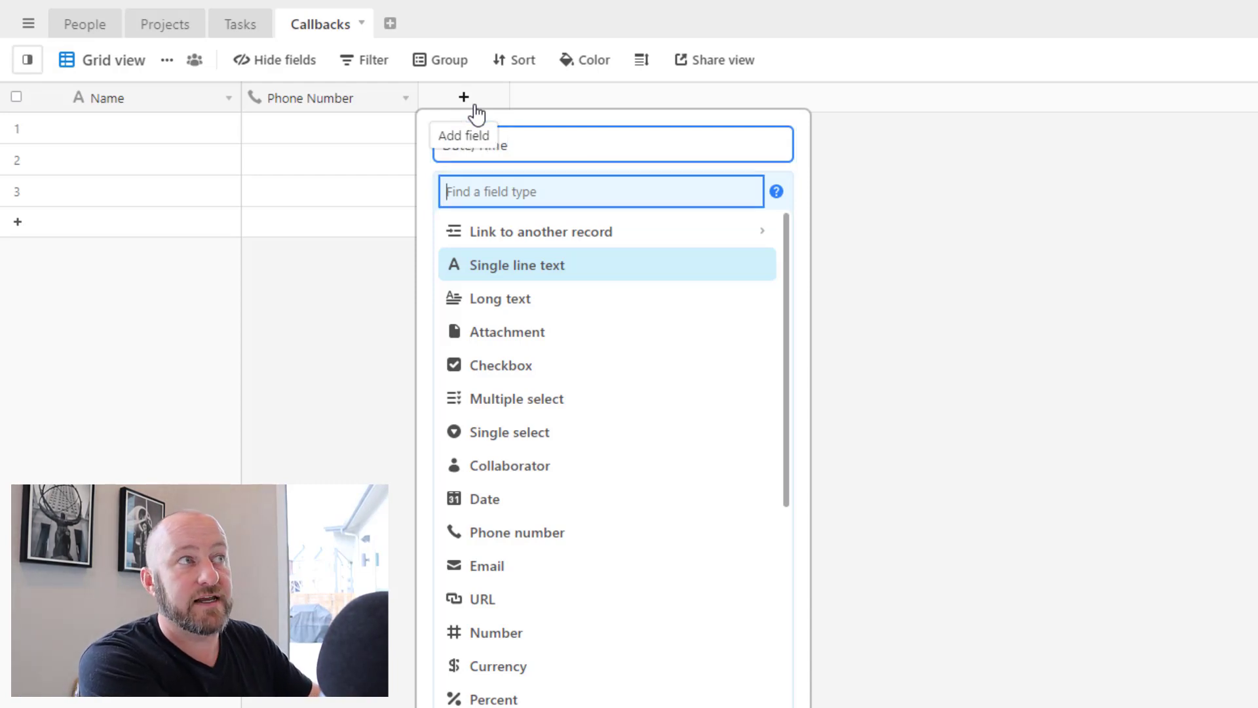
pyautogui.click(485, 498)
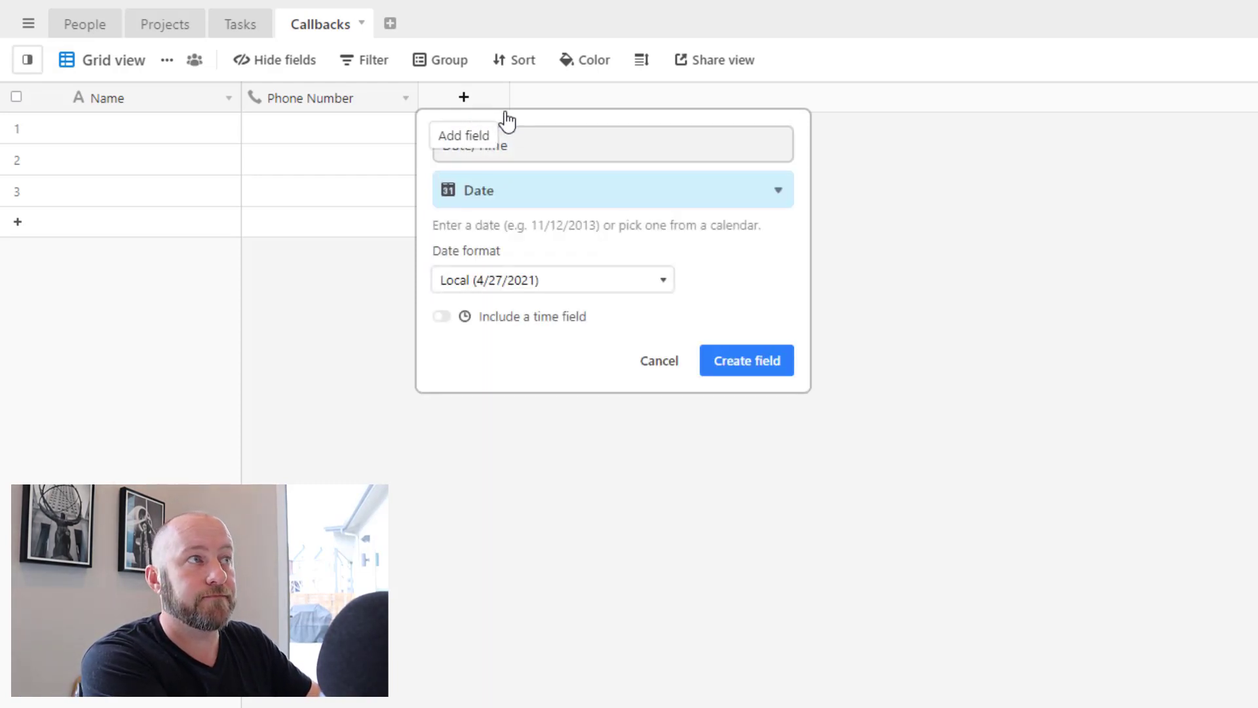
pyautogui.moveTo(476, 108)
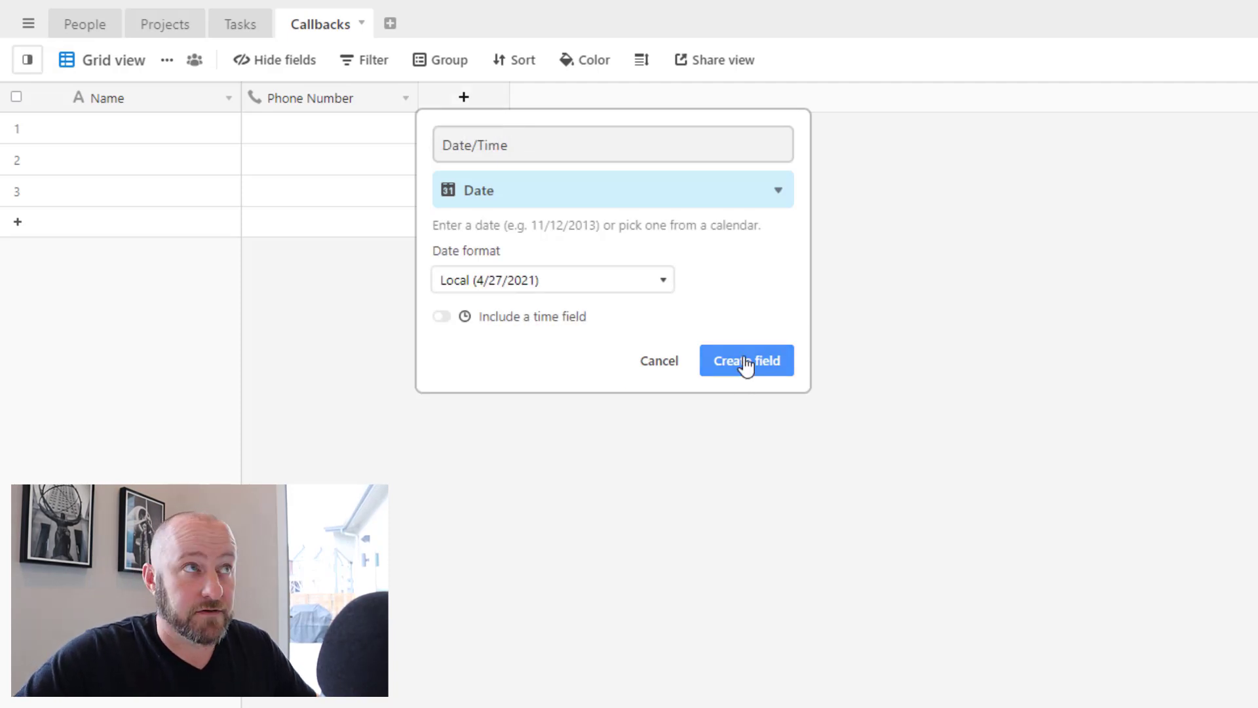
pyautogui.click(746, 360)
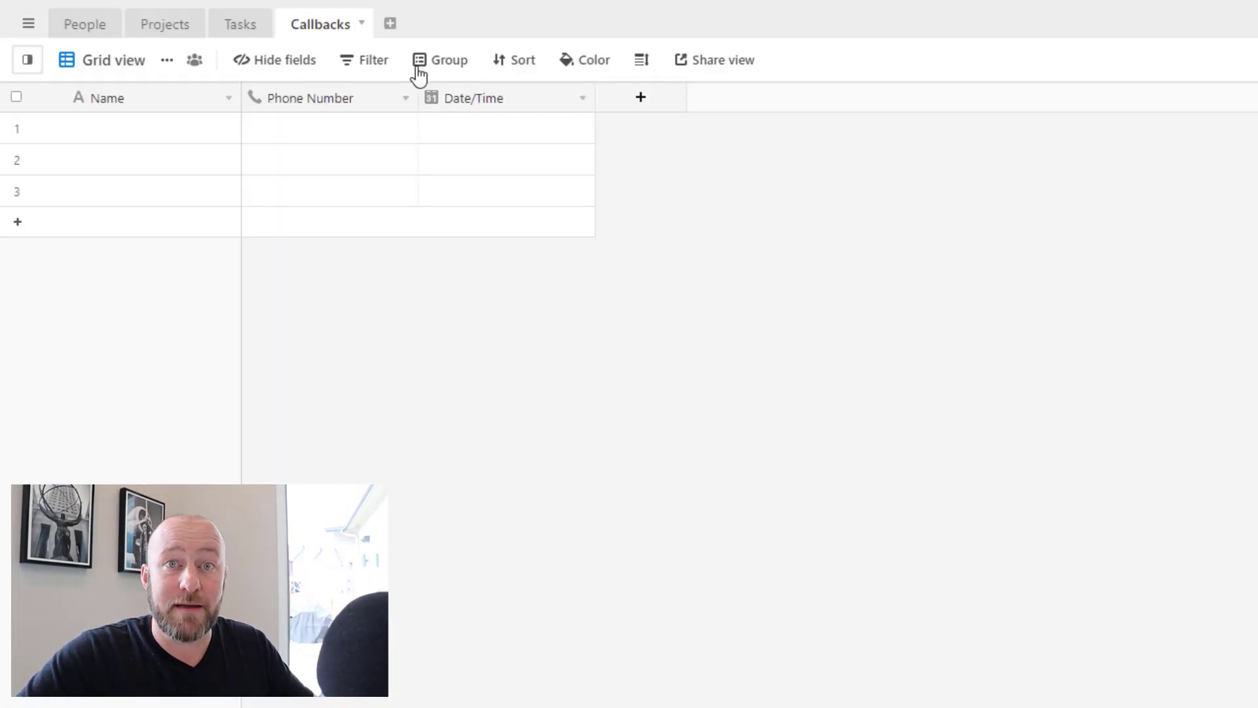
pyautogui.moveTo(351, 108)
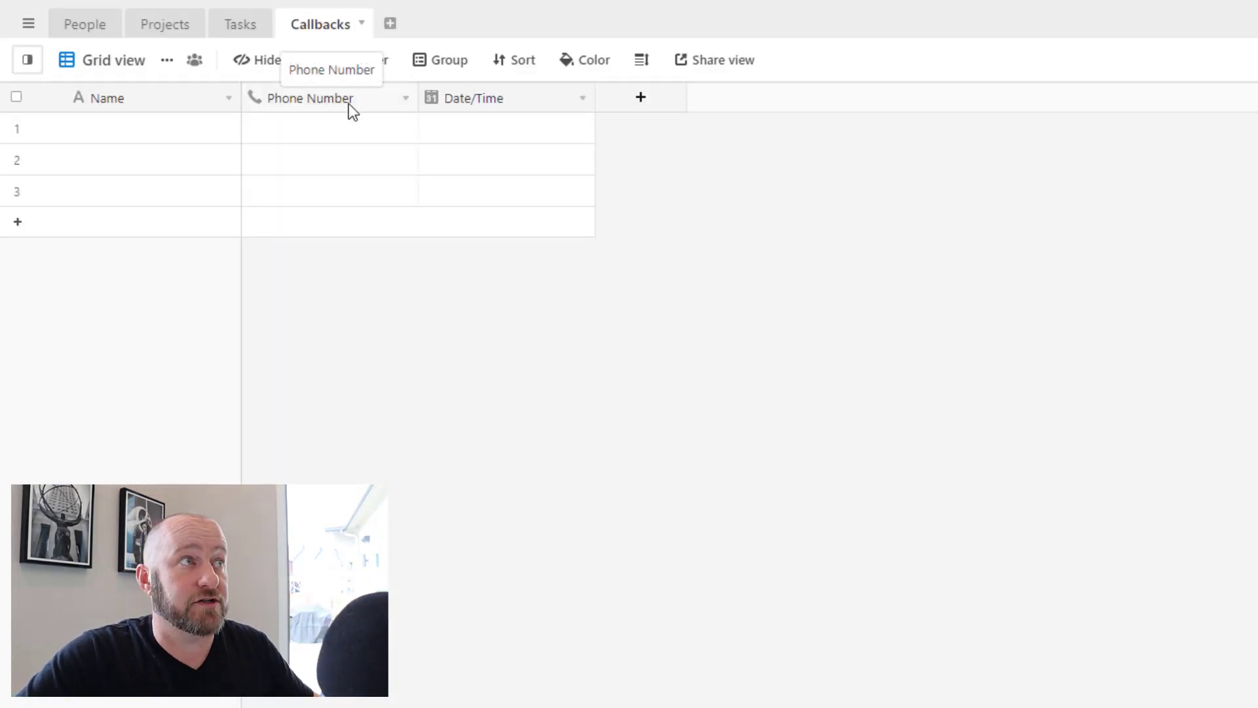
# - Check Airtable's column names, then tag the form fields 'Phone Number' and 'Date/Time'
pyautogui.click(329, 97)
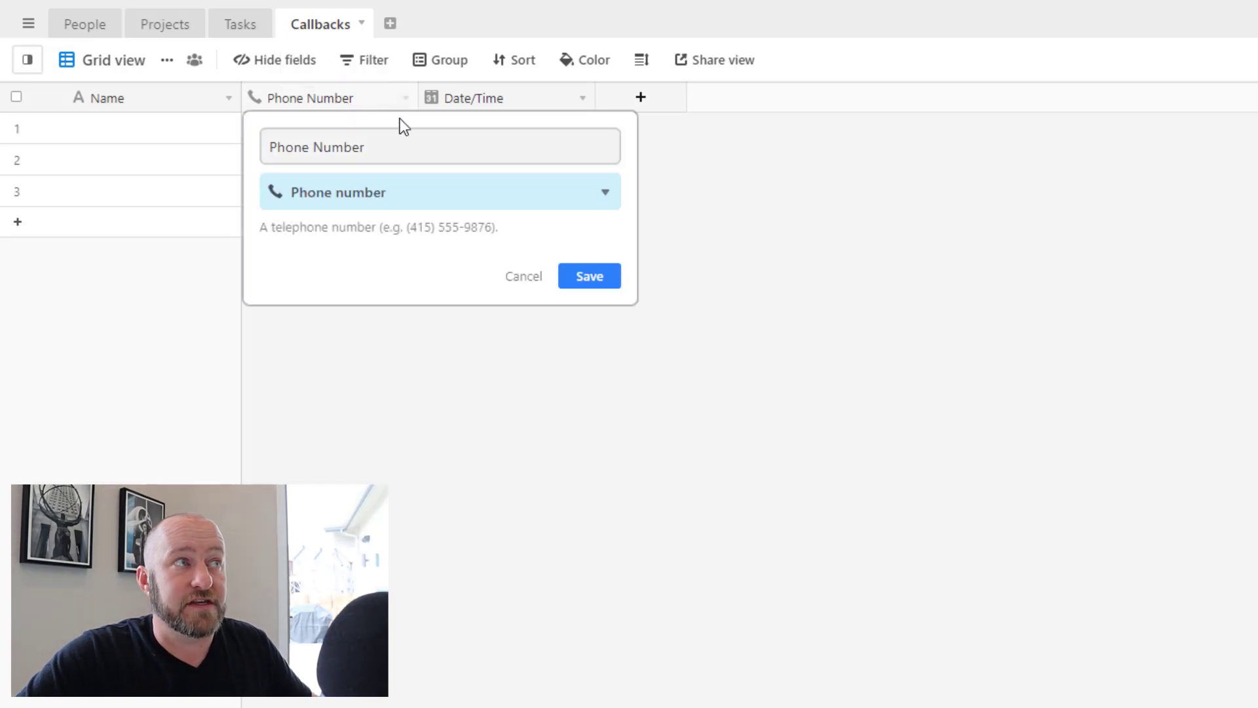
pyautogui.click(439, 146)
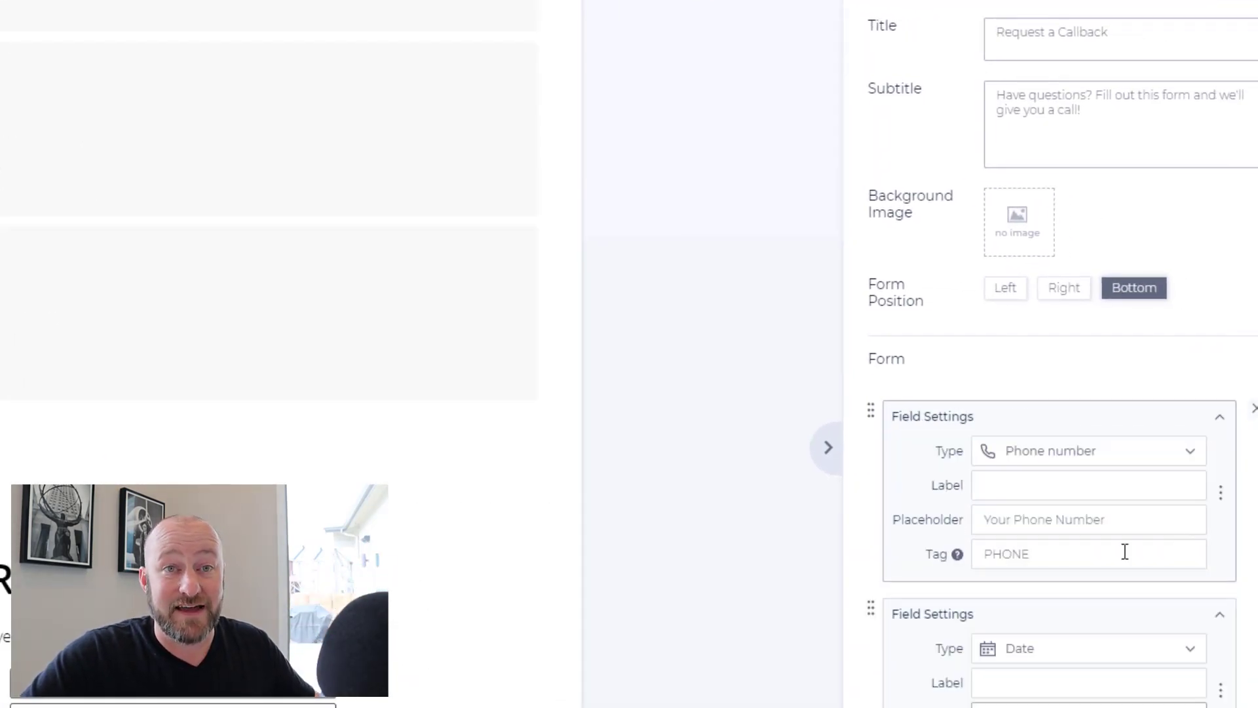
pyautogui.write('Phone Number')
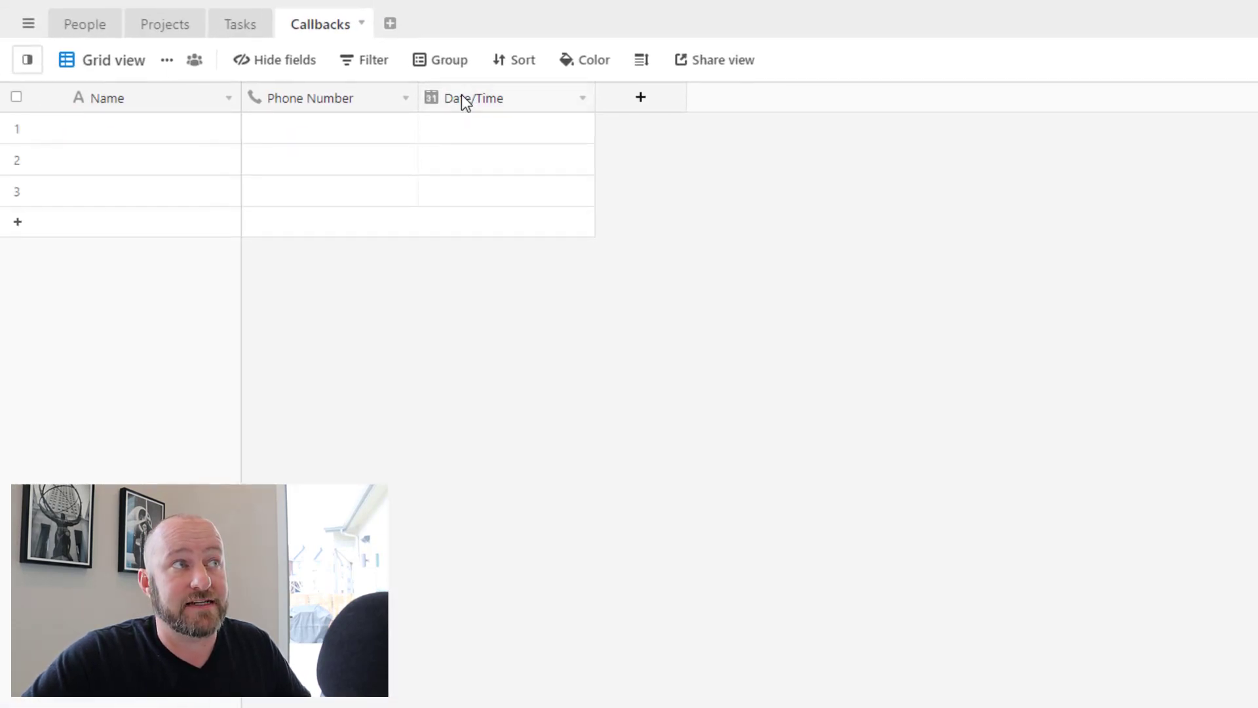
pyautogui.click(472, 97)
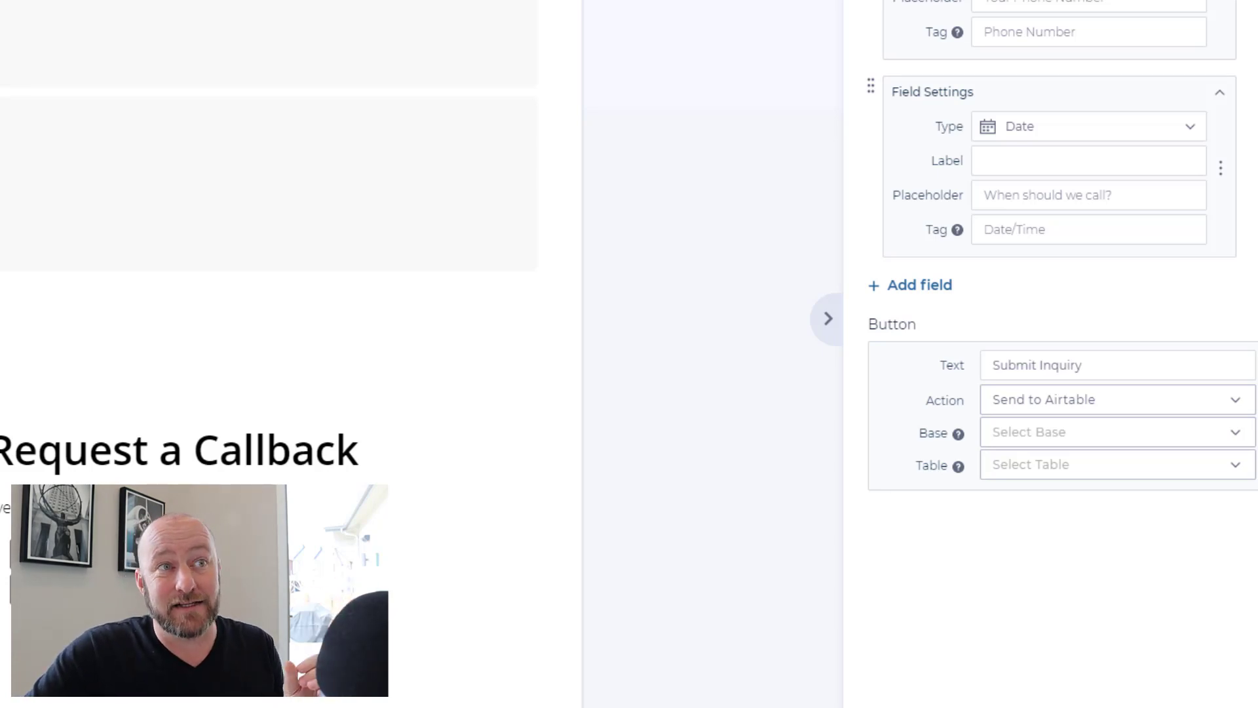
# - Send form submissions to Airtable base Softr Customer Portal, table Callbacks
pyautogui.click(1072, 364)
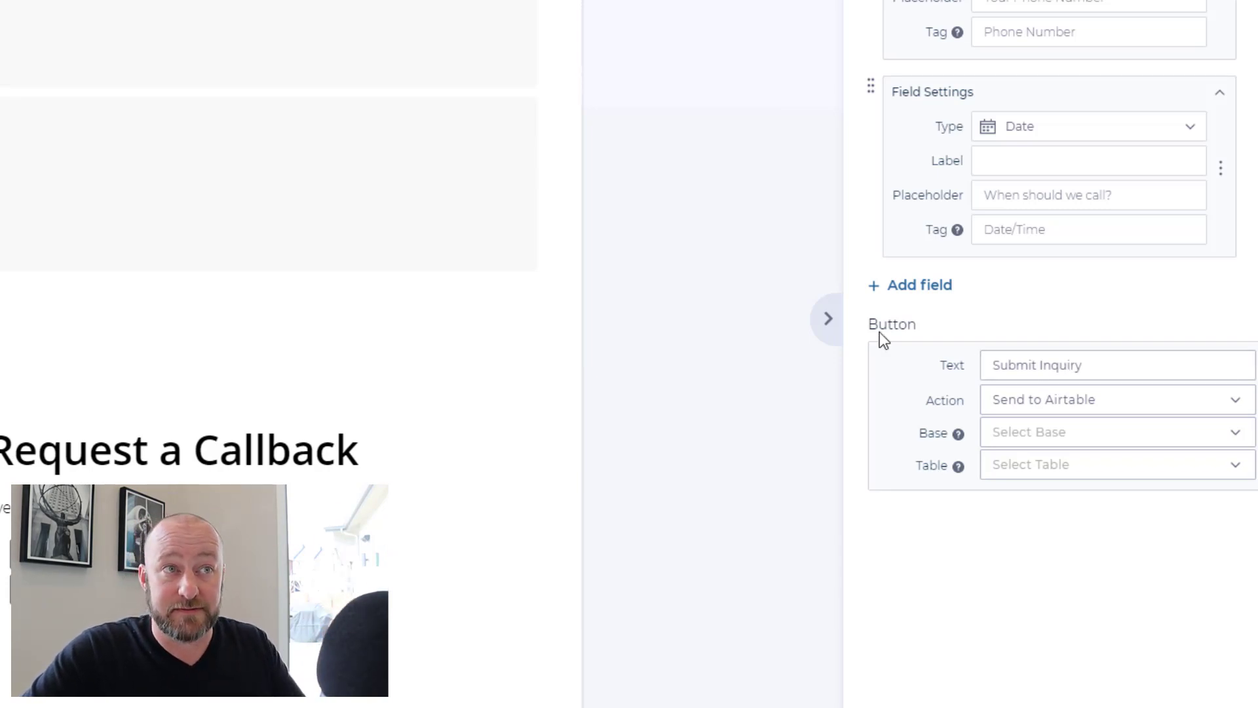
pyautogui.click(1043, 365)
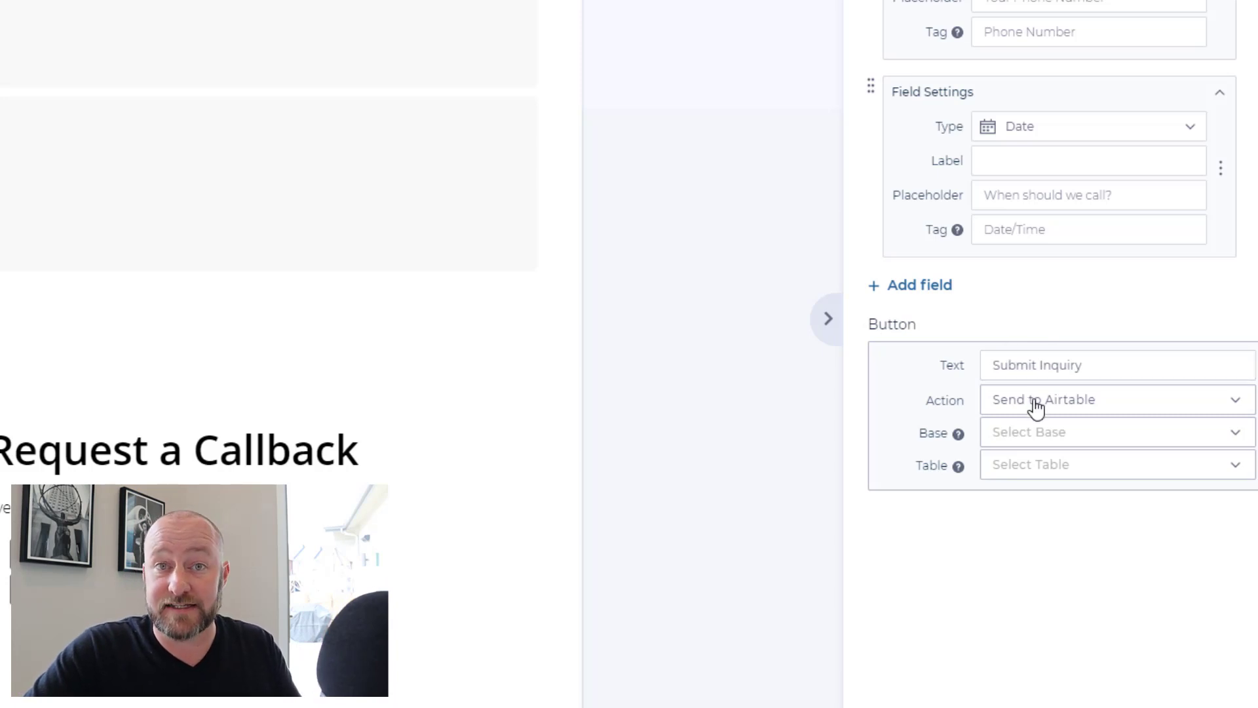
pyautogui.click(1114, 400)
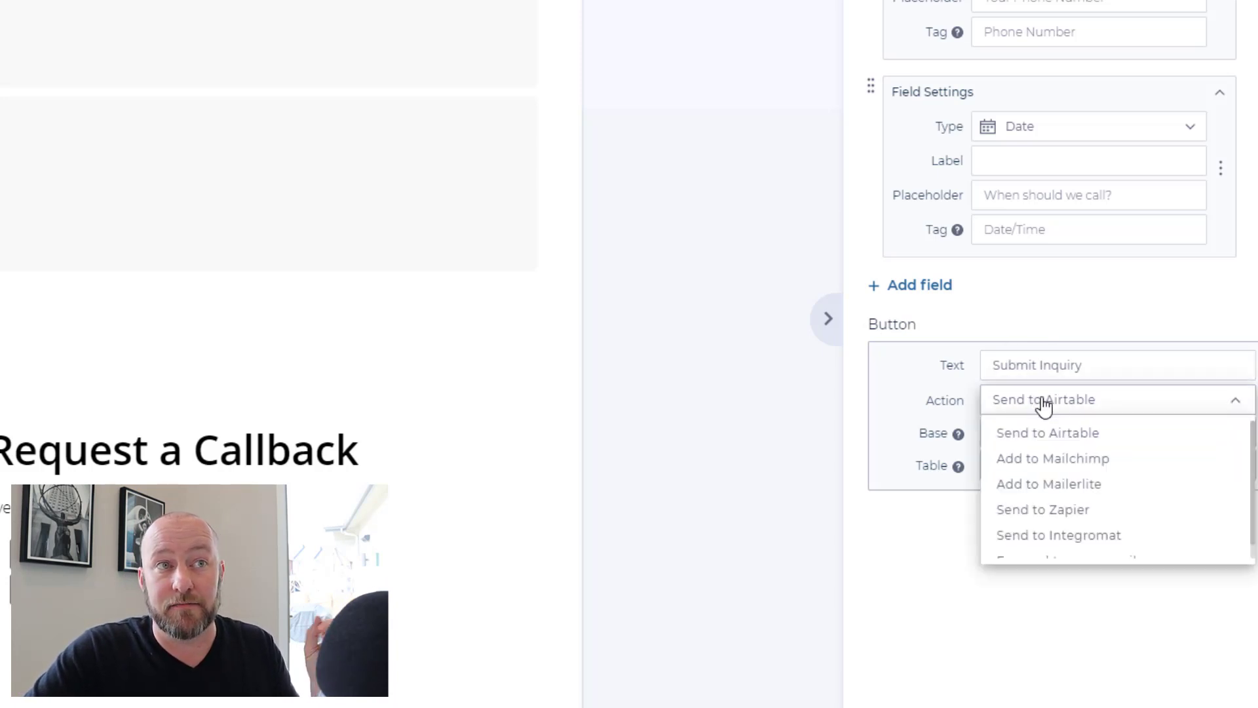
pyautogui.click(1047, 432)
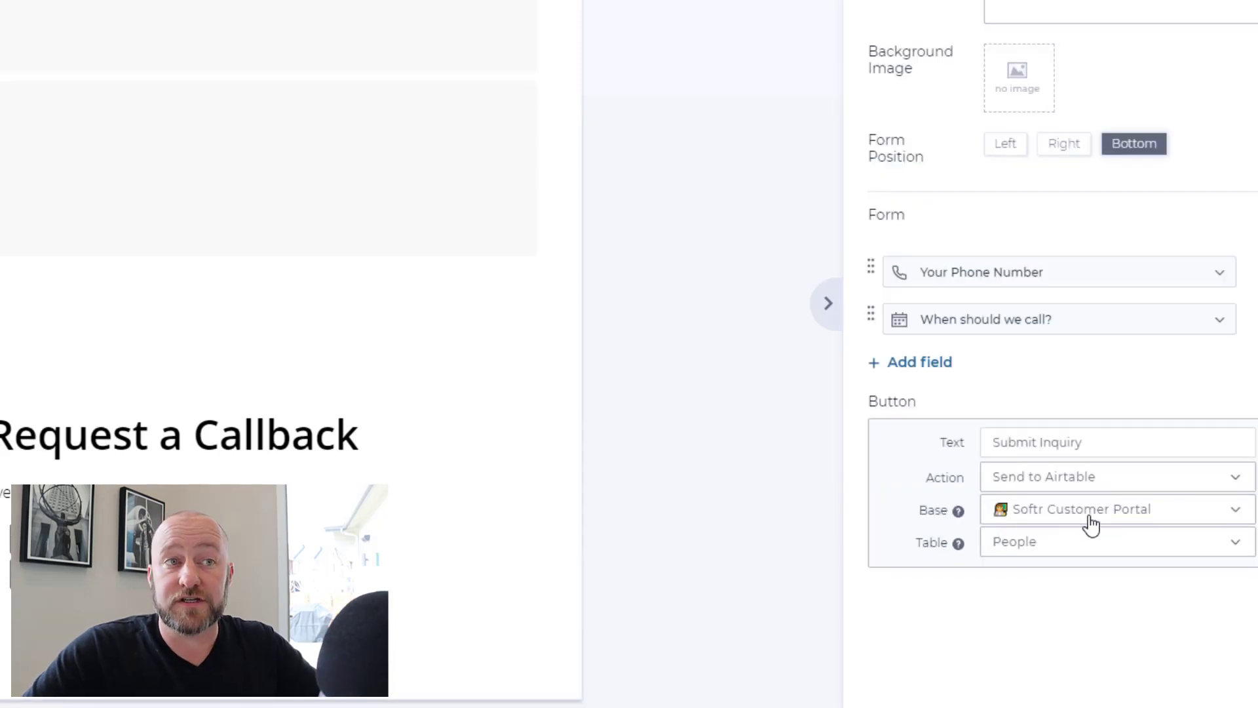
pyautogui.click(1112, 540)
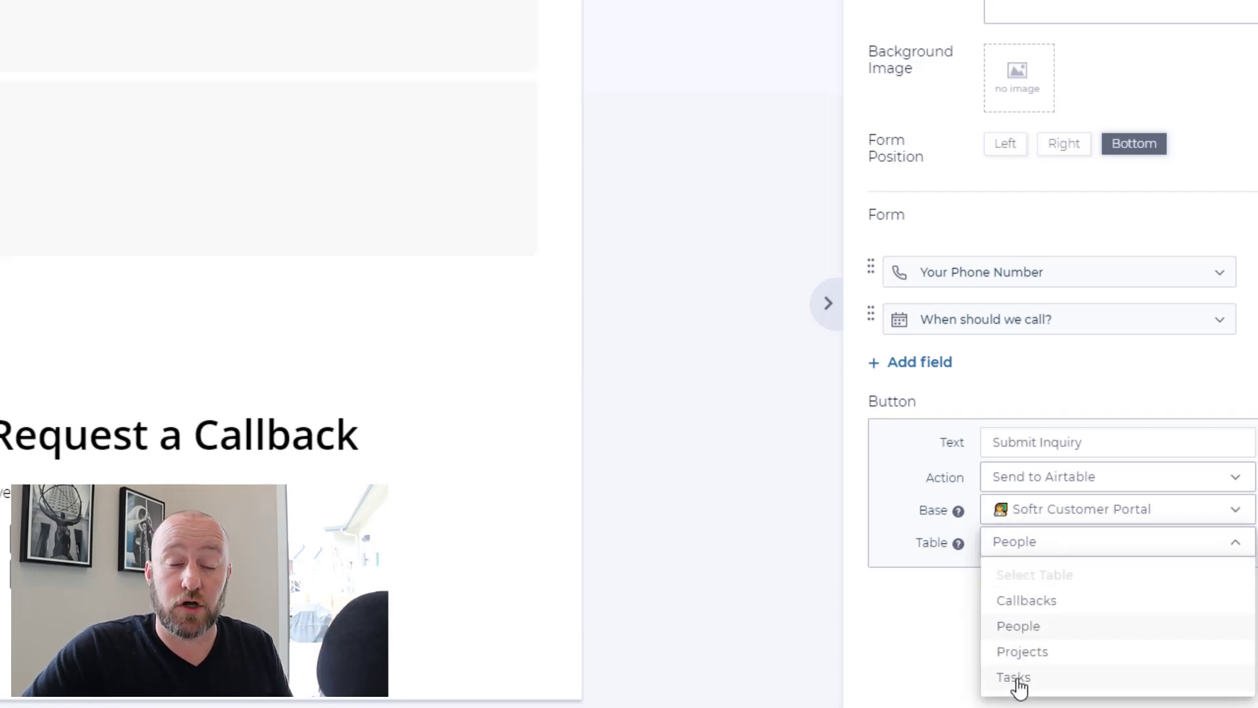
pyautogui.click(1027, 599)
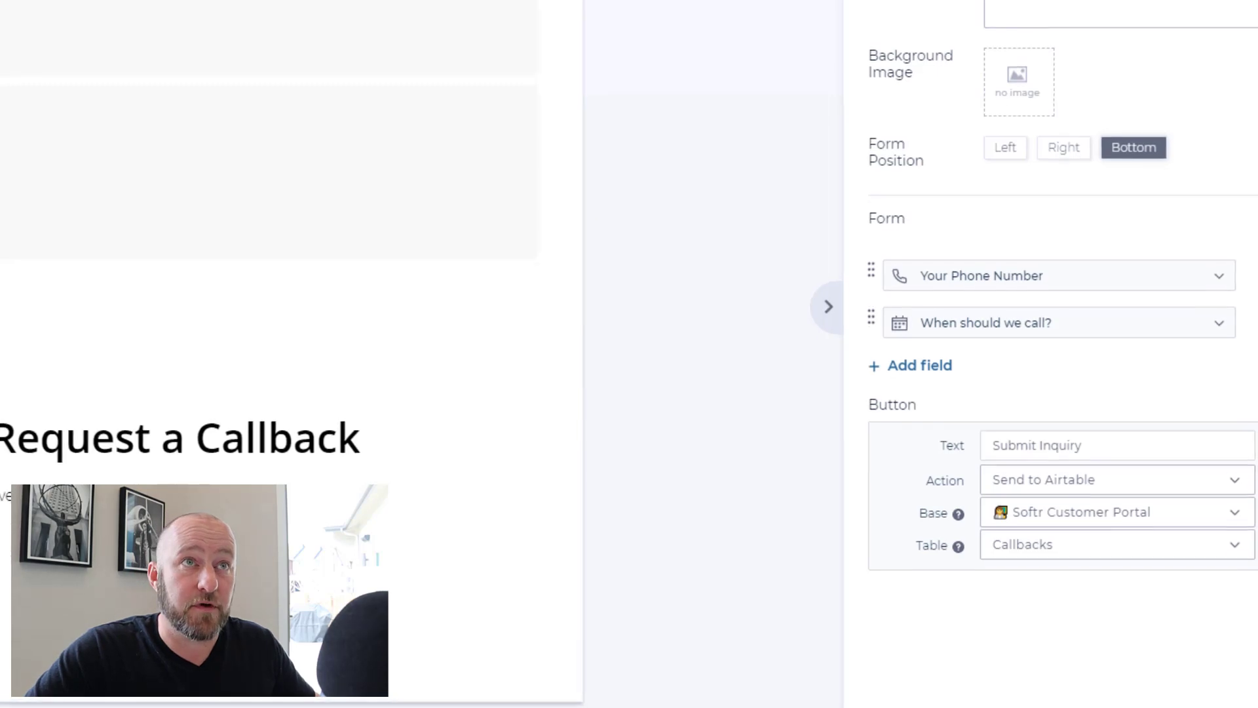
pyautogui.click(1171, 18)
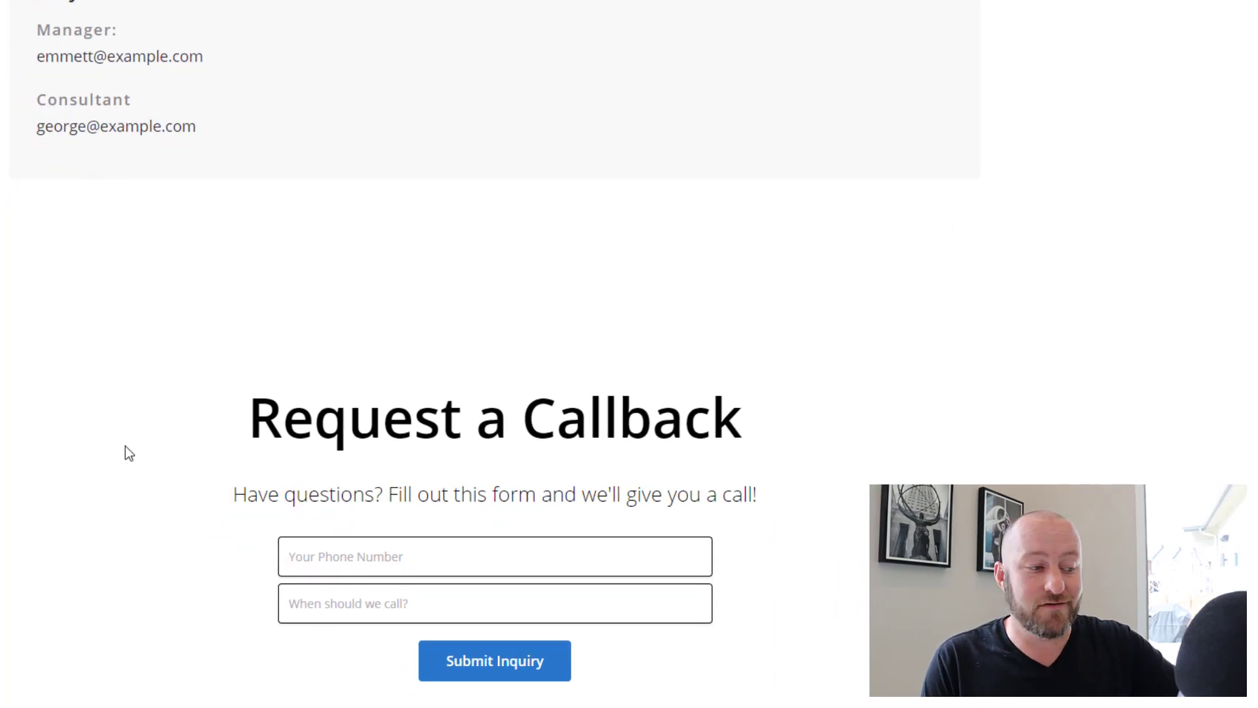
pyautogui.write('7205551212')
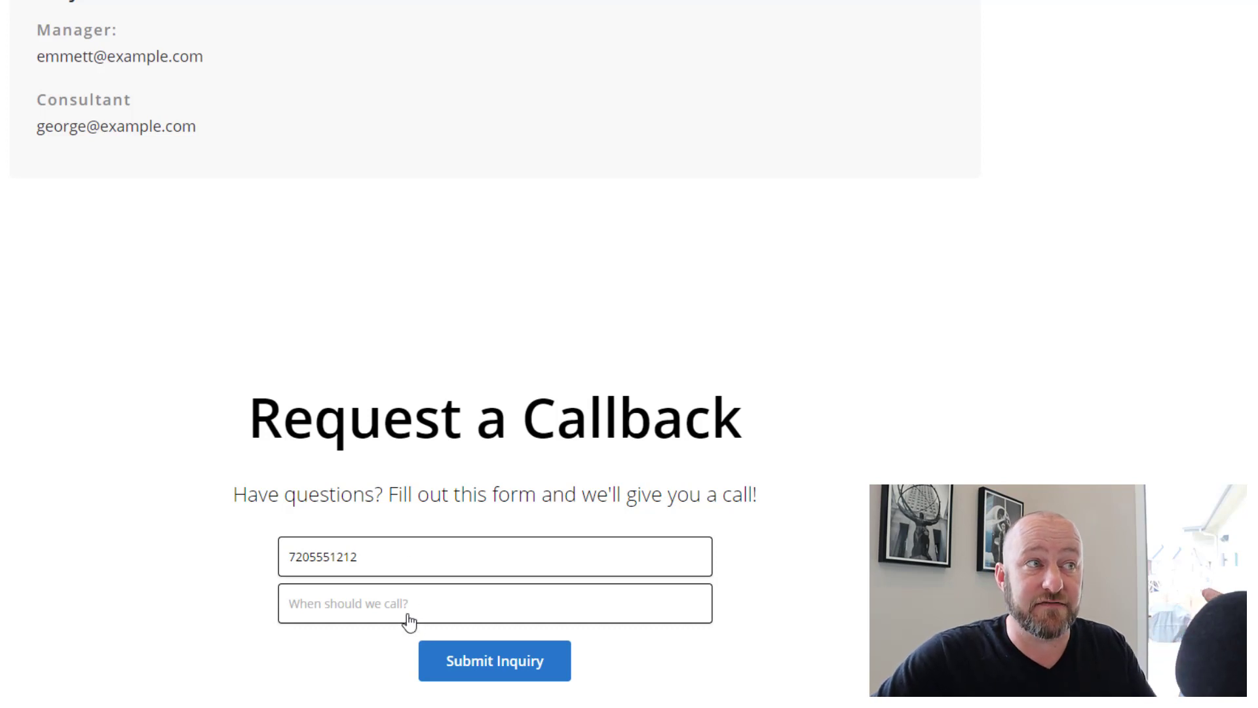
pyautogui.click(495, 603)
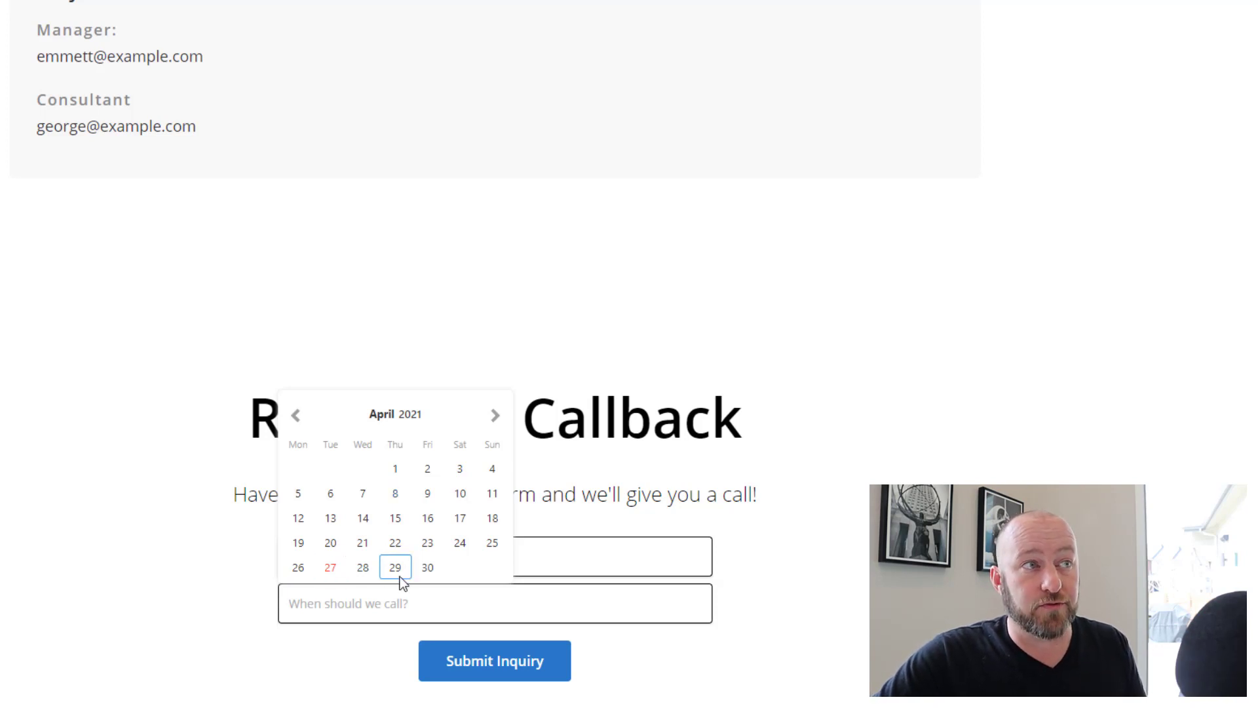
pyautogui.click(494, 415)
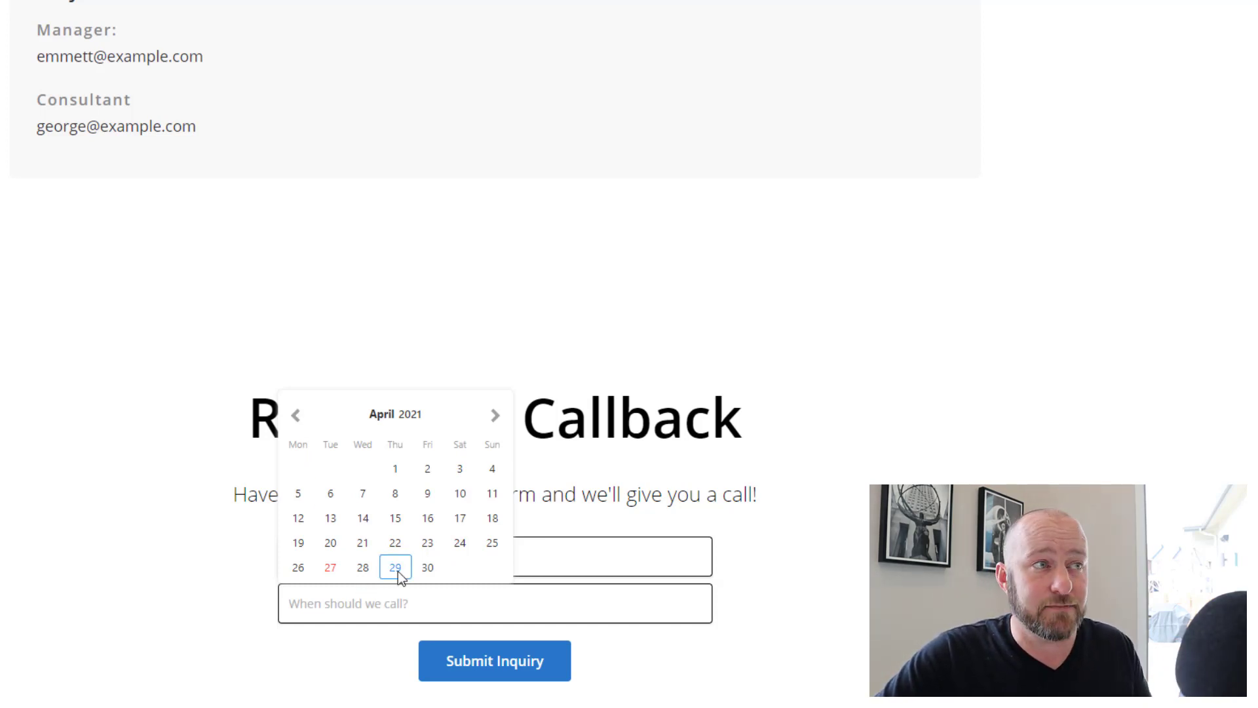
pyautogui.click(395, 567)
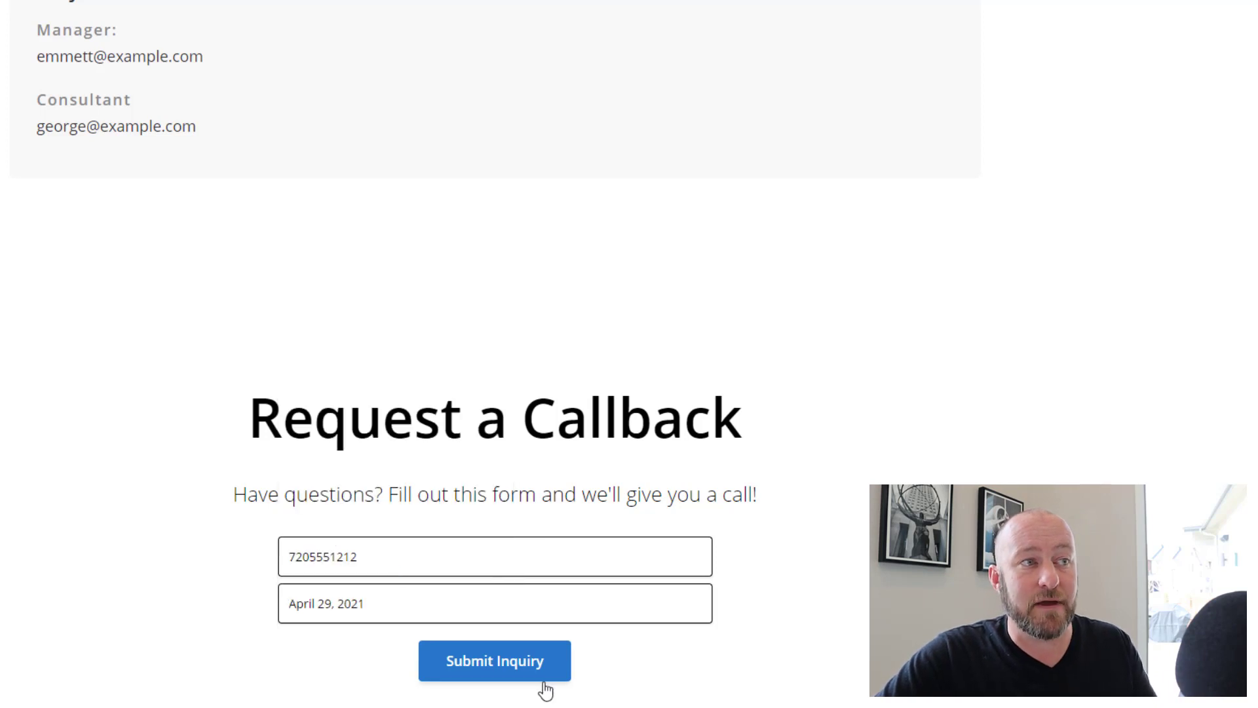
pyautogui.click(494, 661)
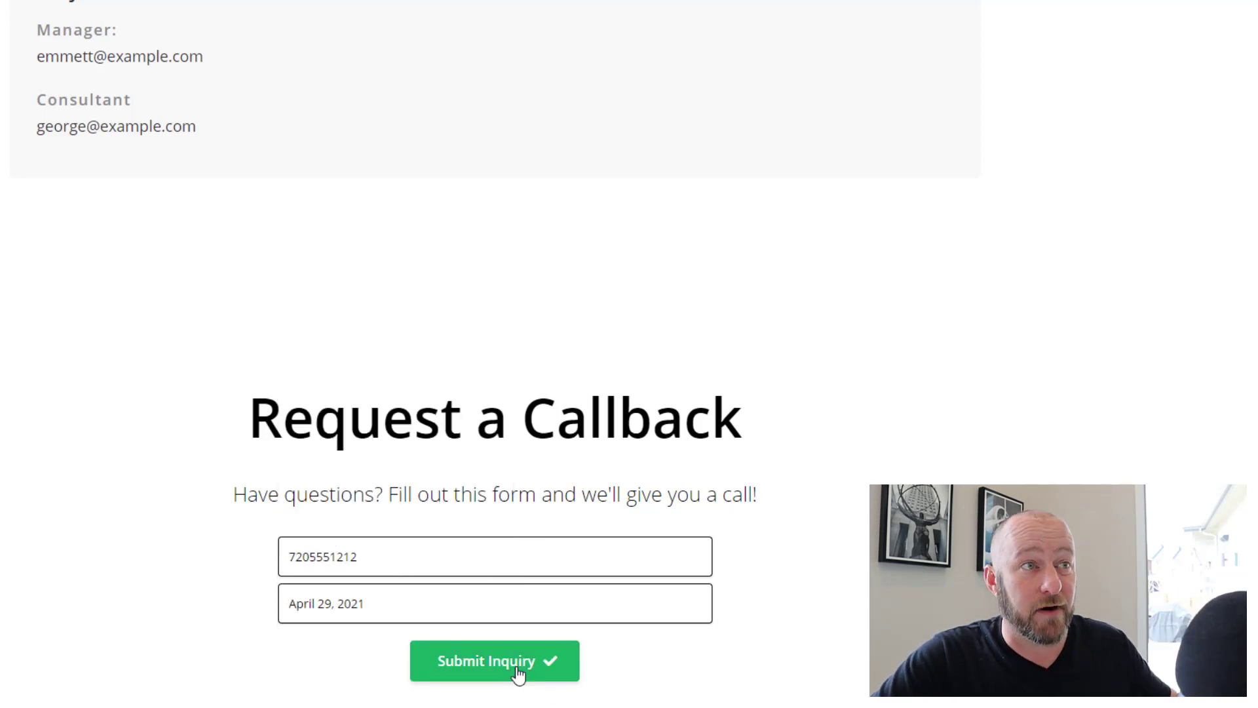
pyautogui.click(495, 660)
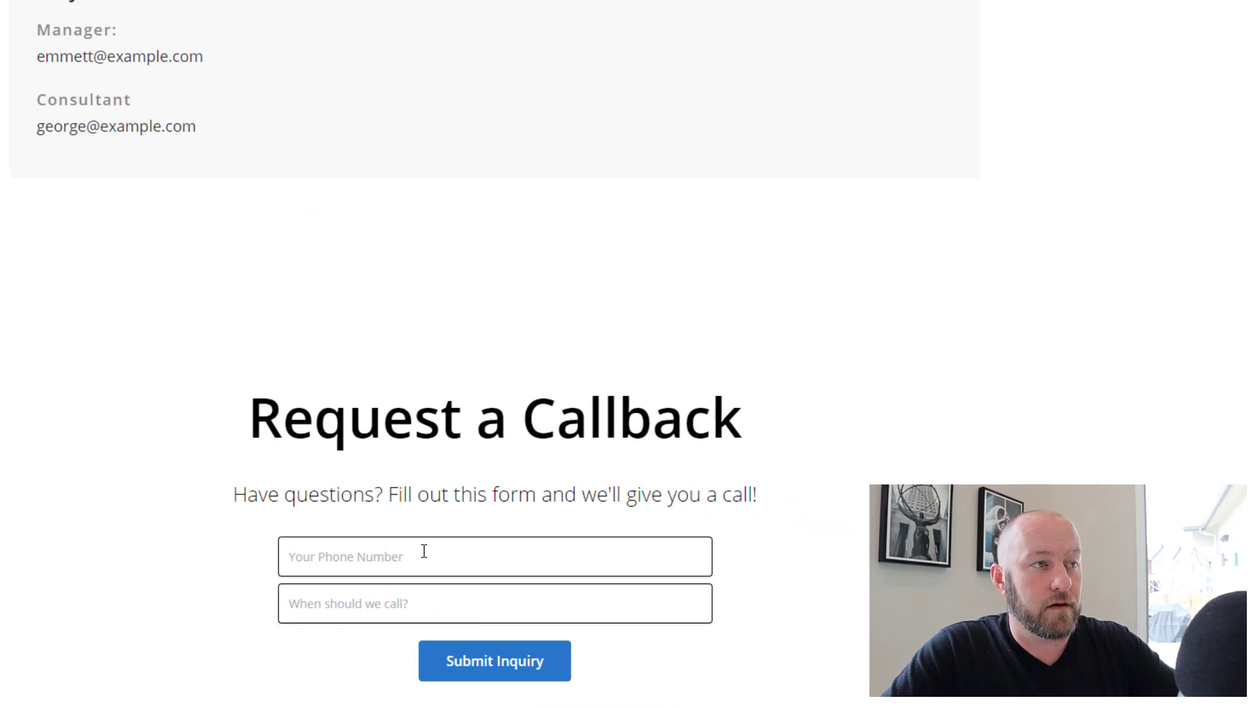
pyautogui.write('818555121')
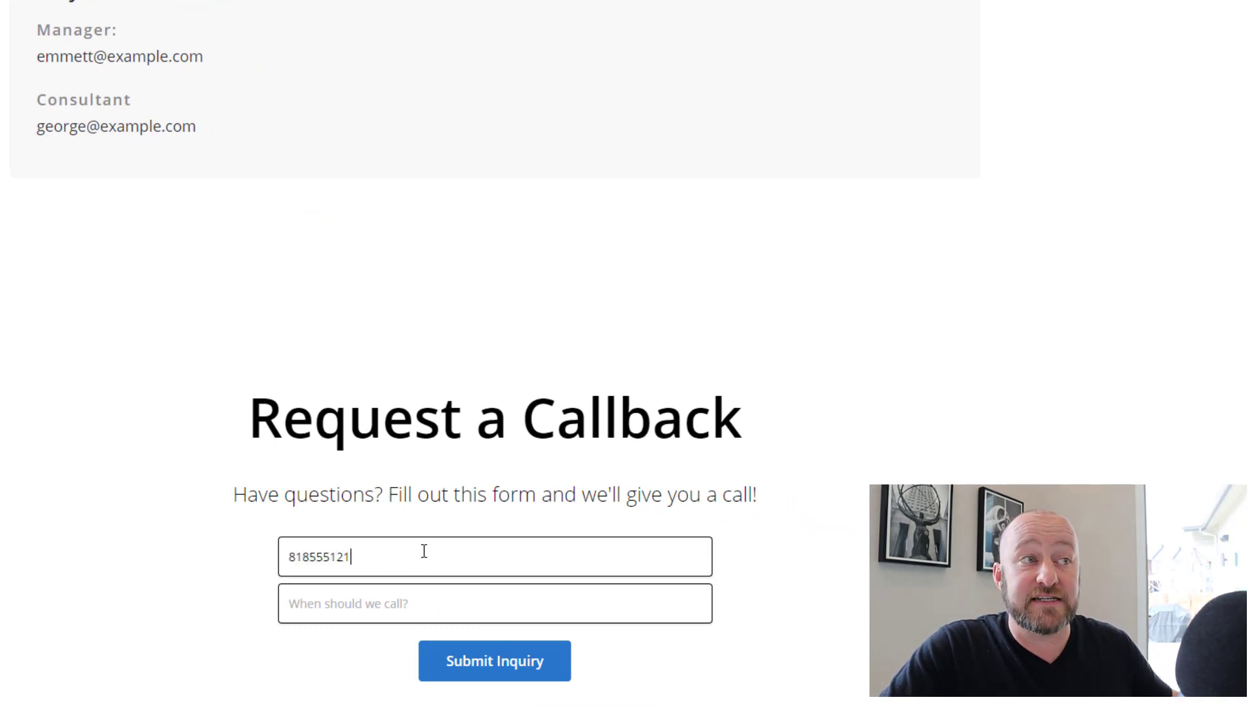
pyautogui.click(495, 604)
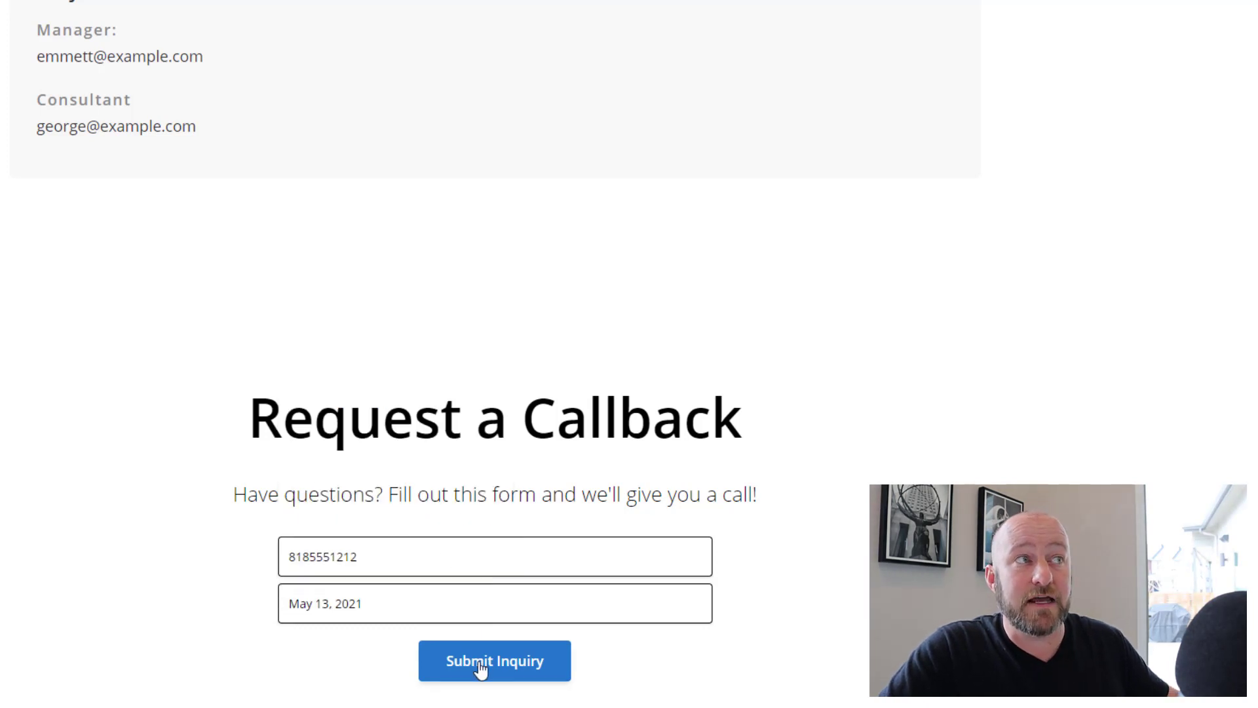
pyautogui.click(494, 661)
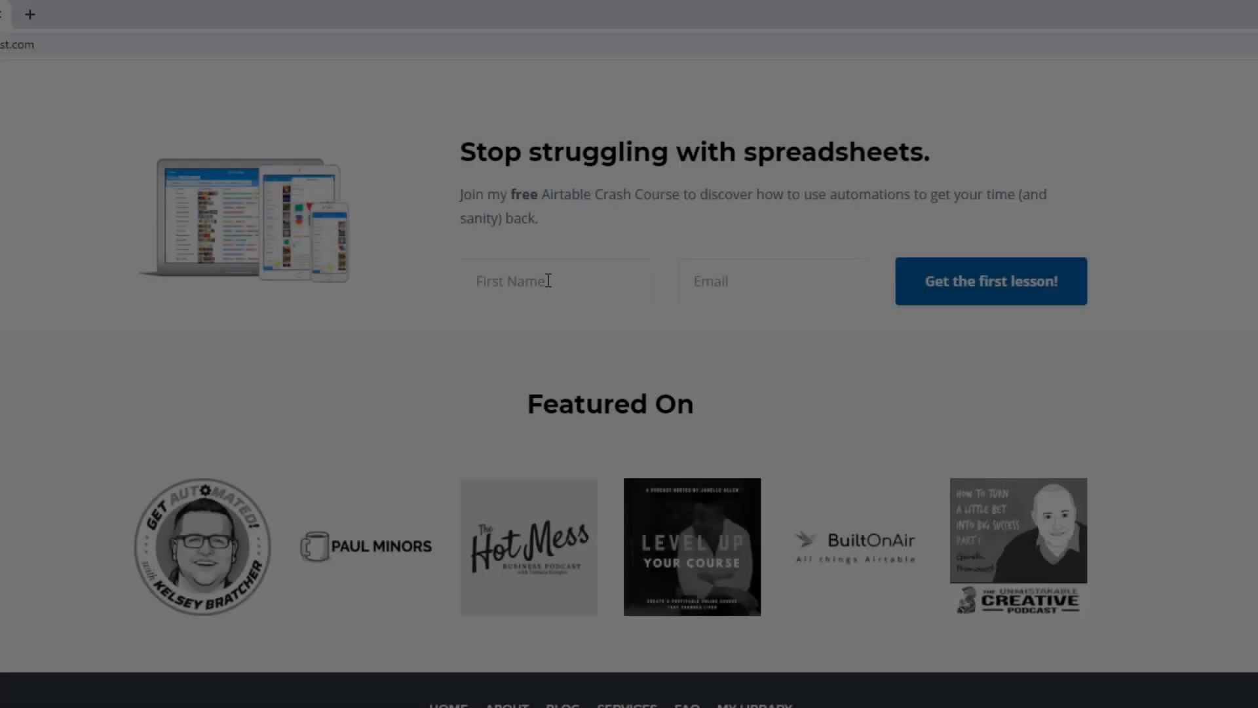
# - Enter 'Gareth' in the crash course signup, then go to the GAP Consulting Services page
pyautogui.write('Gareth')
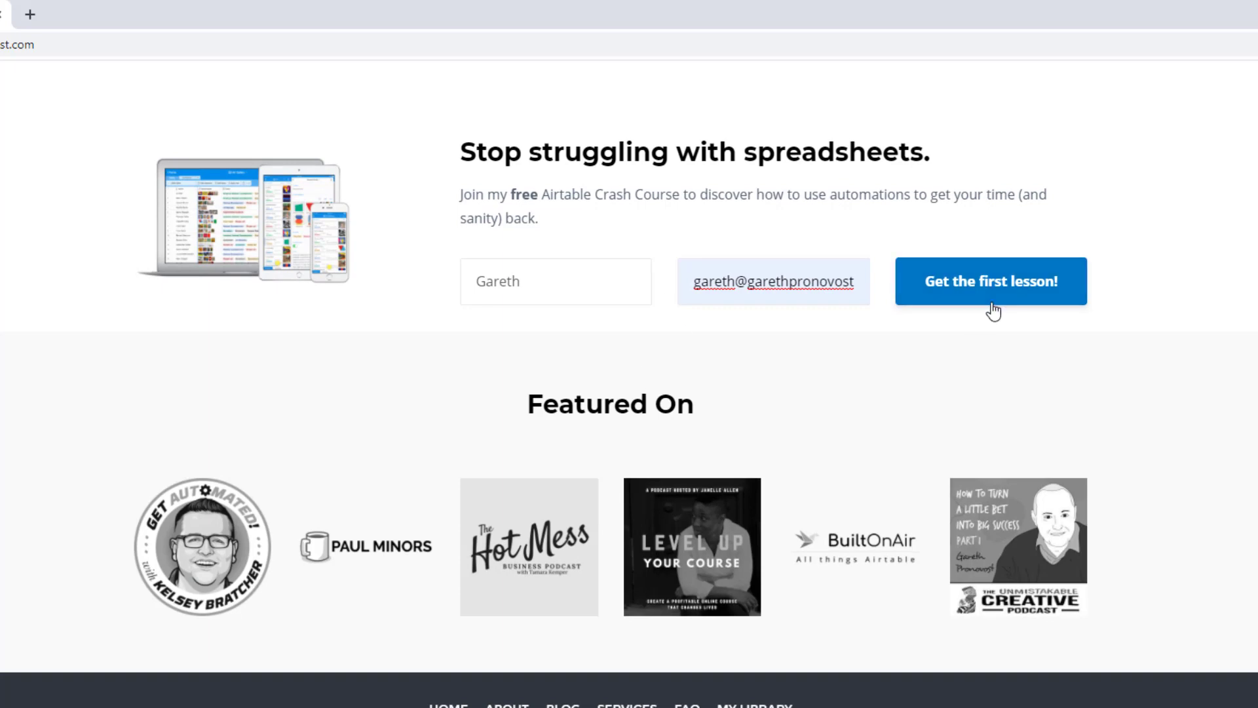
pyautogui.moveTo(993, 309)
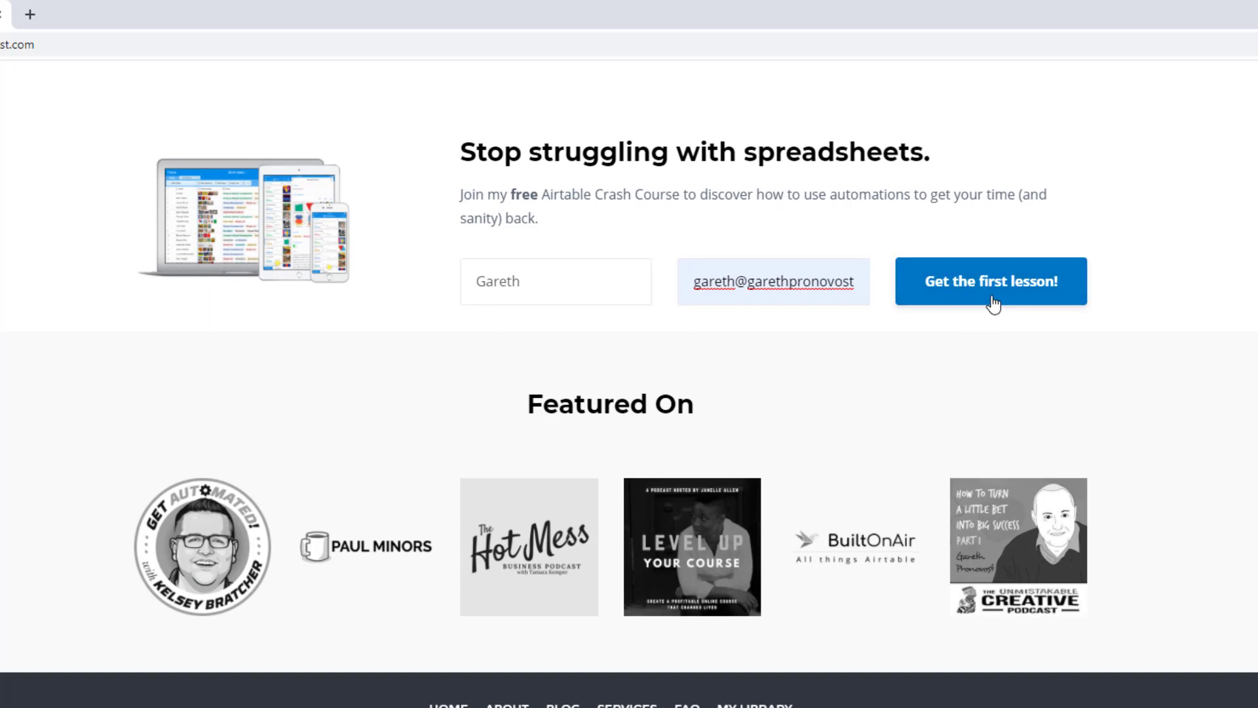
pyautogui.scroll(-3)
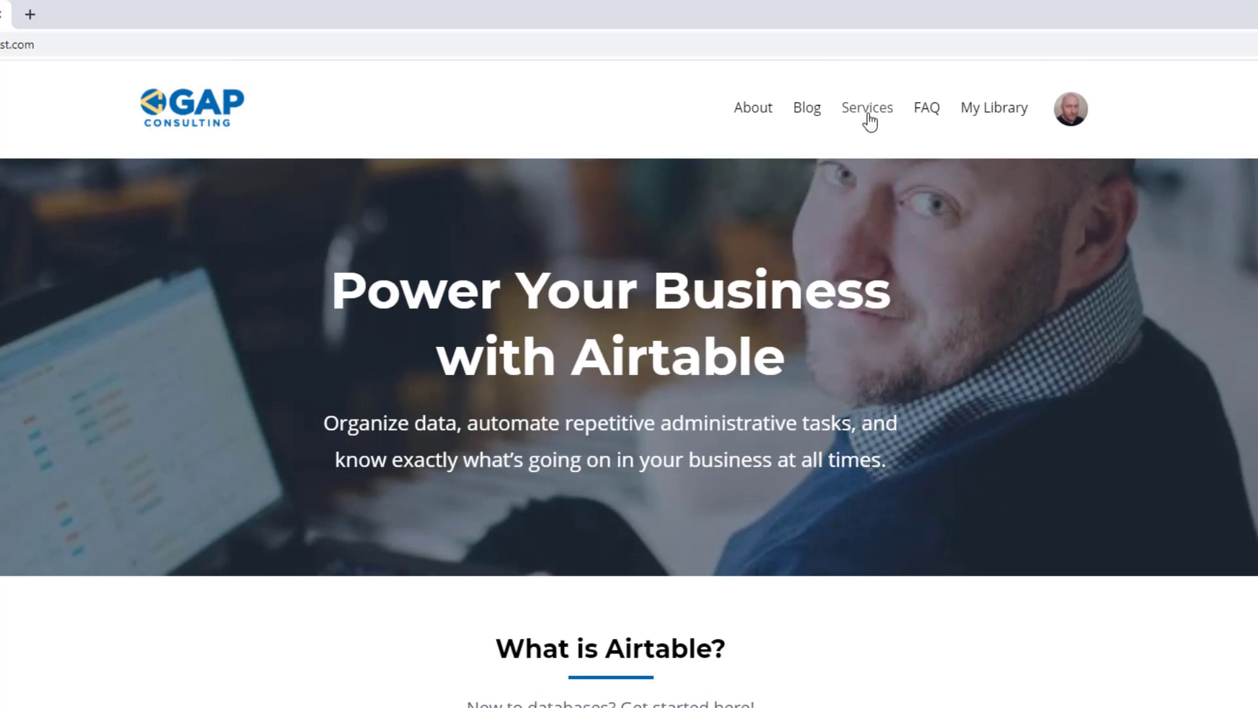
pyautogui.click(865, 107)
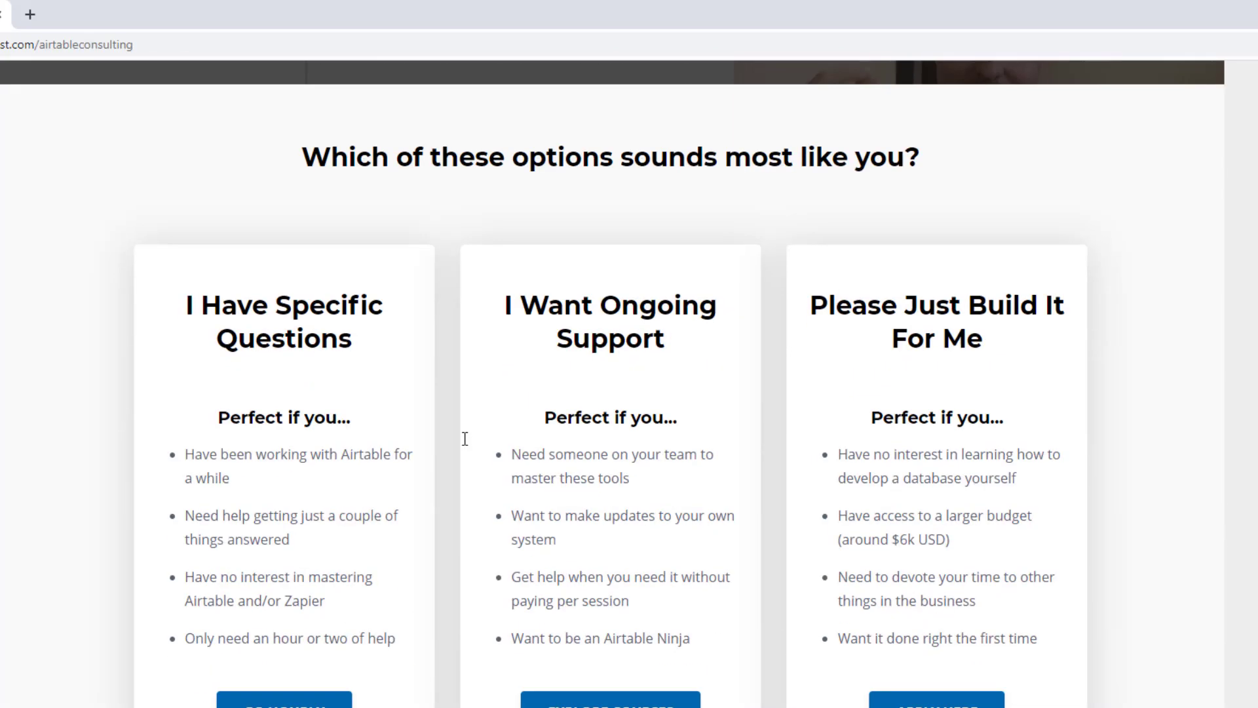